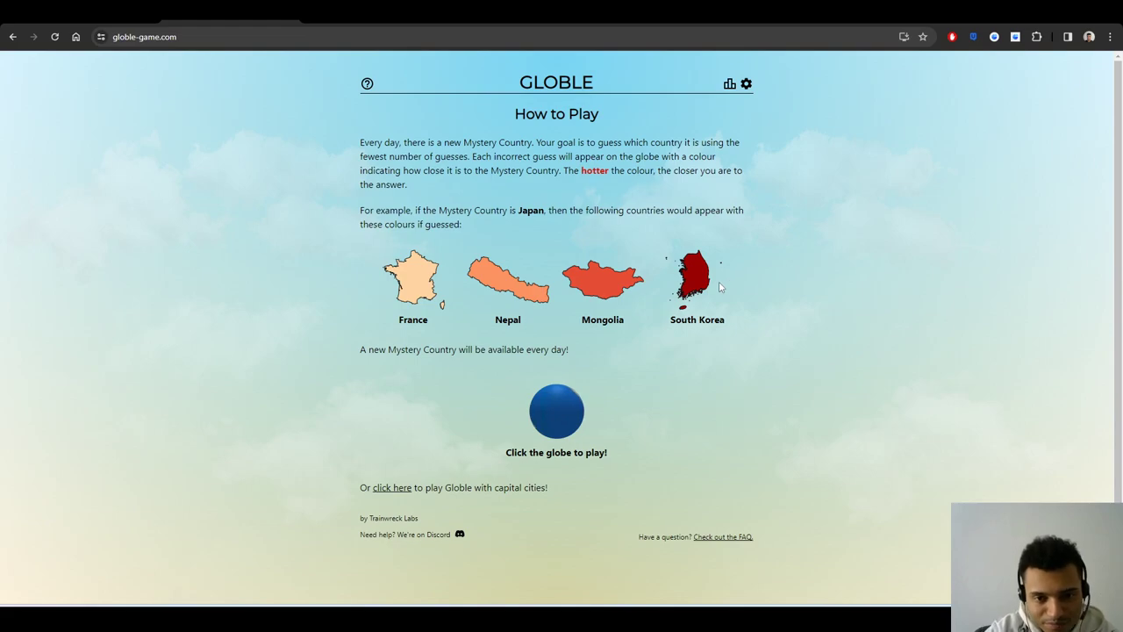
- Dismiss Globle's How to Play page by clicking the globe to start today's game
click(556, 410)
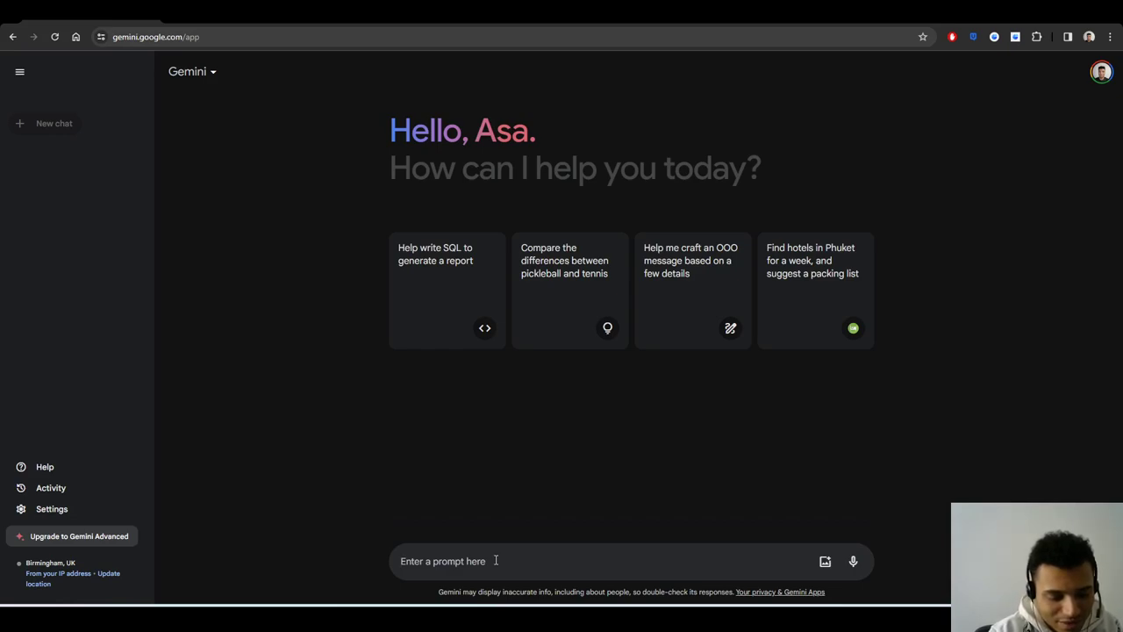
- Send Gemini a Globle help question saying the first country, China, showed dark red
text(can you help me with globle?)
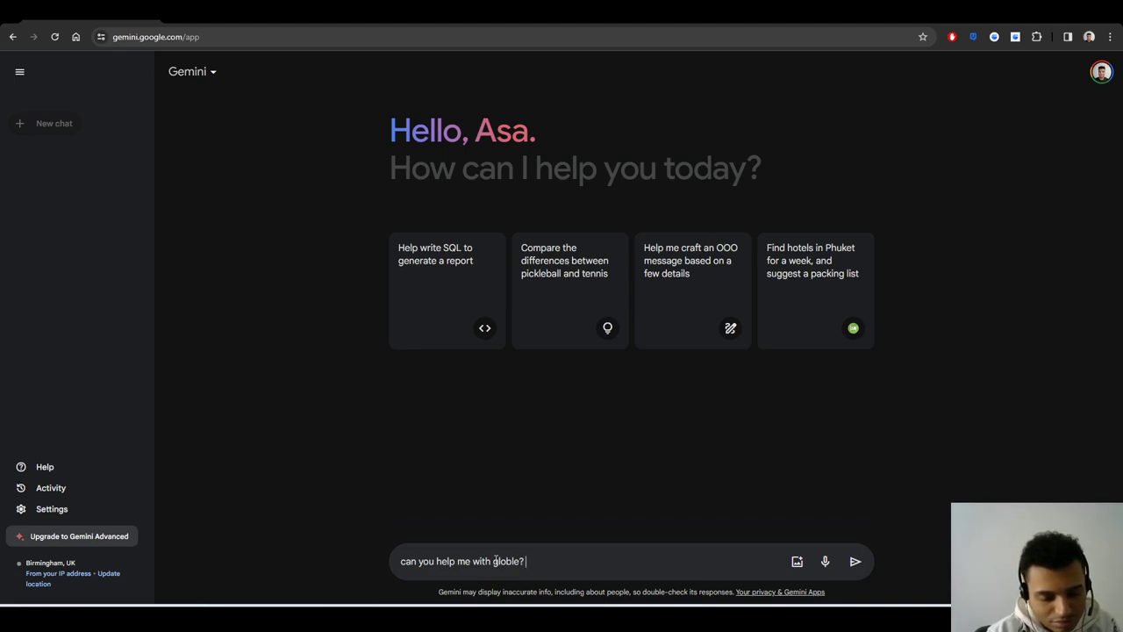
text(the first country is china and it)
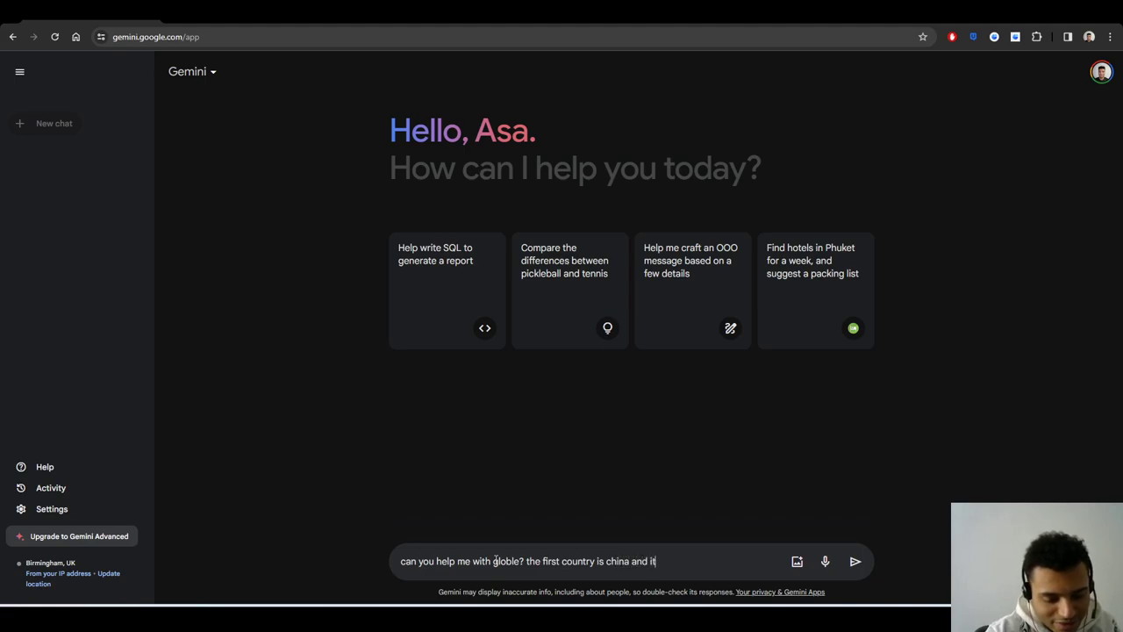
click(855, 561)
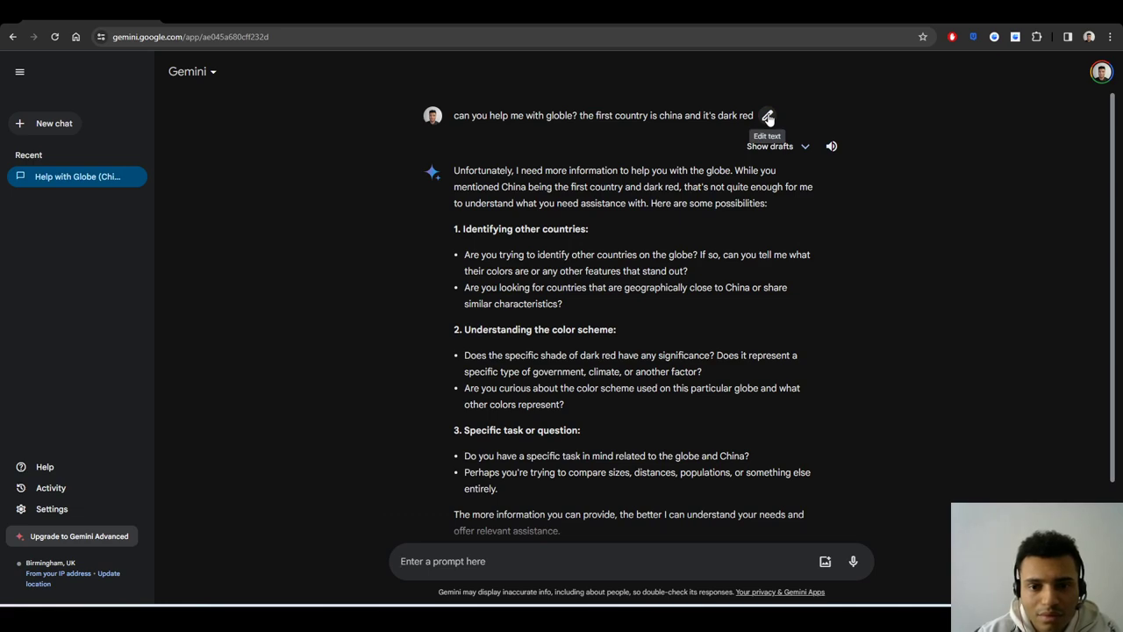
click(768, 115)
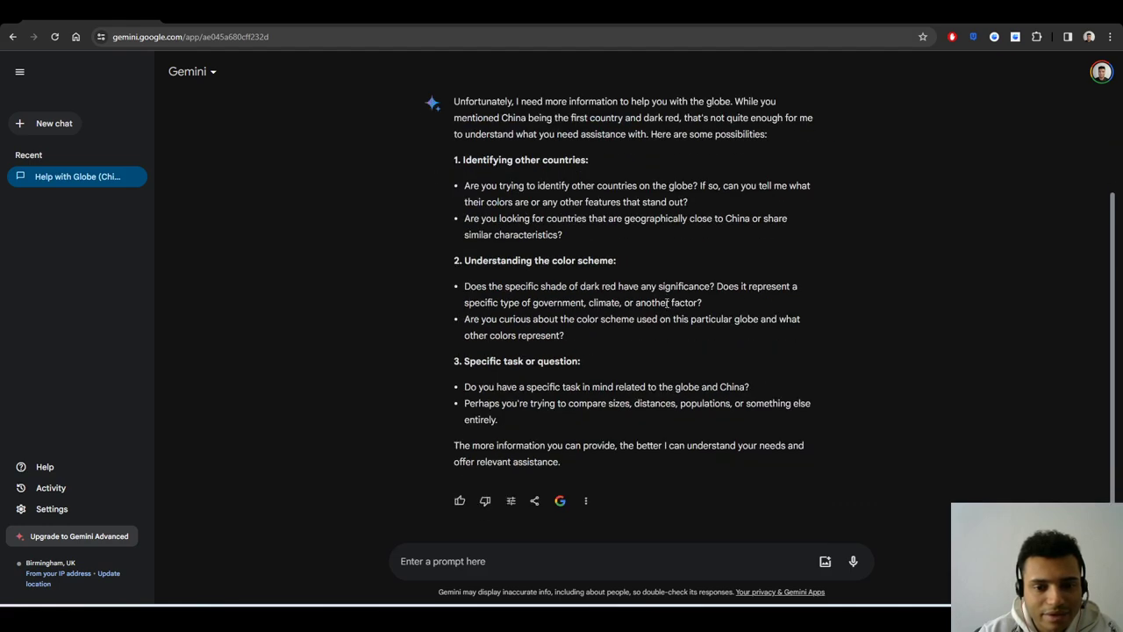
mouse_move(639, 291)
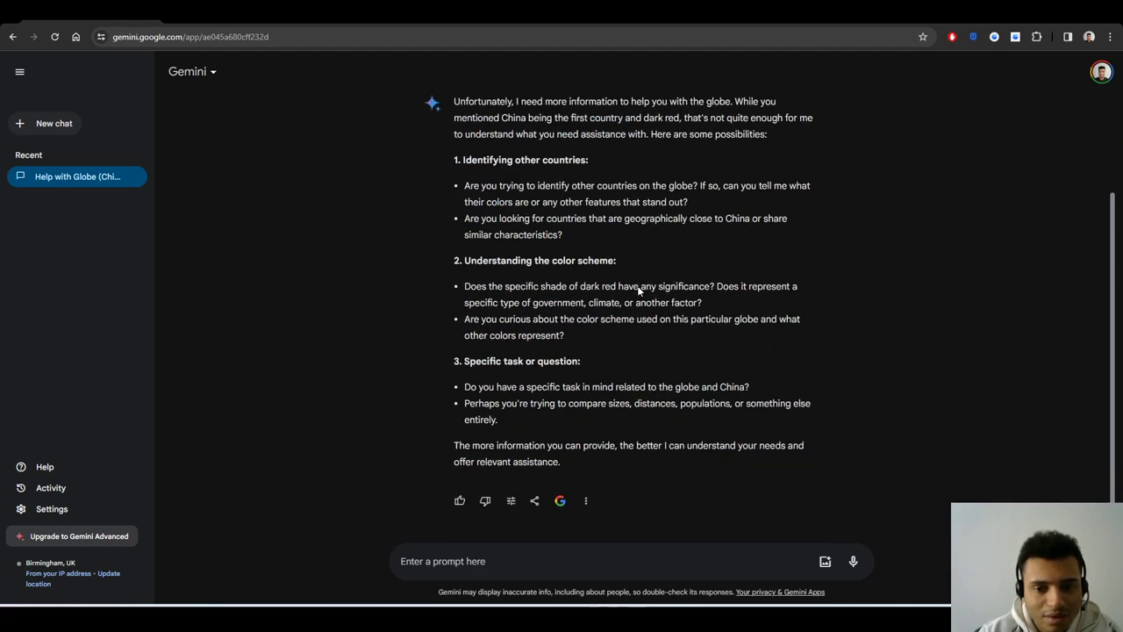
- Edit the prompt to say 'the game globle' and read Gemini's Asian-neighbour clues
click(831, 115)
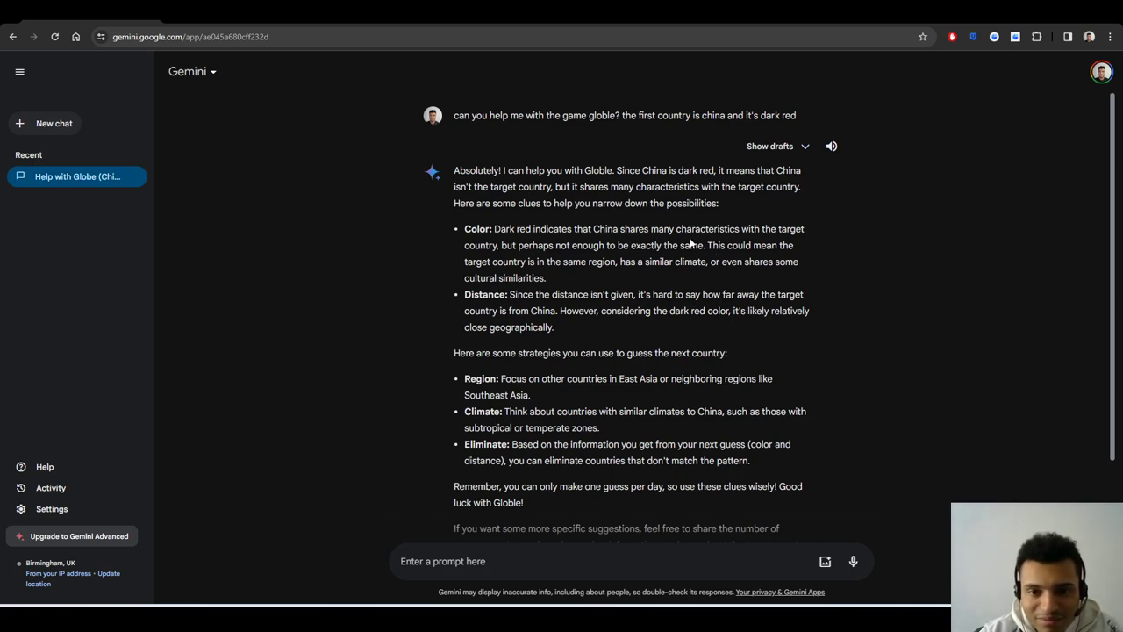
mouse_move(696, 261)
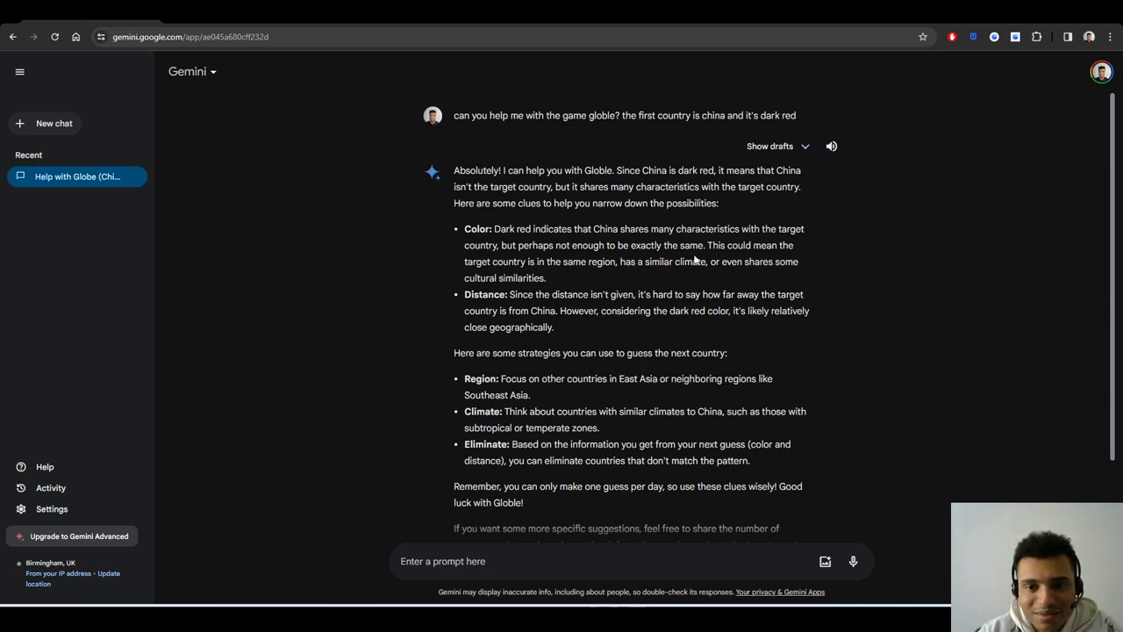
mouse_move(601, 280)
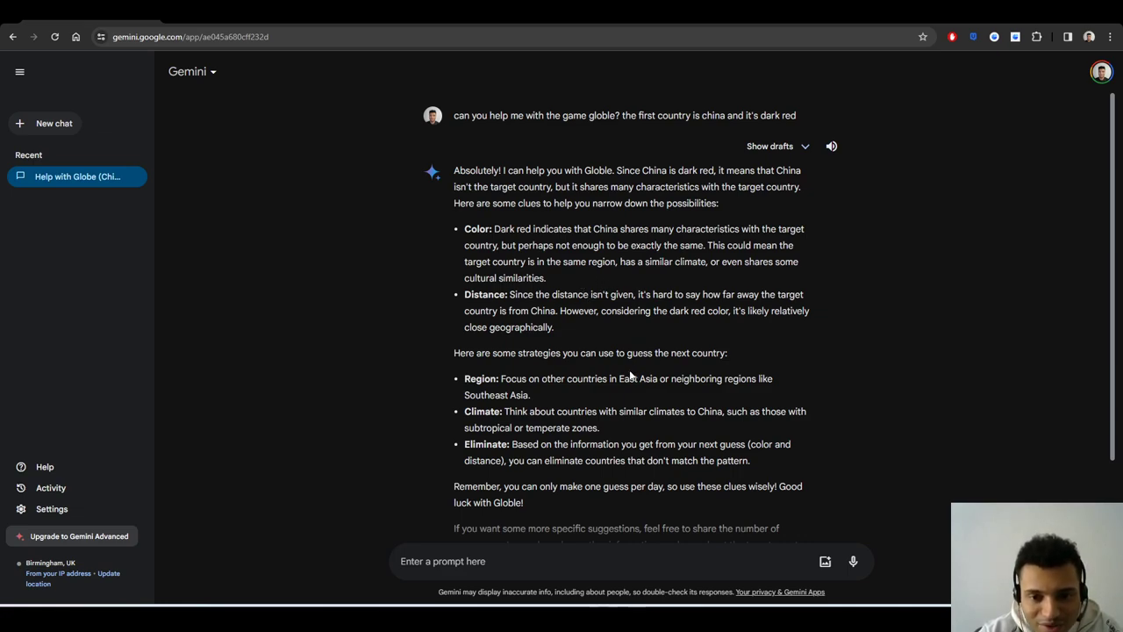
scroll(down, 3)
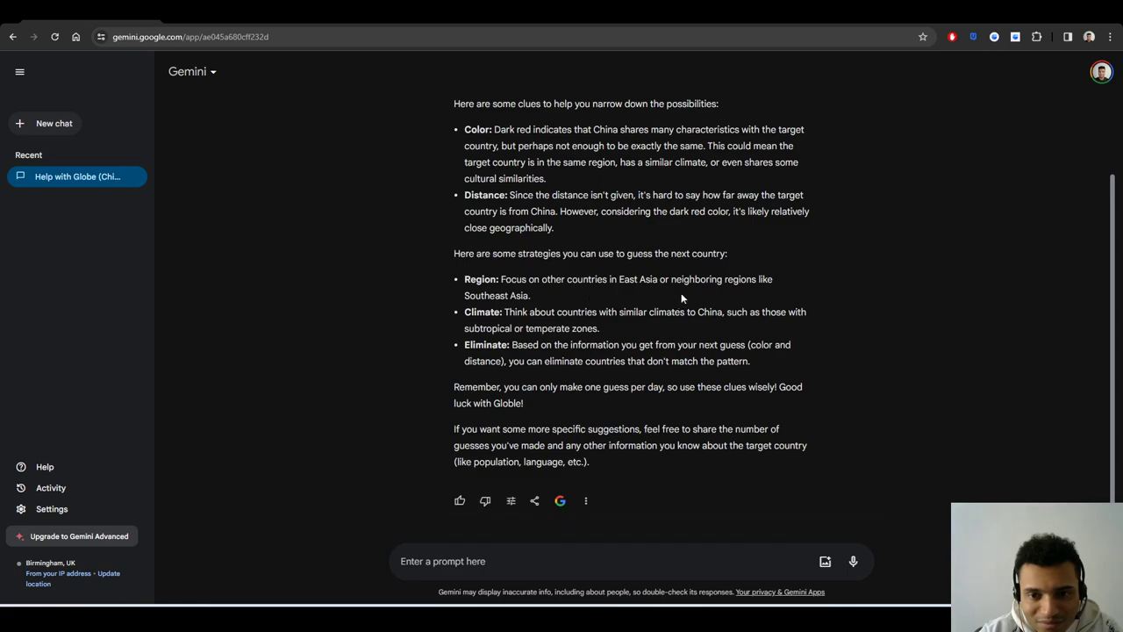
mouse_move(713, 384)
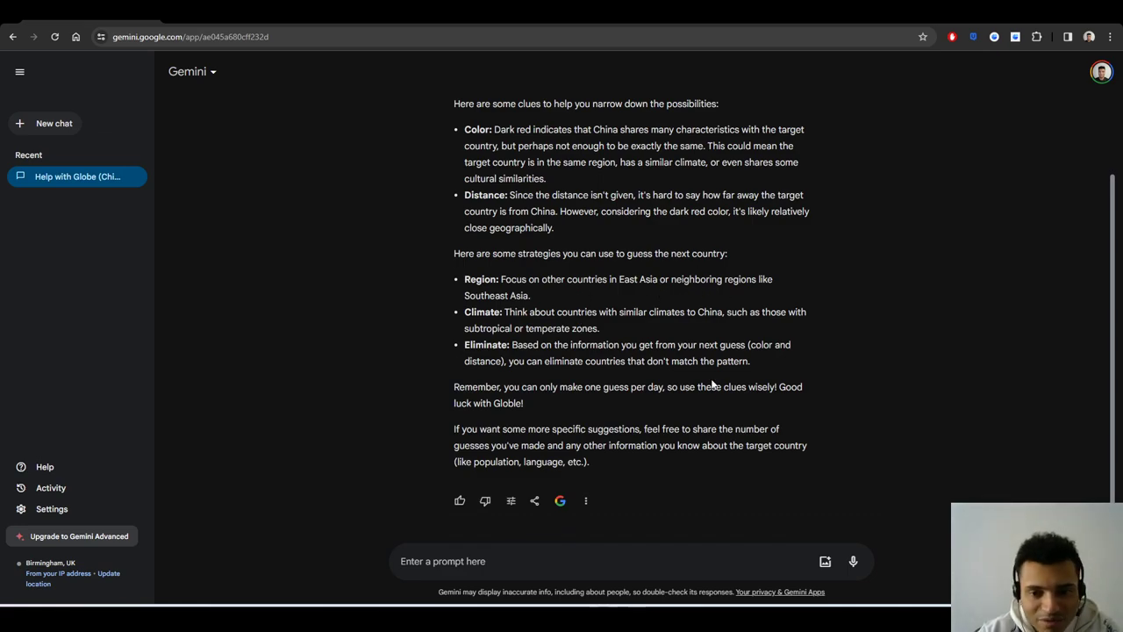
mouse_move(639, 358)
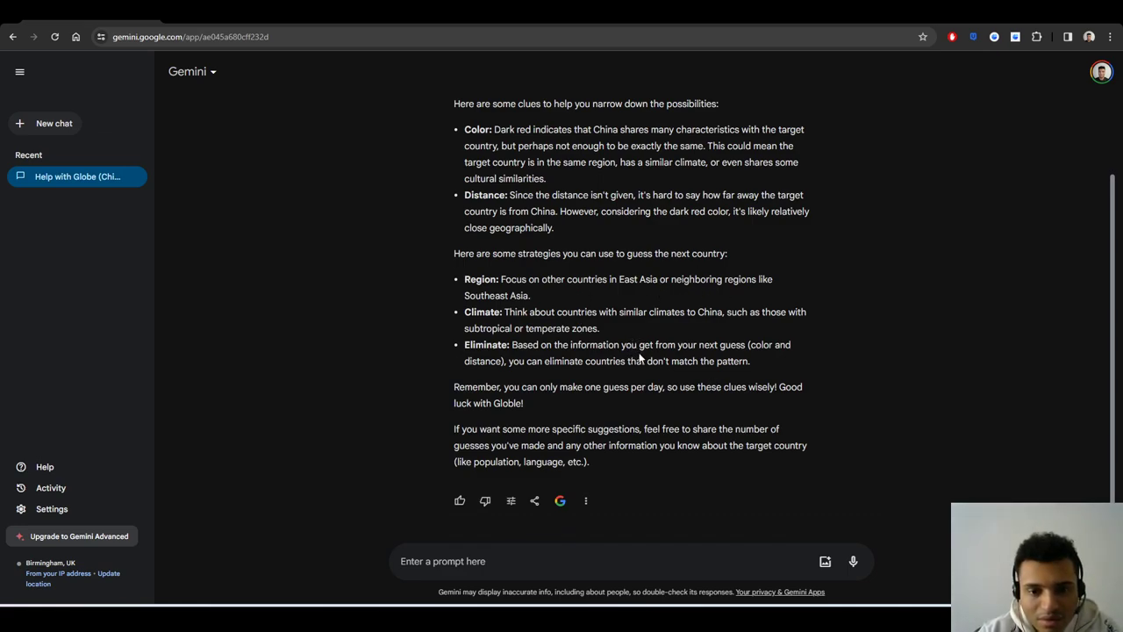
mouse_move(662, 472)
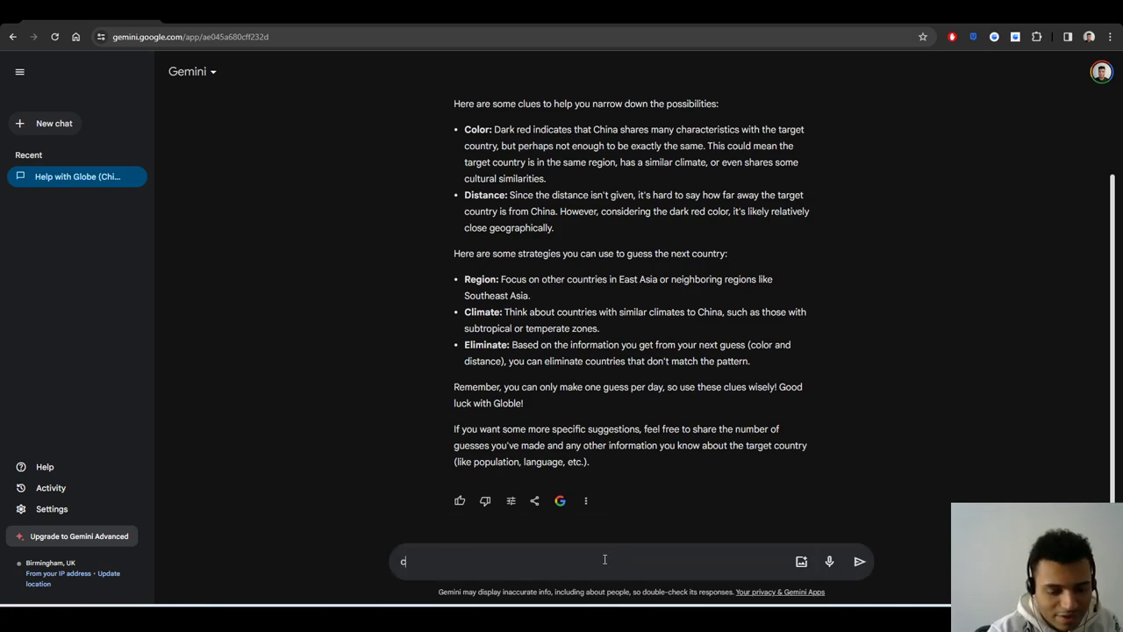
- Send 'can you suggest the next country?' and read suggestions like Japan, South Korea, Nepal
text(can you suggest the)
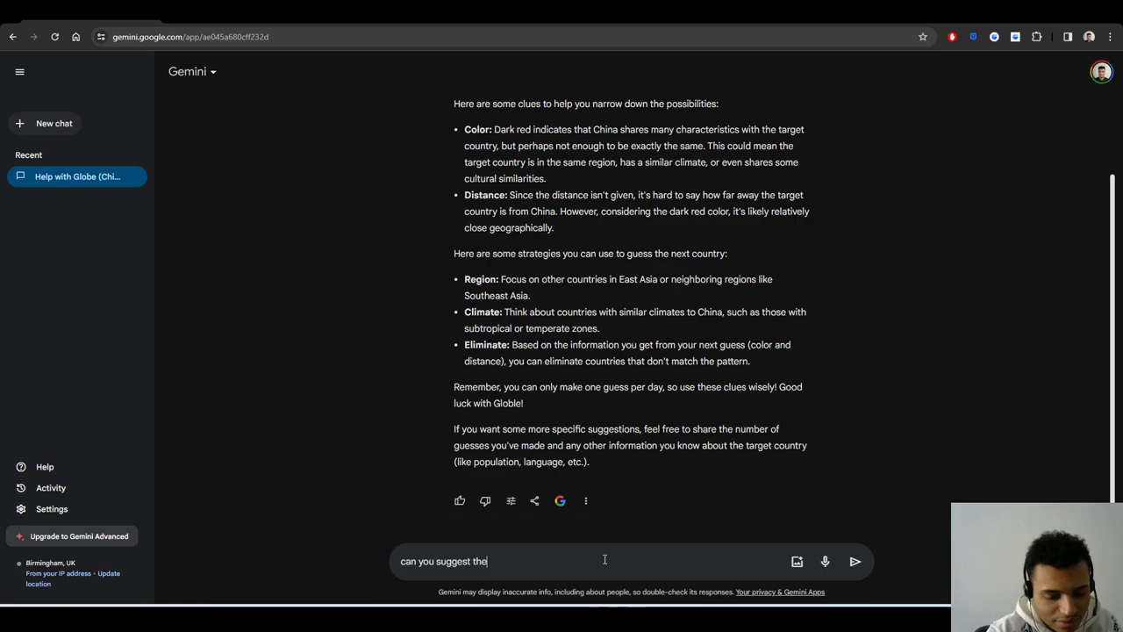
text(next country?)
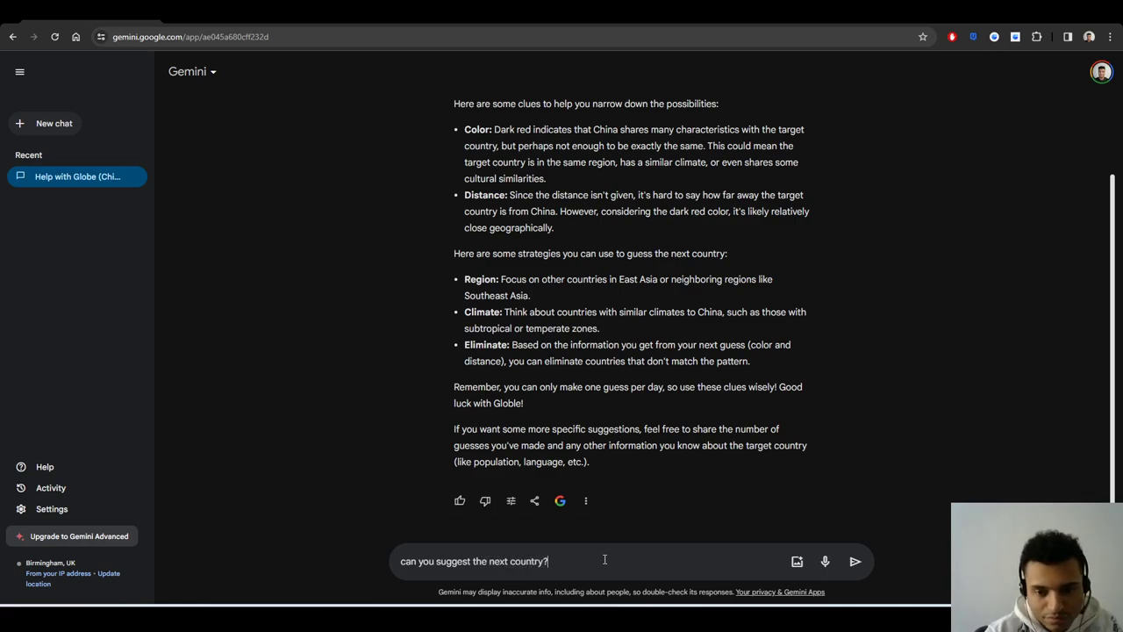
click(854, 561)
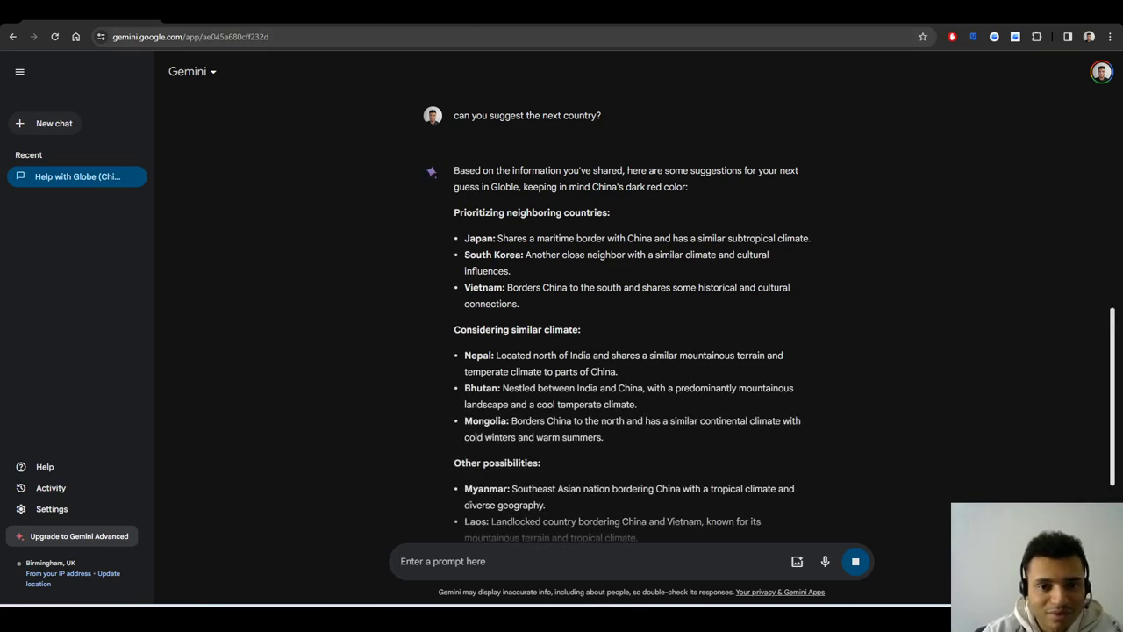
scroll(down, 3)
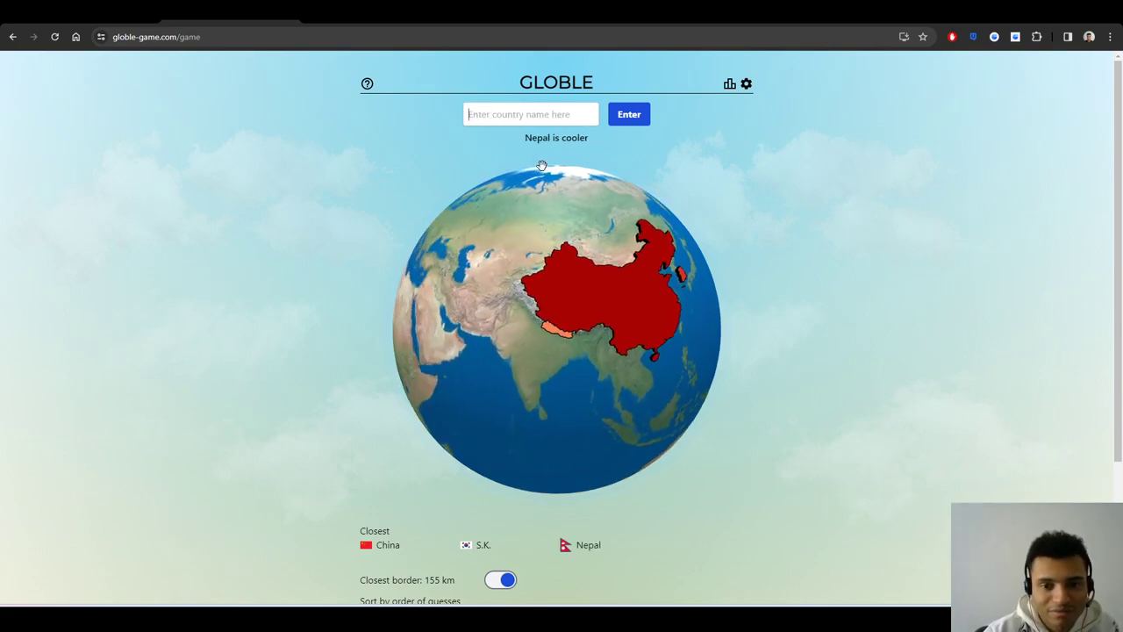
- Guess Vietnam, Russia, Mongolia and Japan in Globle until Taiwan is found
text(v)
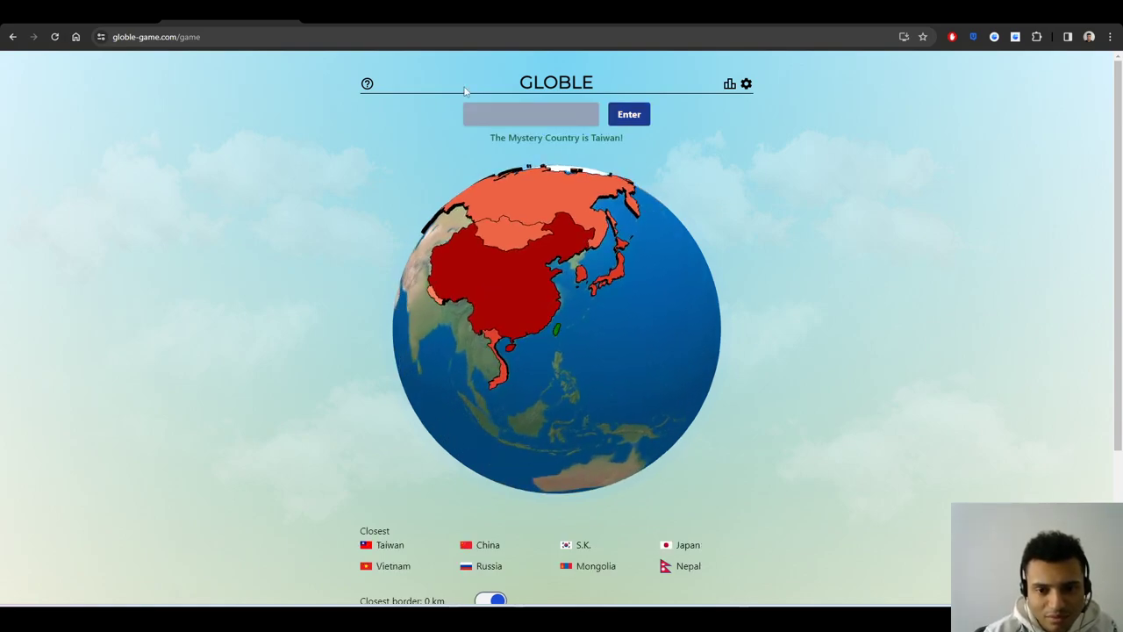
click(730, 83)
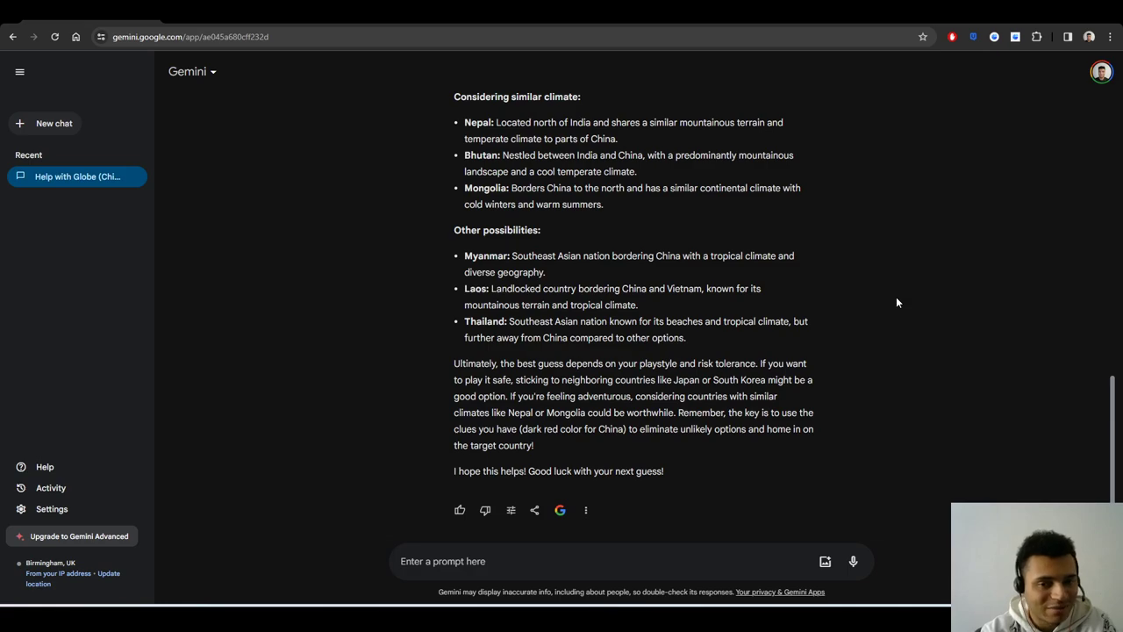
mouse_move(643, 246)
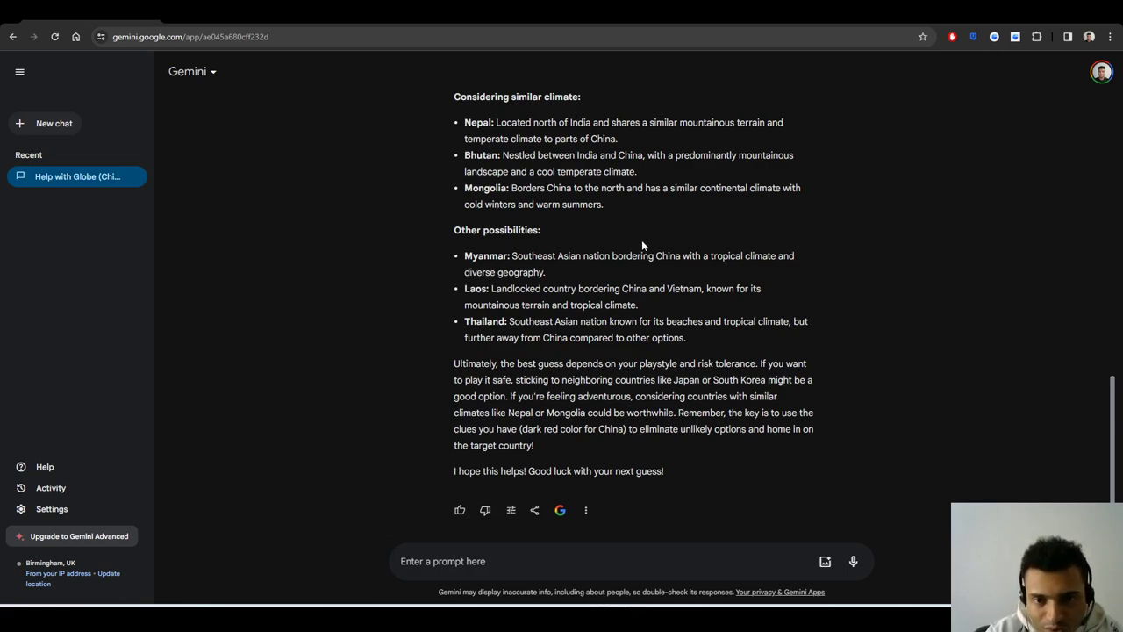
mouse_move(595, 219)
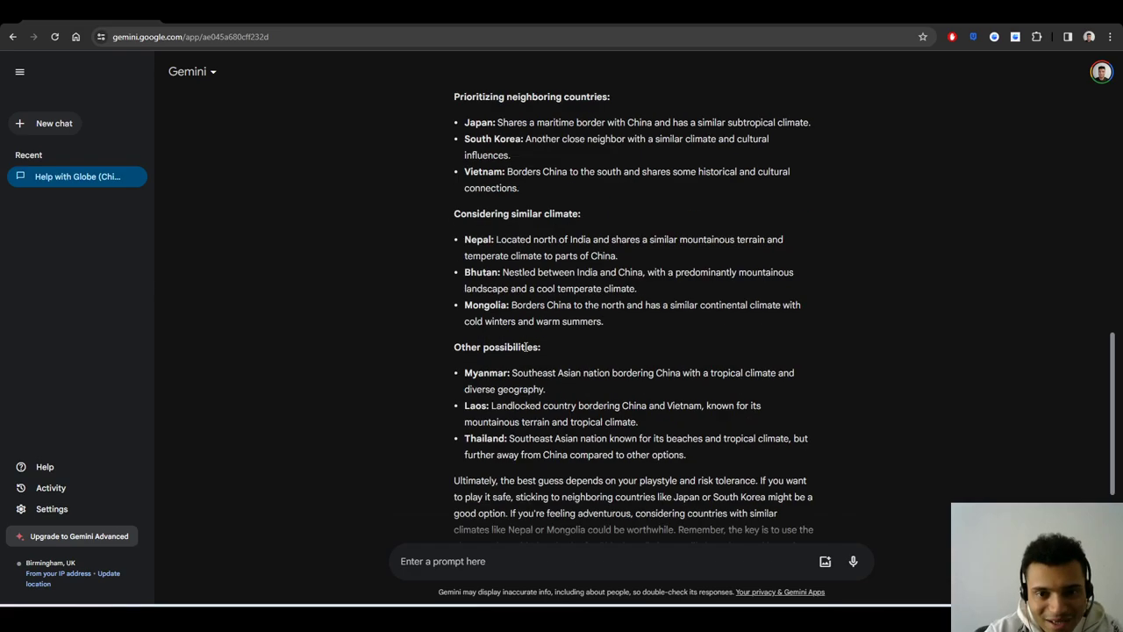
scroll(down, 3)
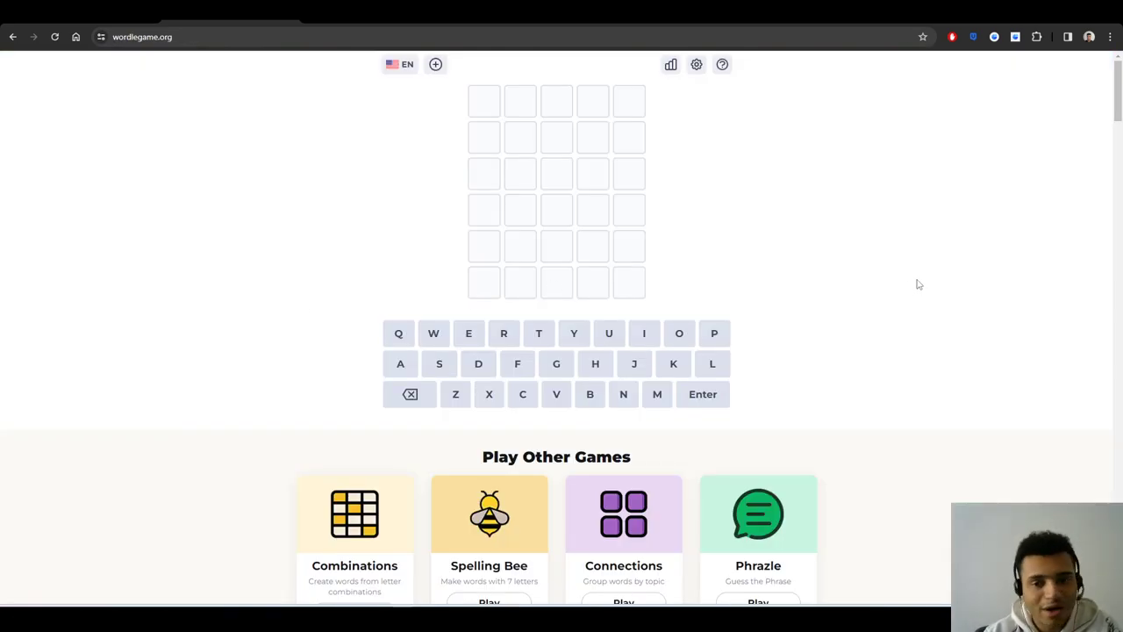
mouse_move(896, 280)
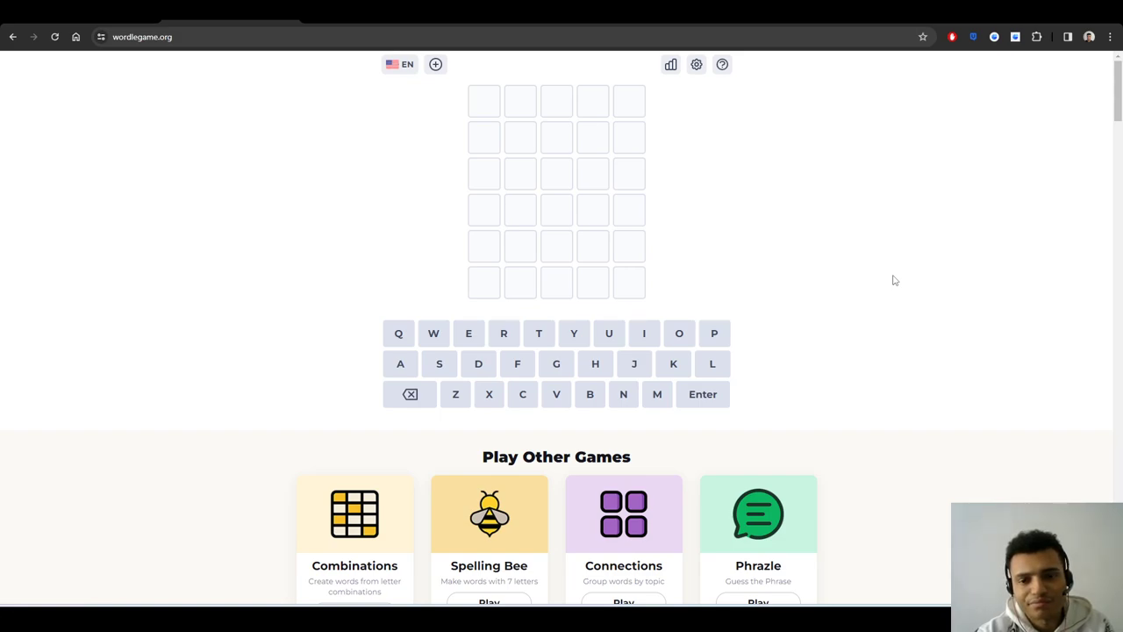
- Type SWORD as Wordle's first guess, then return to the Gemini chat
text(SWORD)
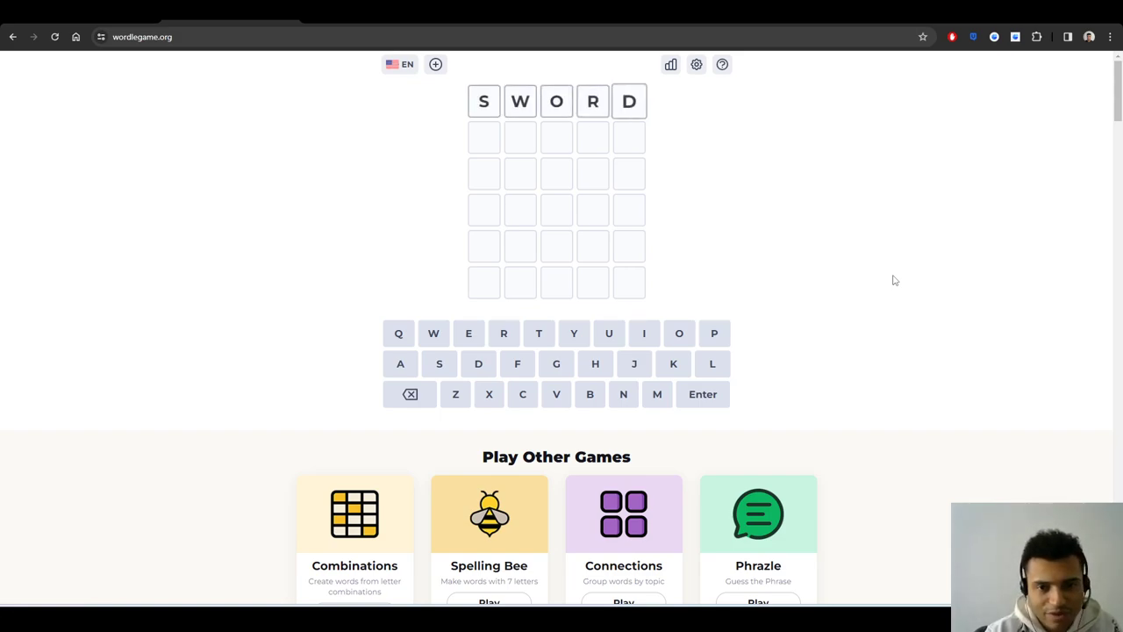
key(Enter)
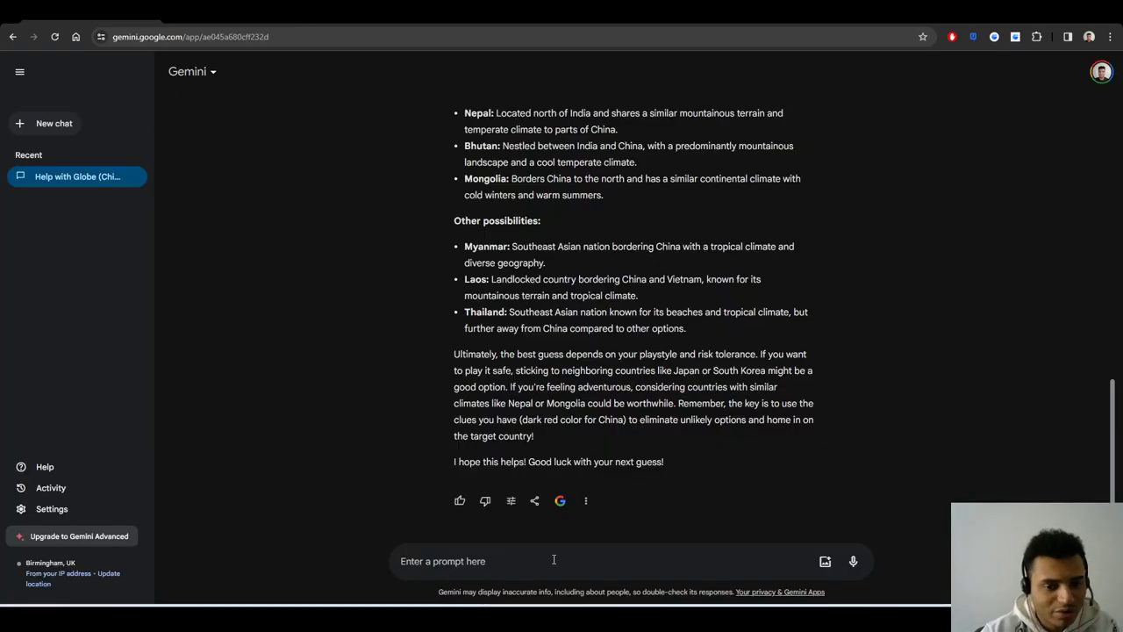
- Type 'can you help me play wordle? my first word was sword' into Gemini
text(c)
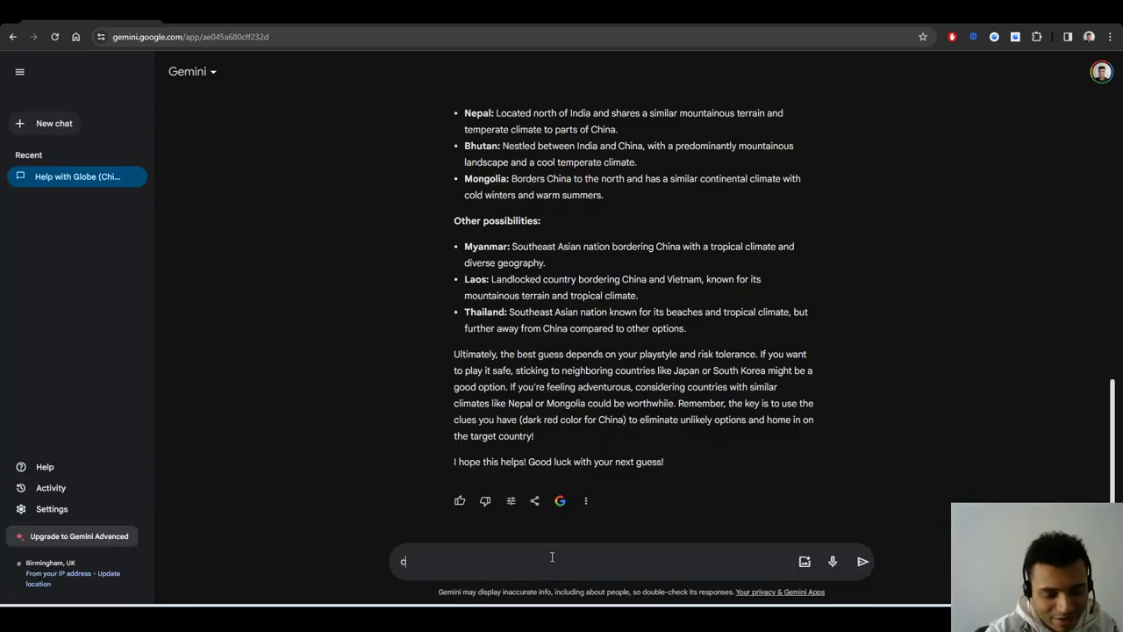
text(an you help me p)
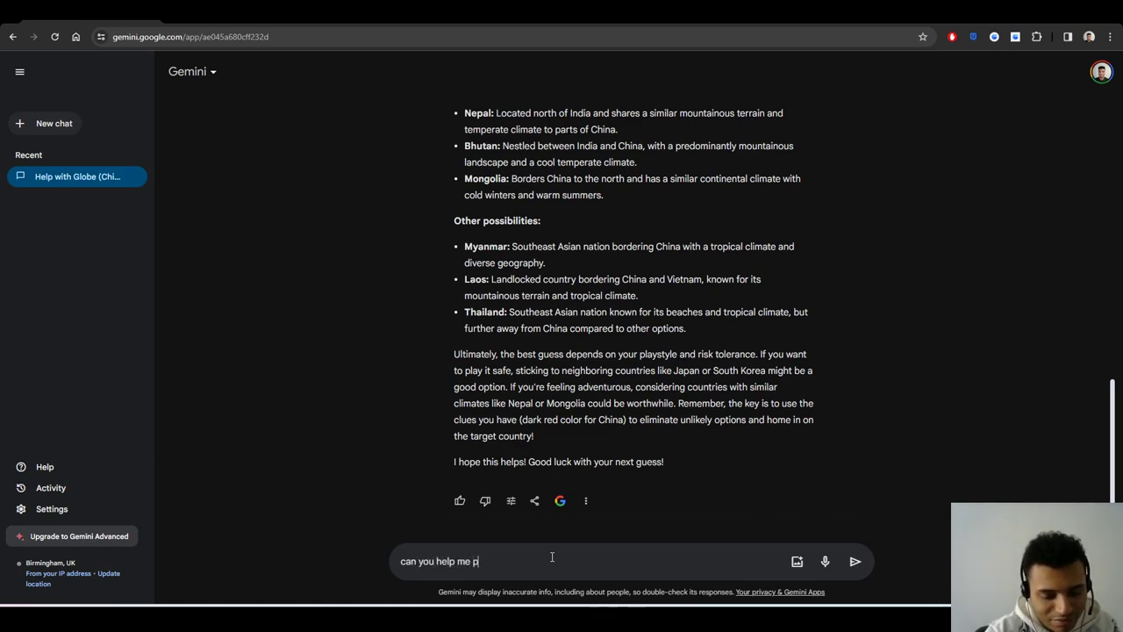
text(lay wordle?)
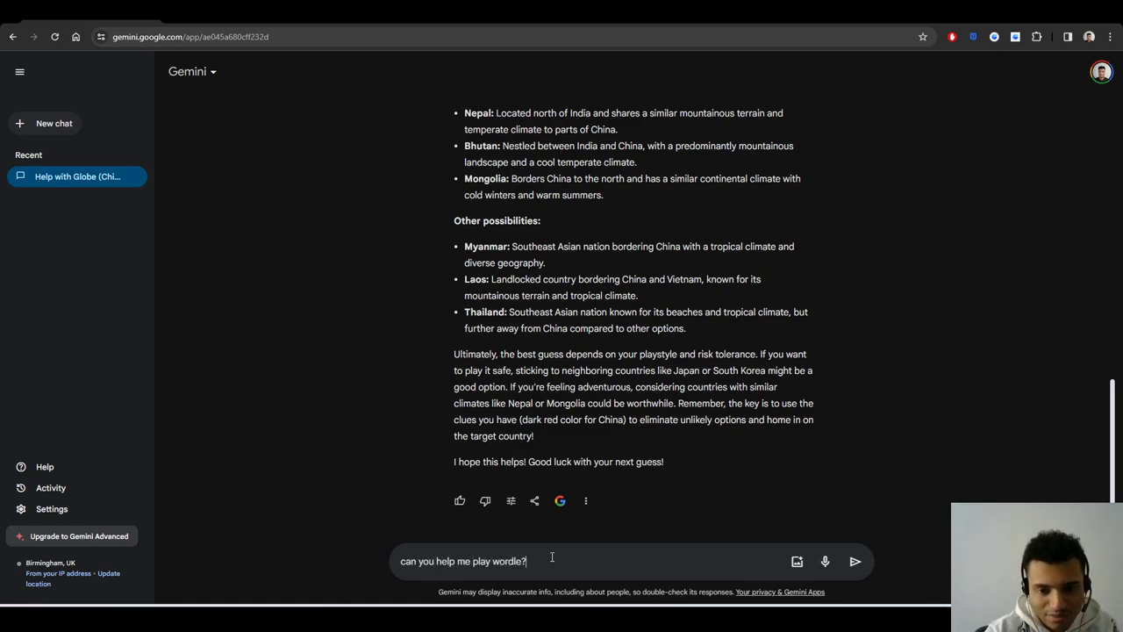
text(my first w)
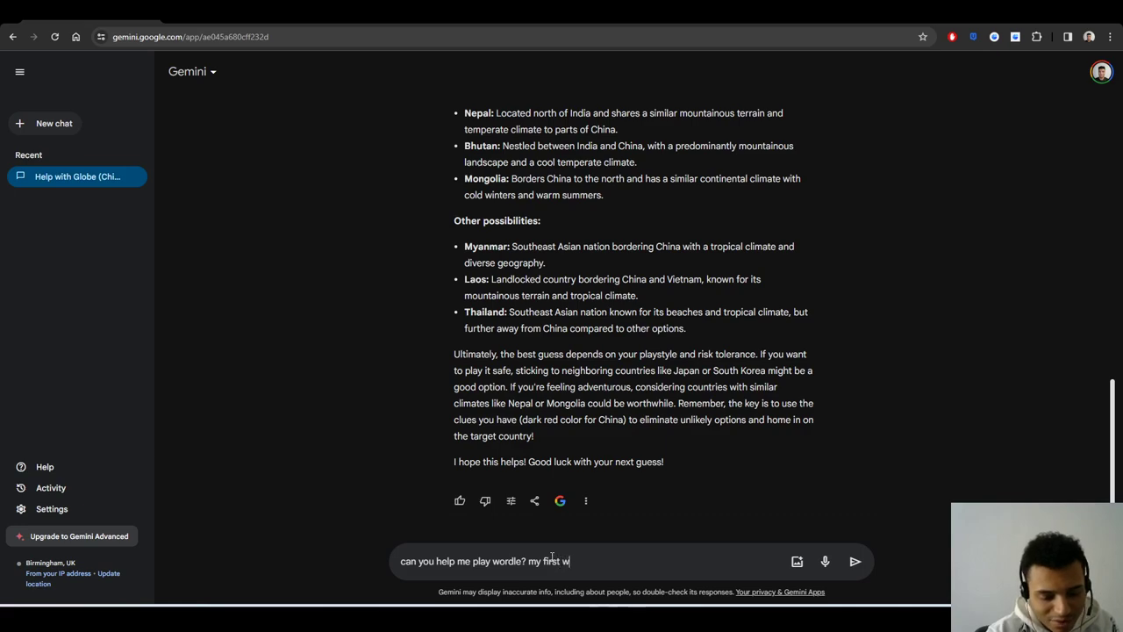
text(ord was sword)
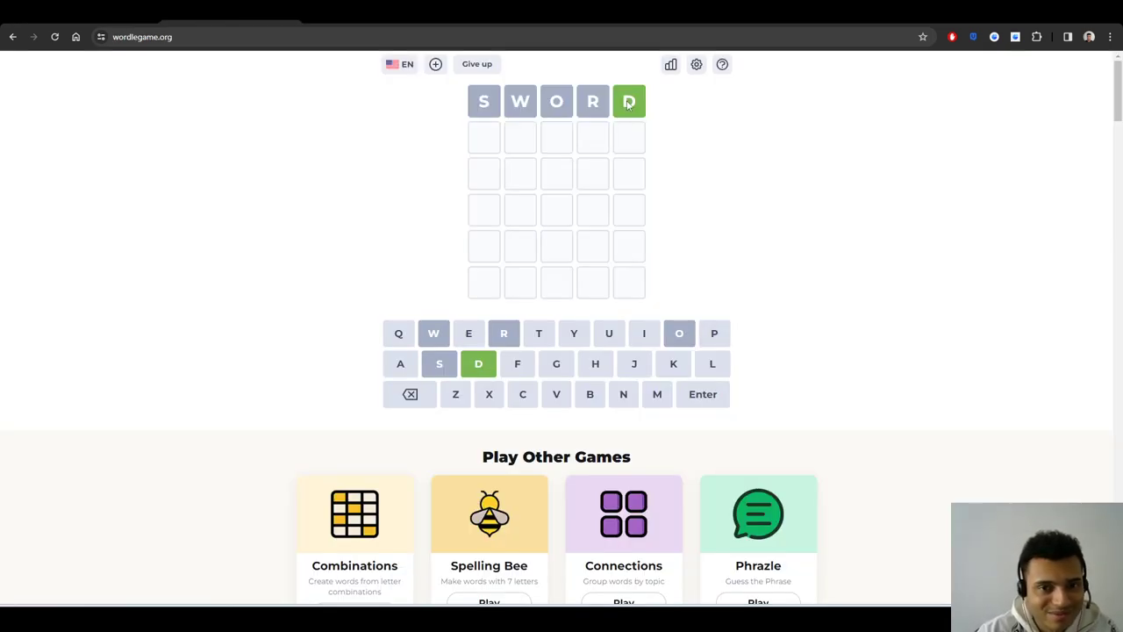
mouse_move(335, 59)
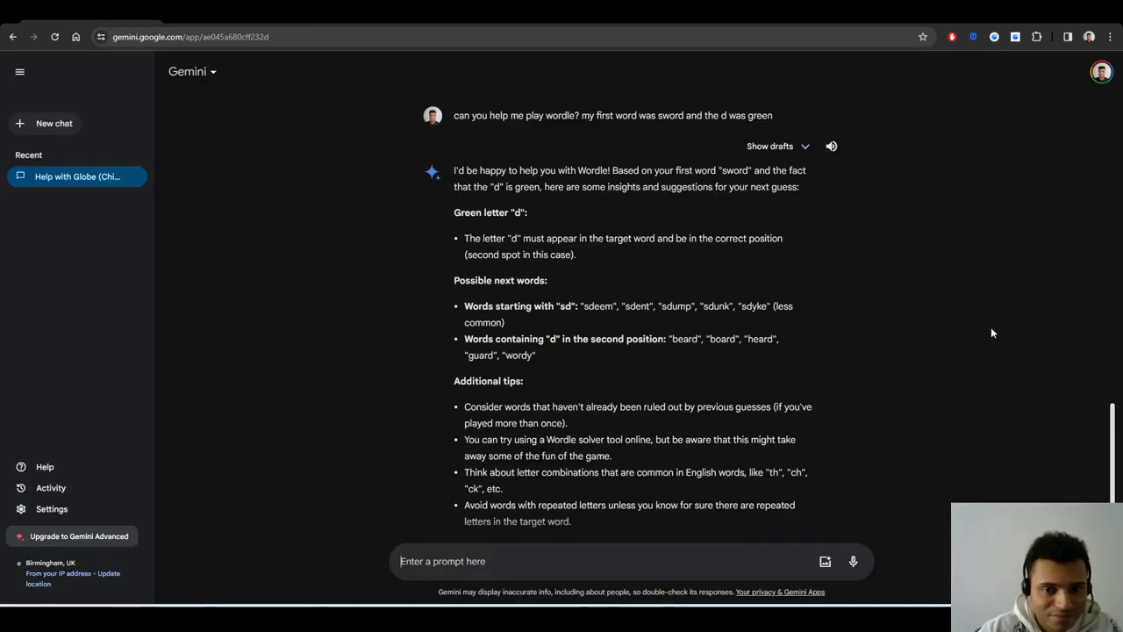
mouse_move(986, 310)
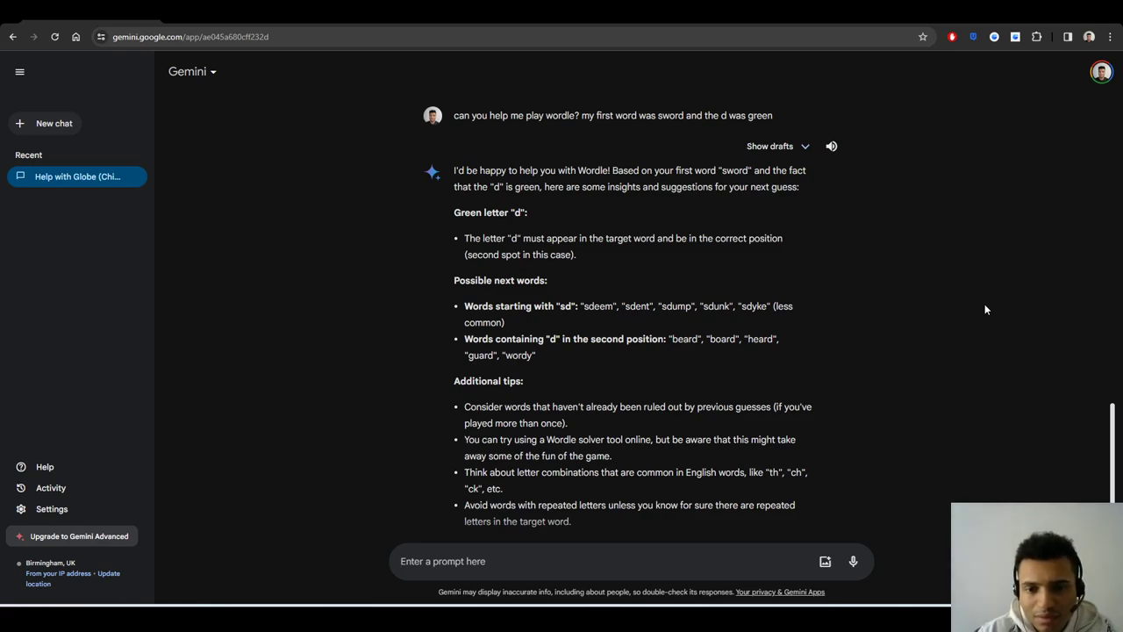
mouse_move(845, 284)
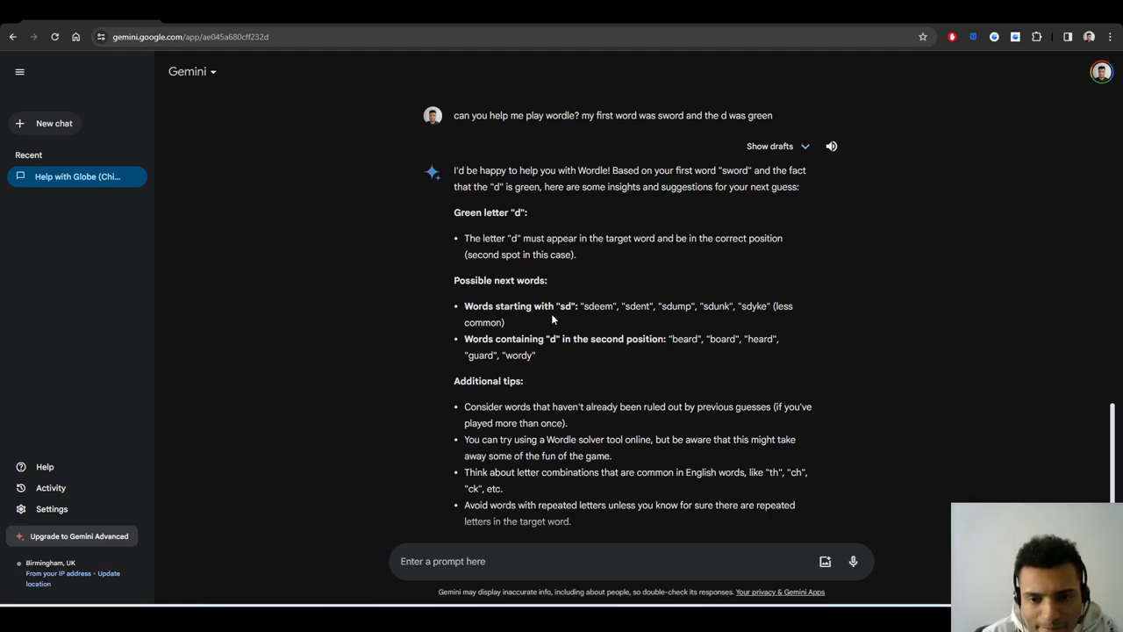
mouse_move(671, 351)
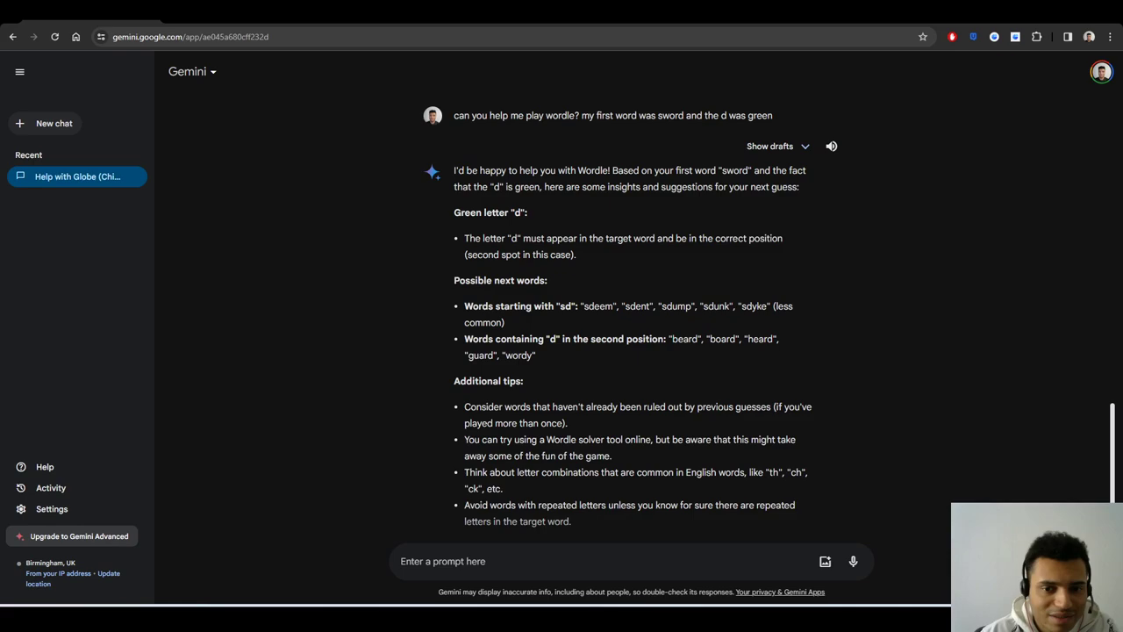
drag(674, 338, 766, 339)
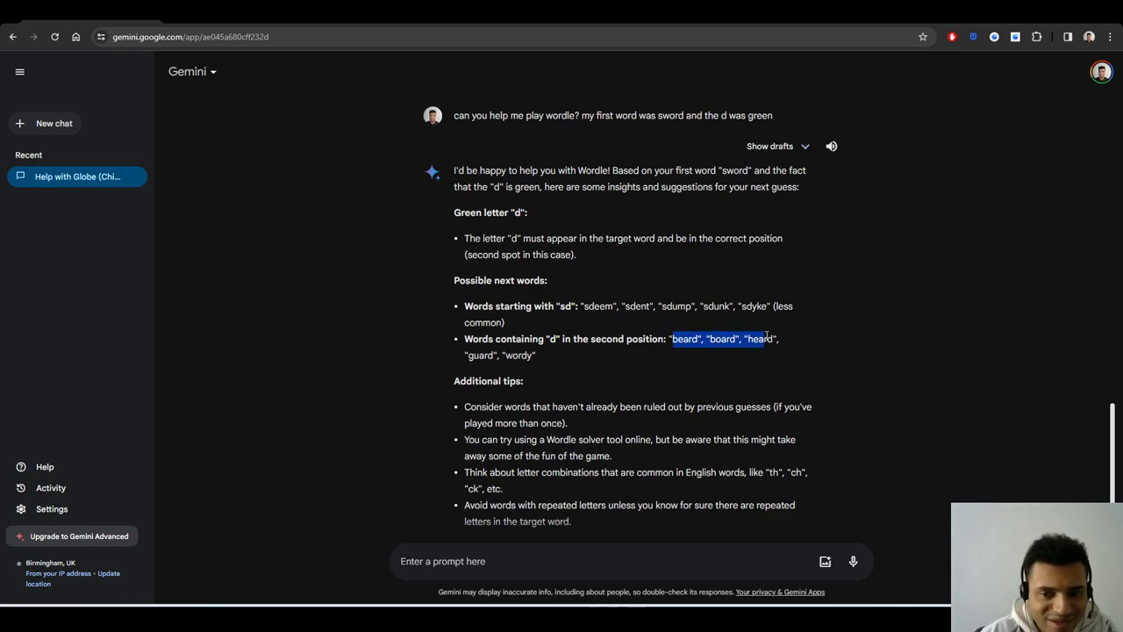
scroll(down, 3)
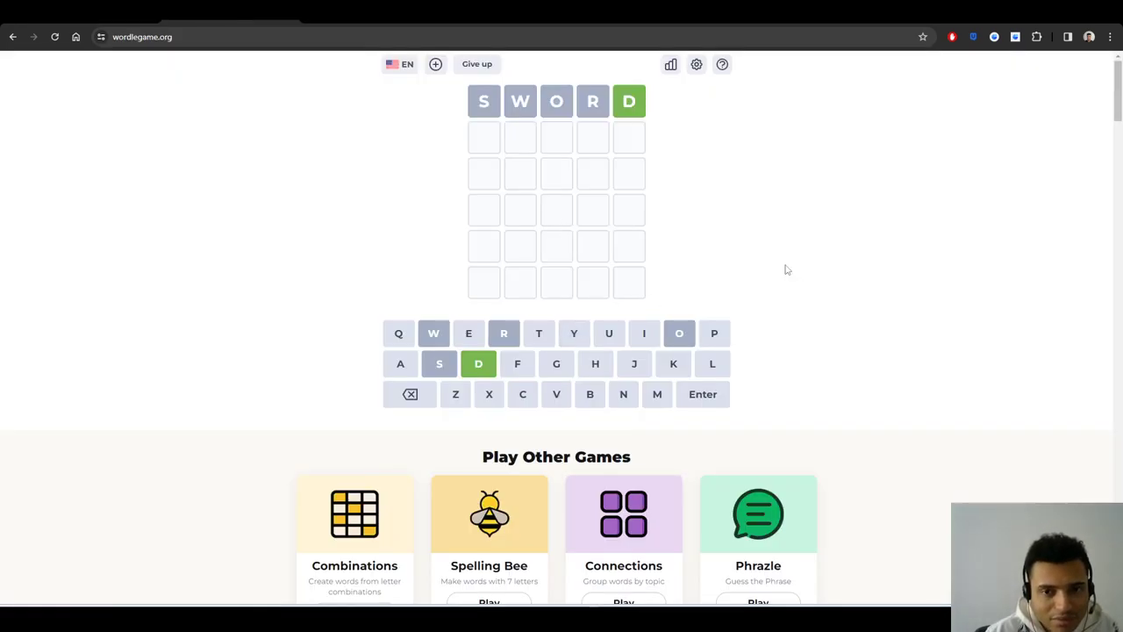
mouse_move(797, 230)
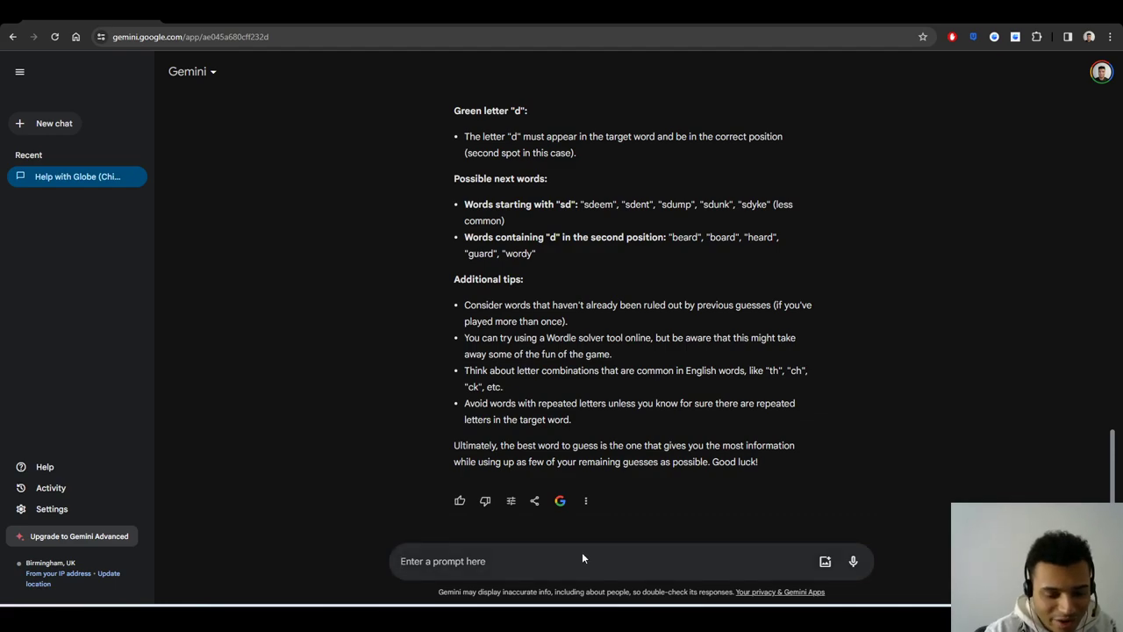
- Tell Gemini beard had an orange 'a', then play AMEND as Wordle's third guess
text(i typed beard an)
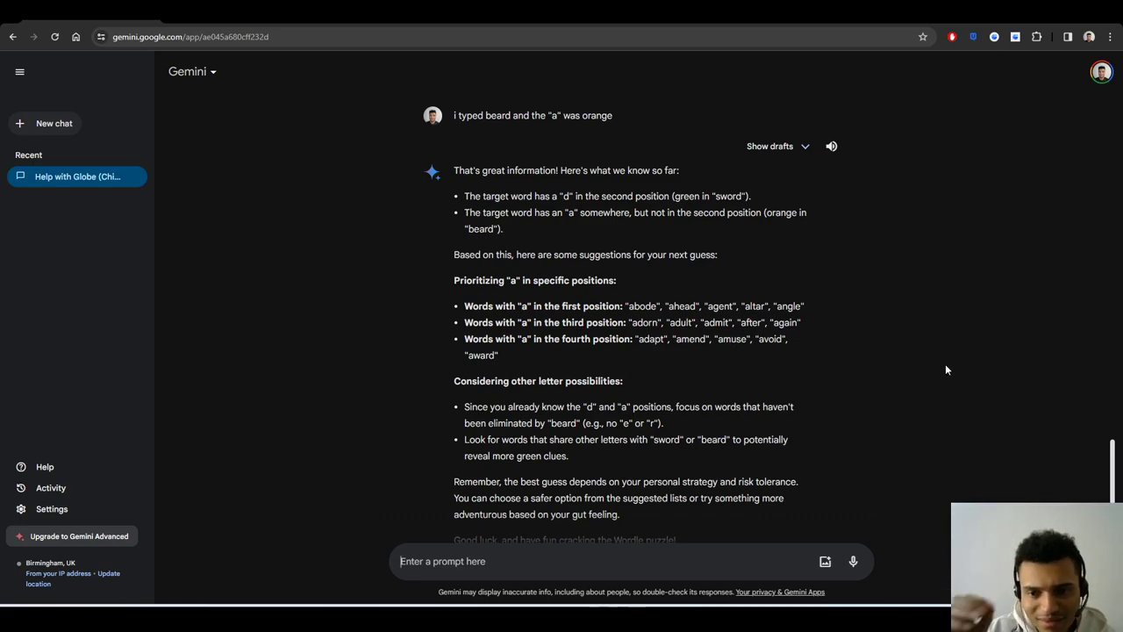
mouse_move(858, 303)
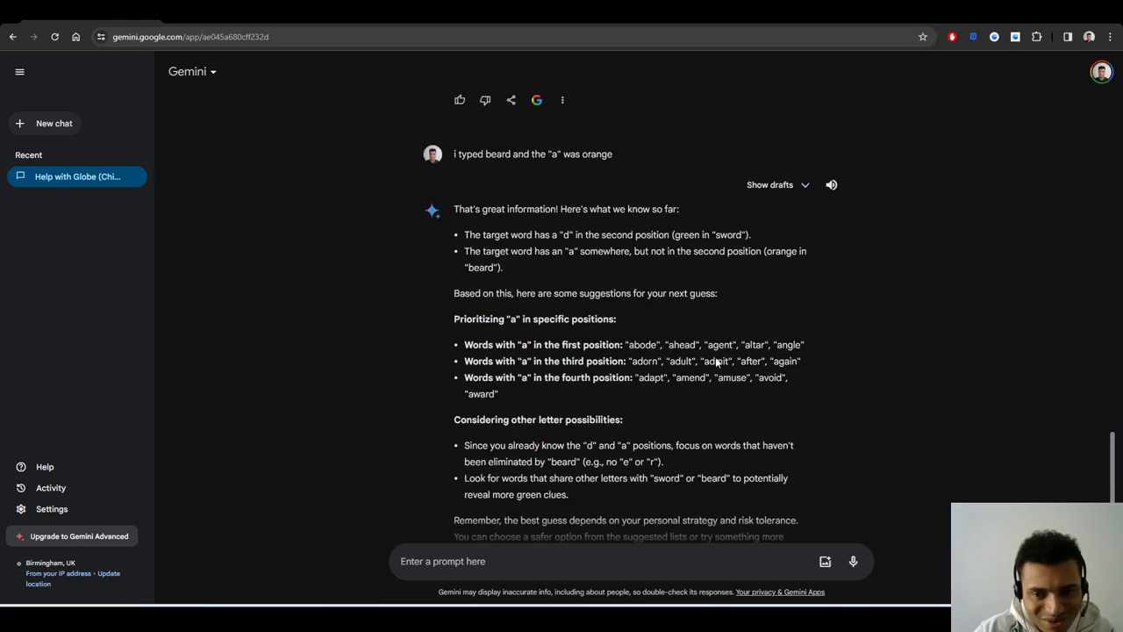
drag(663, 344, 736, 344)
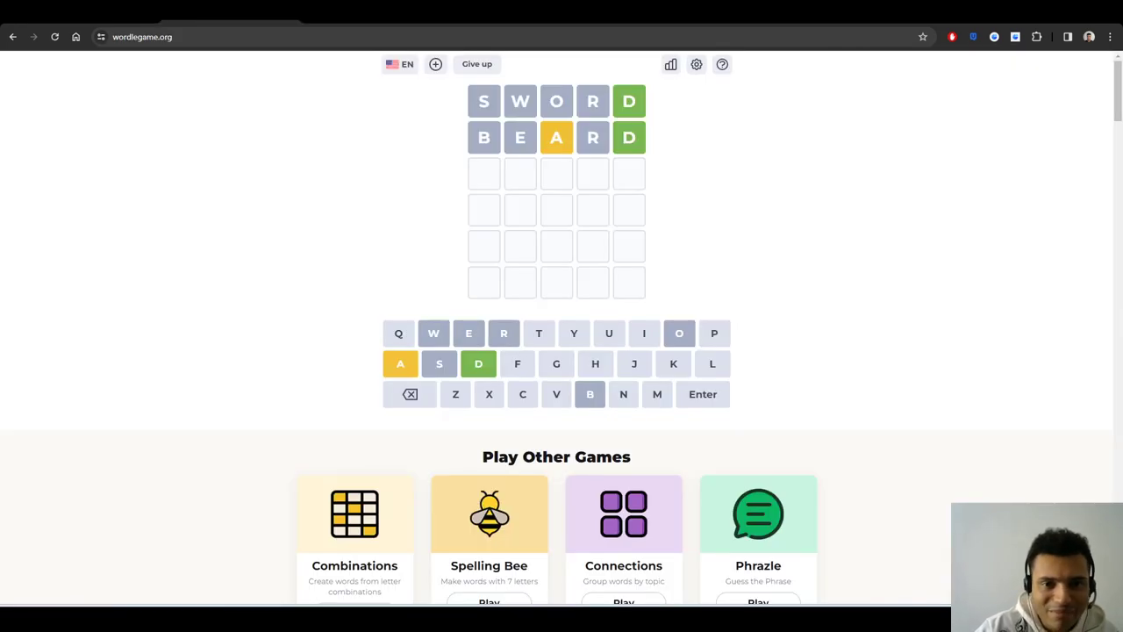
text(AMEND)
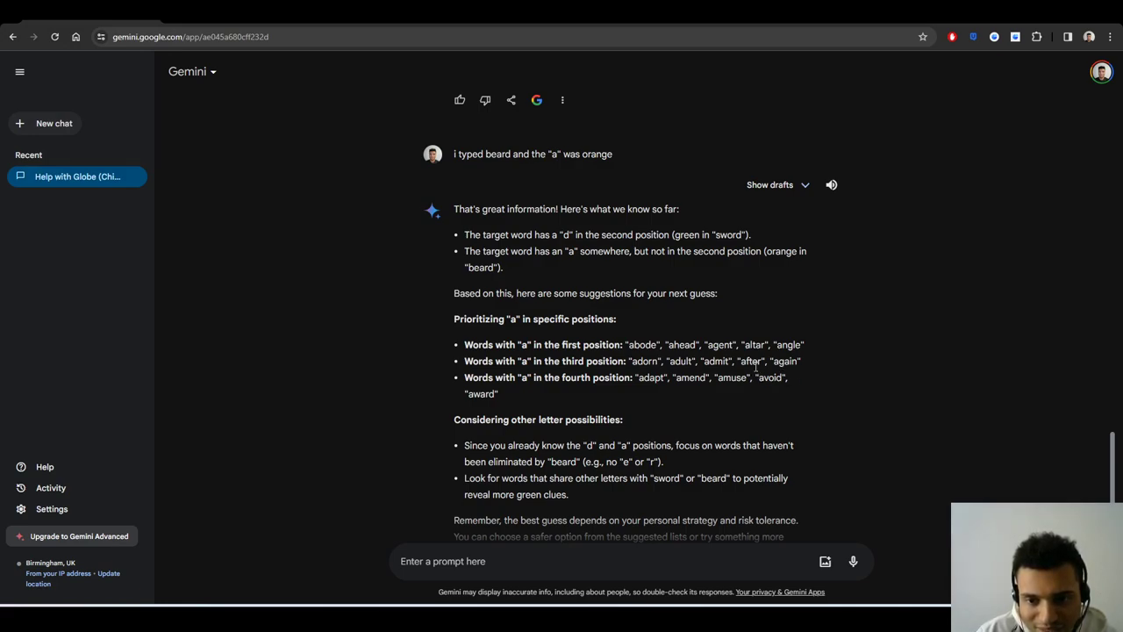
mouse_move(689, 373)
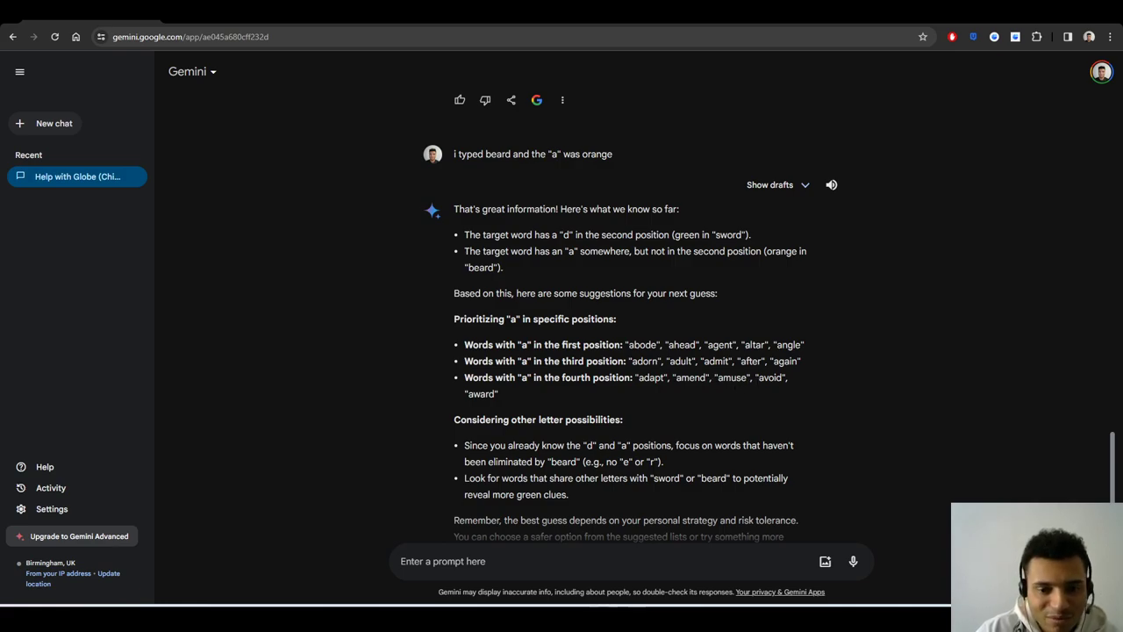
scroll(down, 3)
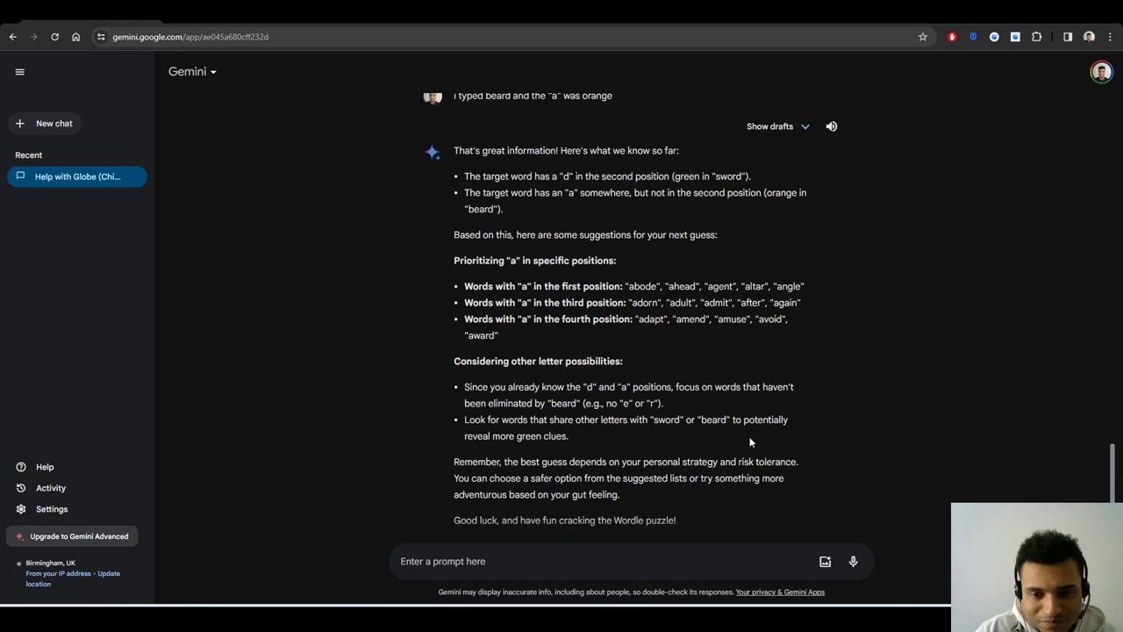
mouse_move(700, 298)
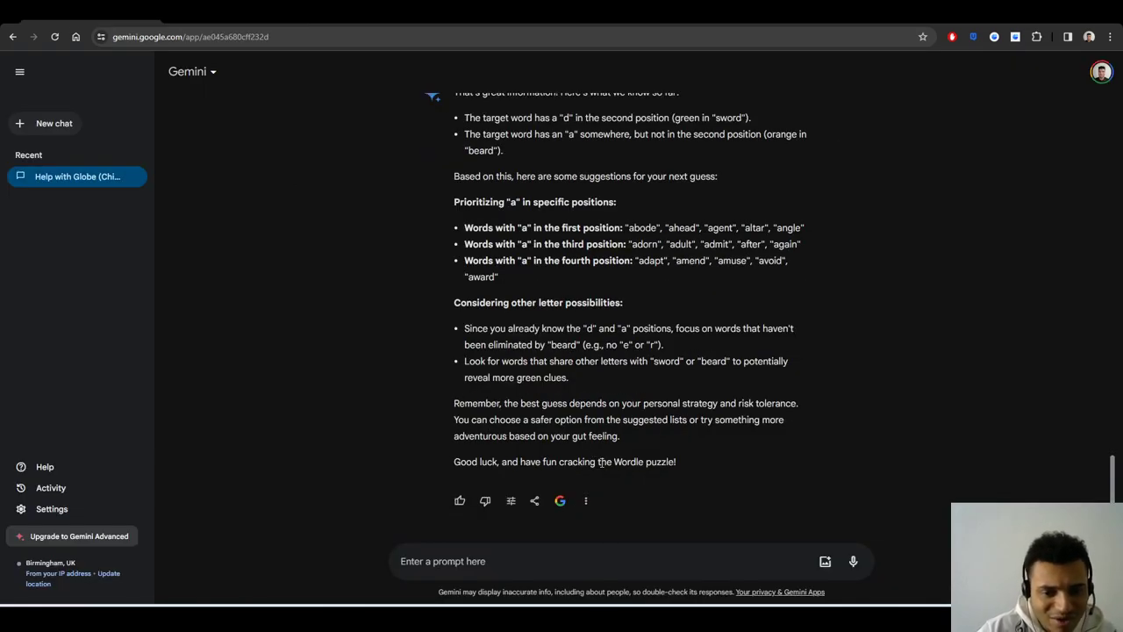
text(doesn)
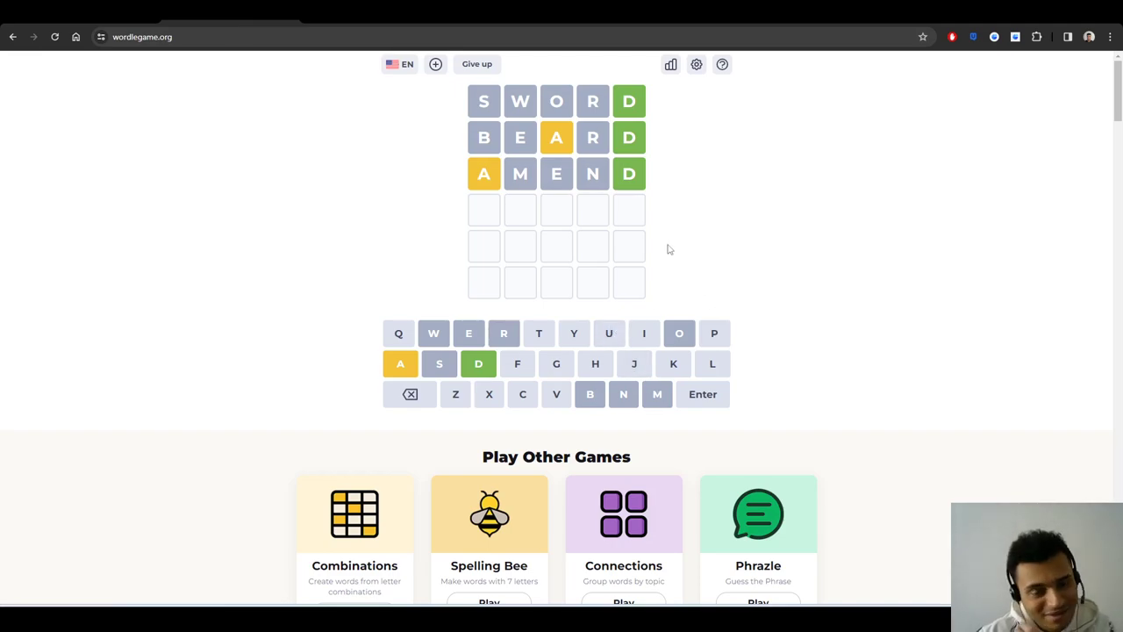
mouse_move(833, 243)
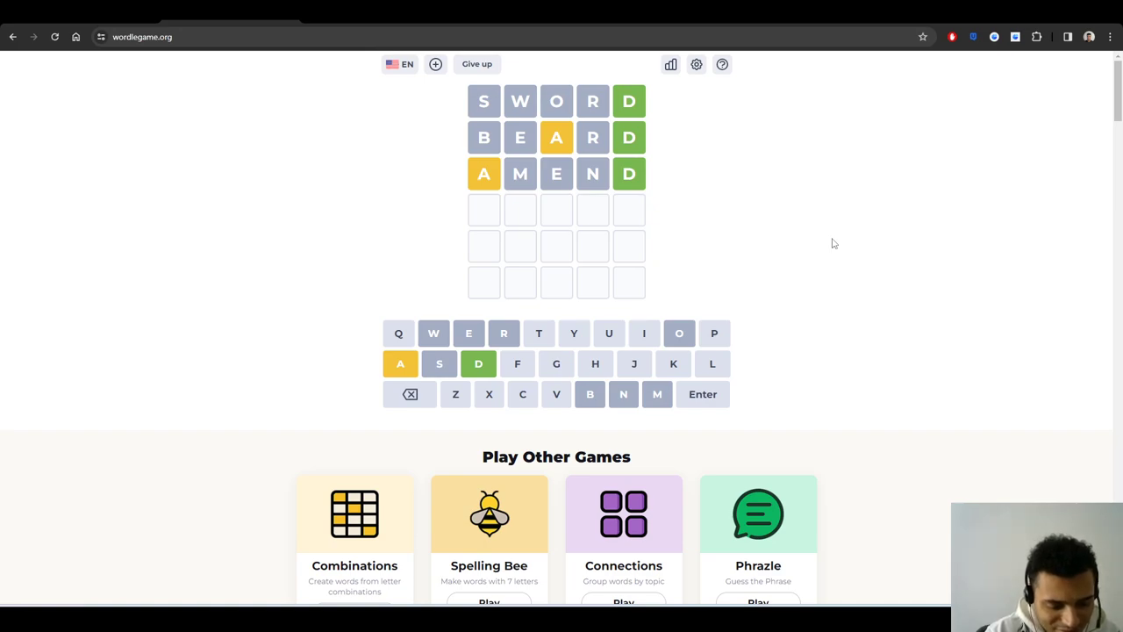
- Play ROADS and JADES as Wordle's fourth and fifth guesses
text(OADS)
click(556, 246)
text(JADES)
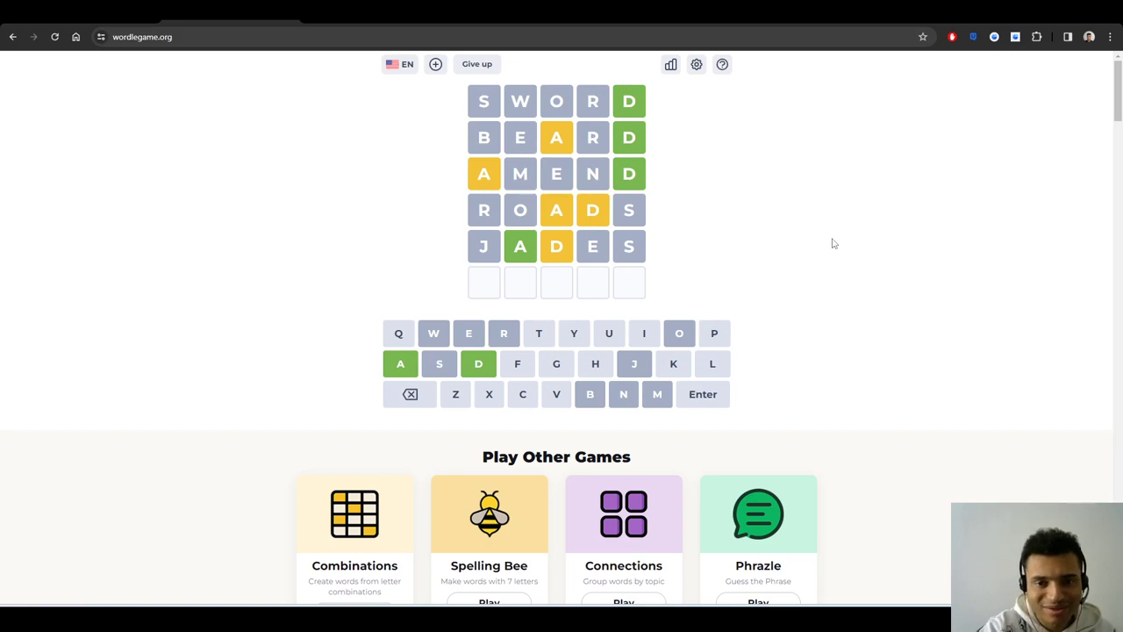
mouse_move(645, 162)
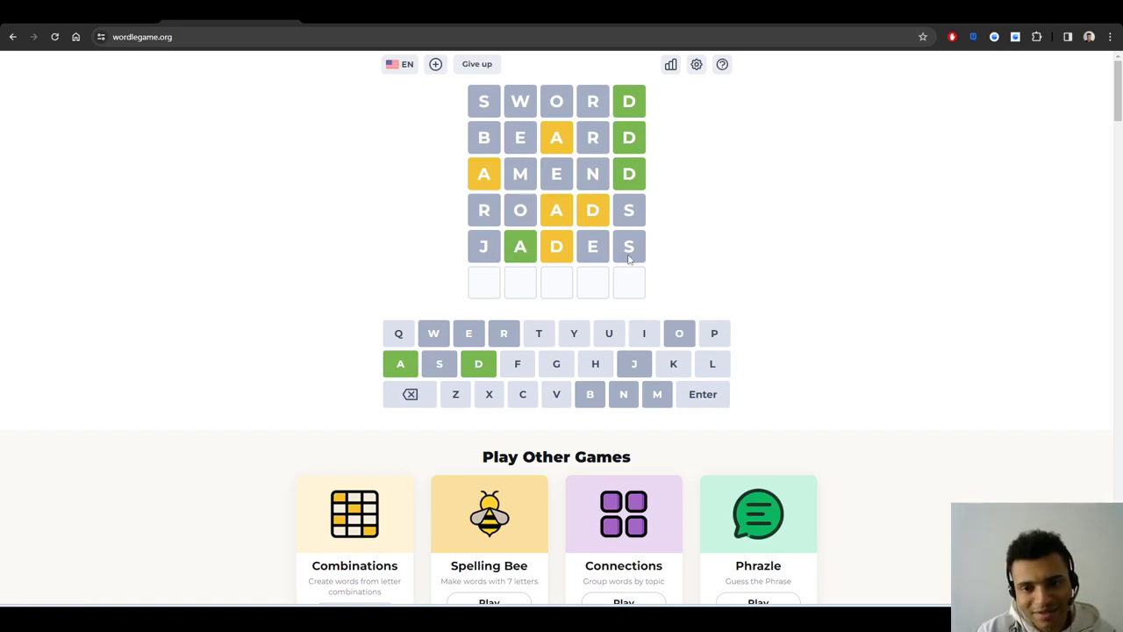
mouse_move(742, 257)
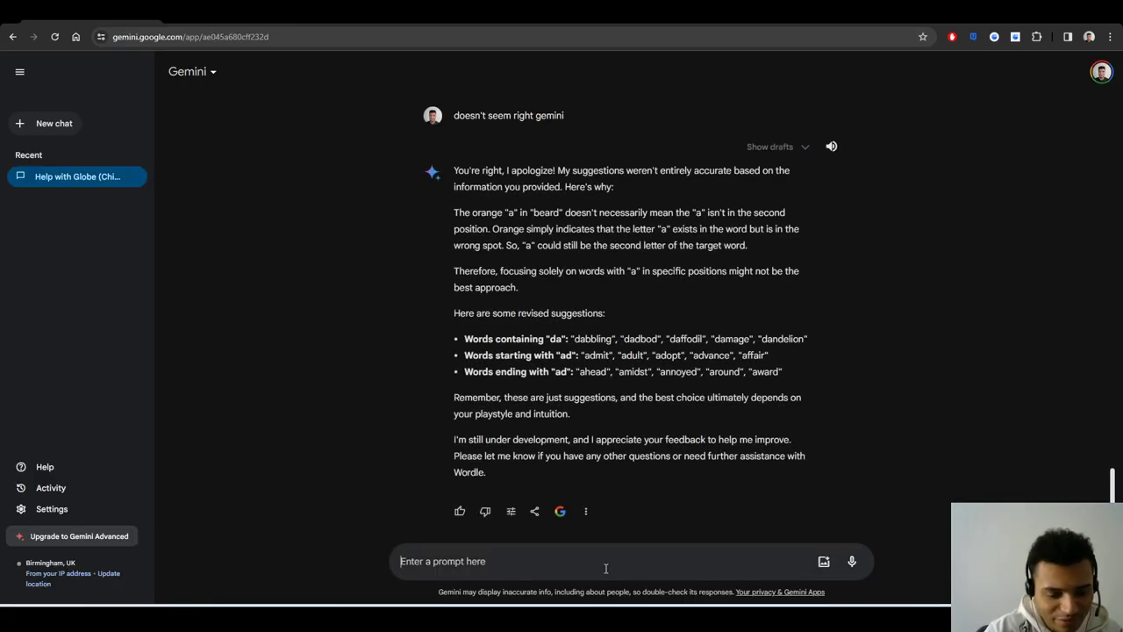
- Ask Gemini for five-letter words with 'a' as second letter and 'd' as fifth
text(give me 5 letter)
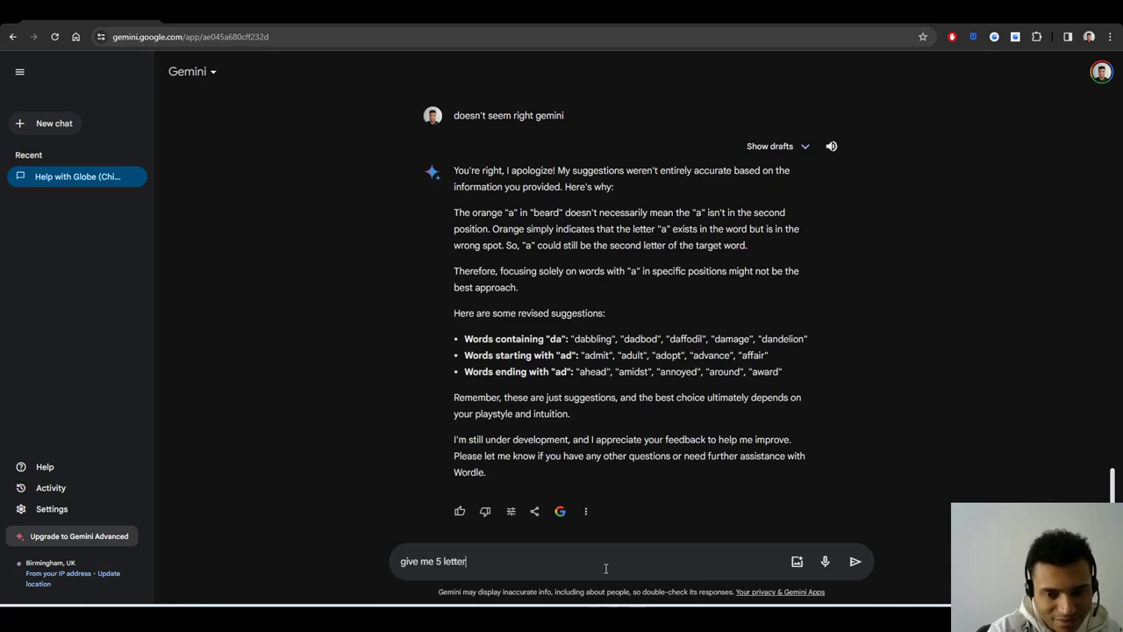
text(words with t)
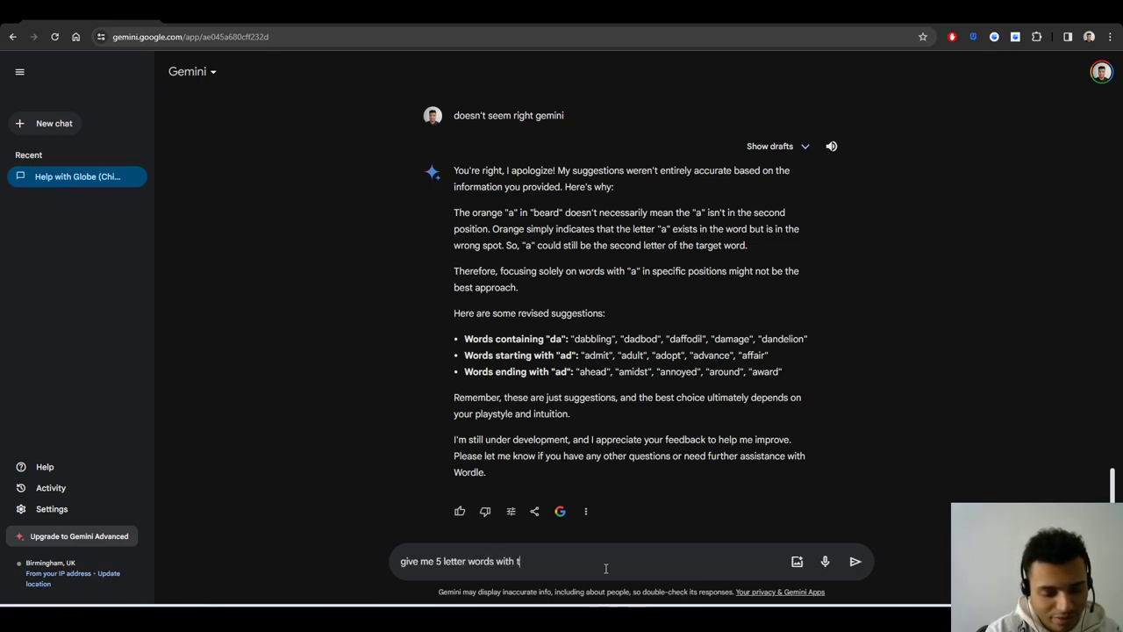
text(he second letter b)
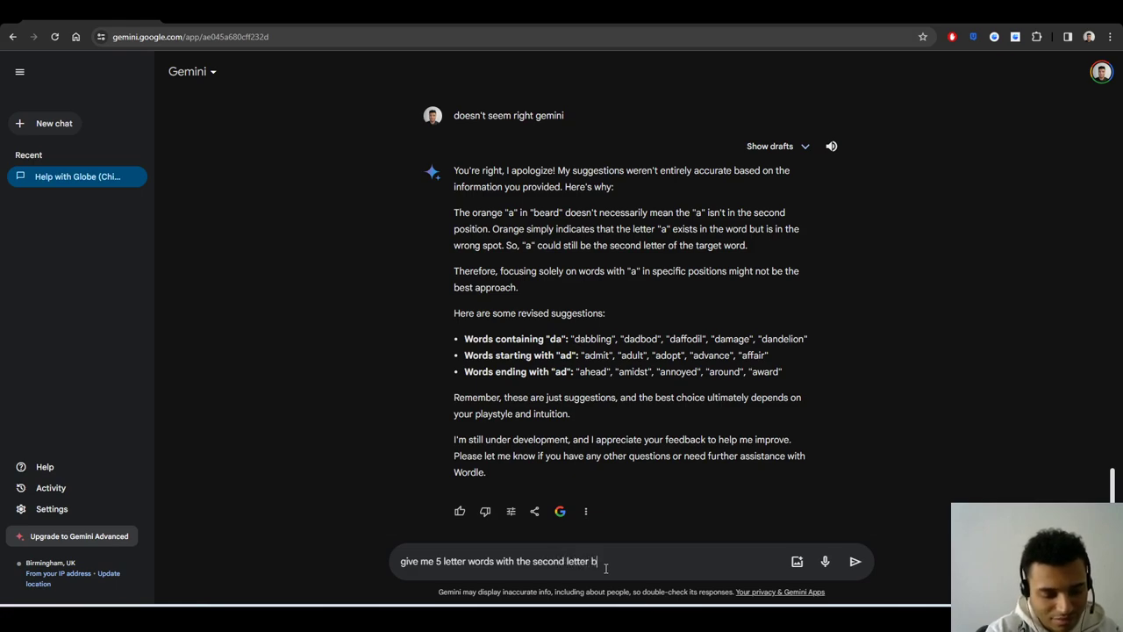
text(eing "a")
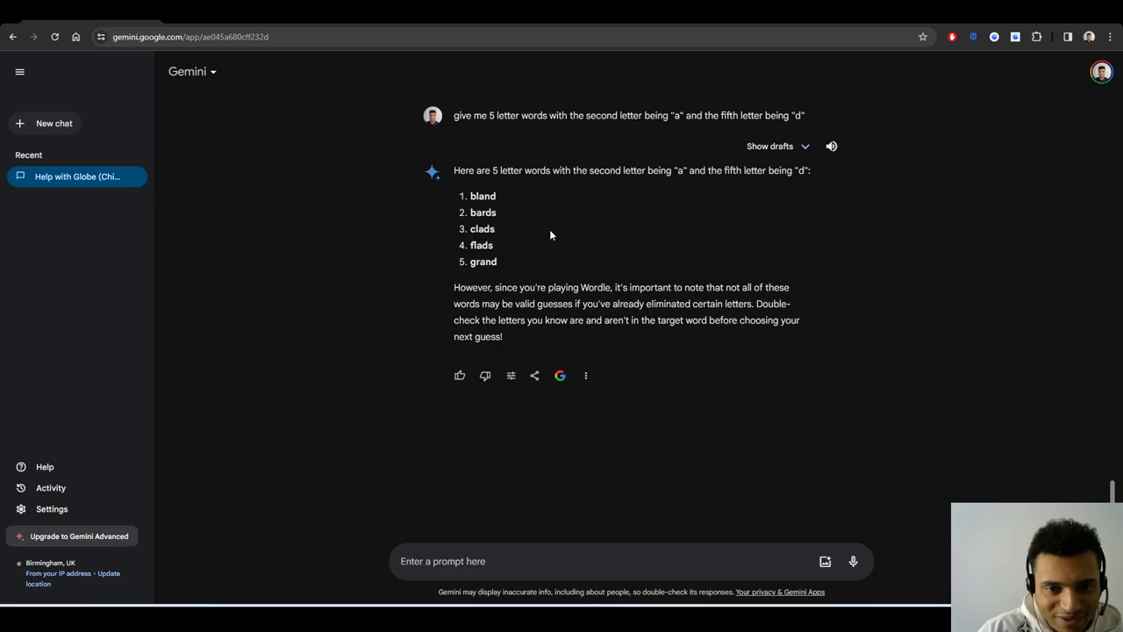
mouse_move(648, 319)
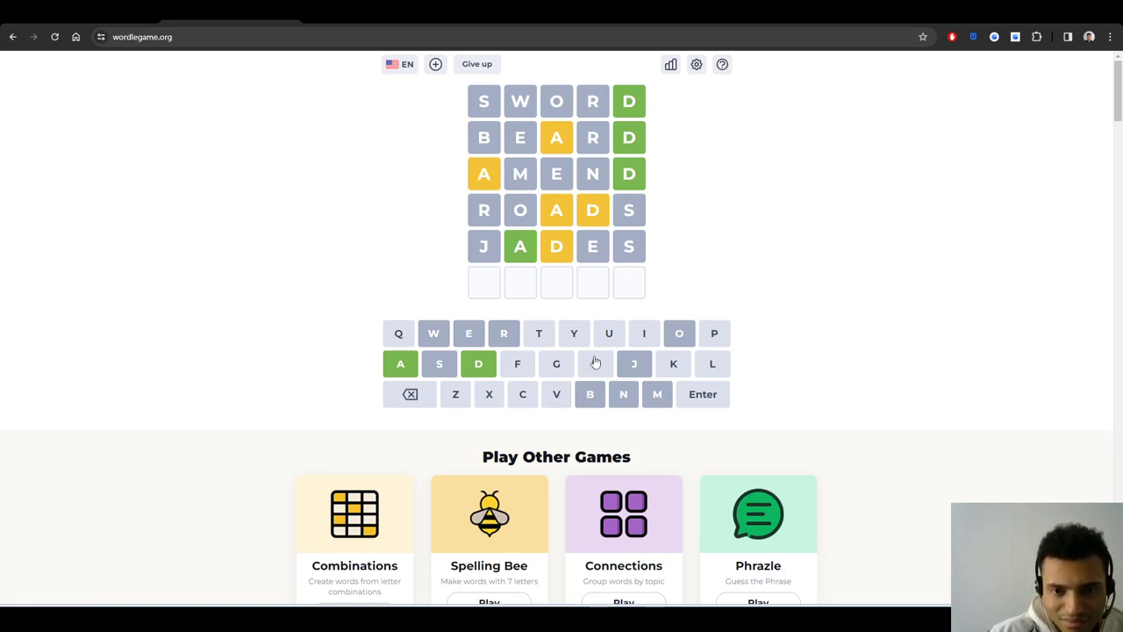
mouse_move(505, 373)
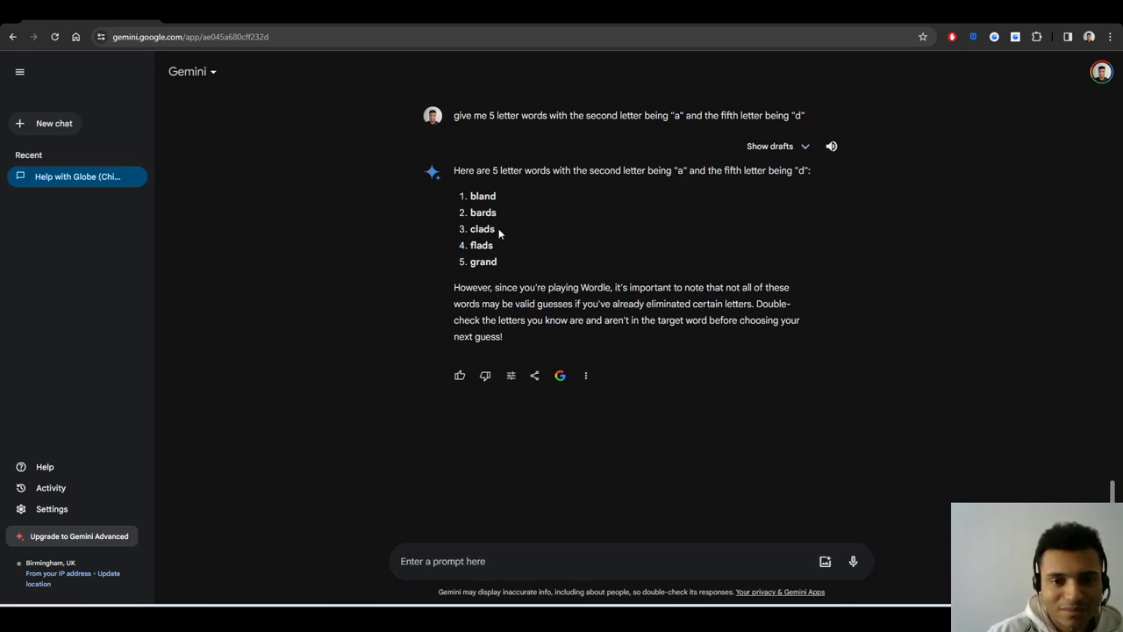
mouse_move(503, 245)
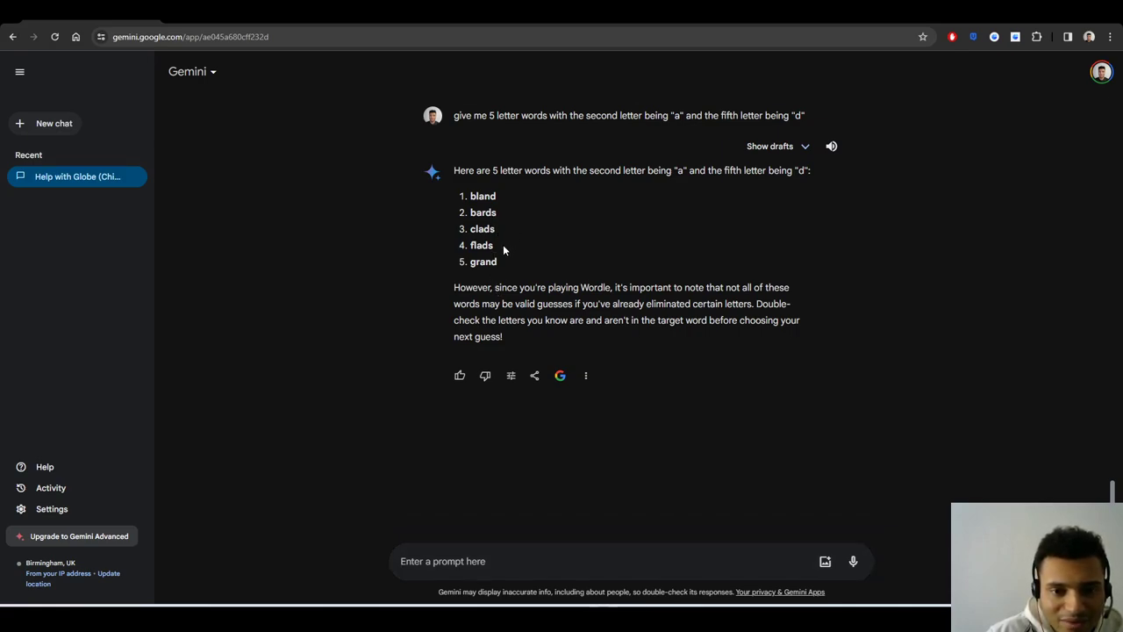
mouse_move(420, 133)
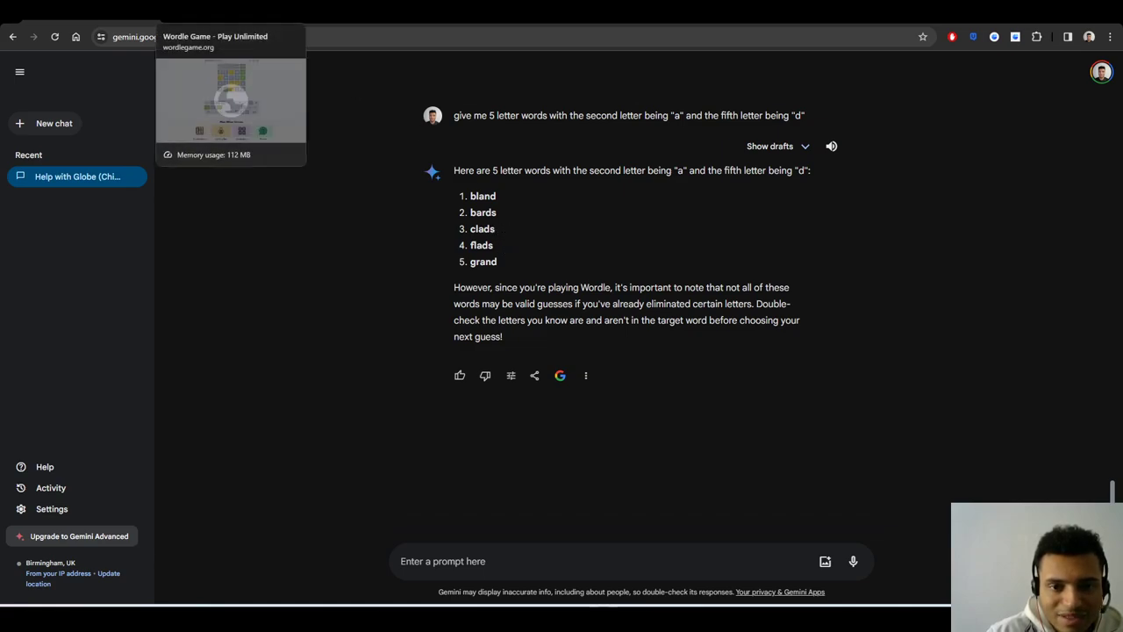
- Use the last Wordle guess, lose to the answer VALID, and start a new game
click(230, 101)
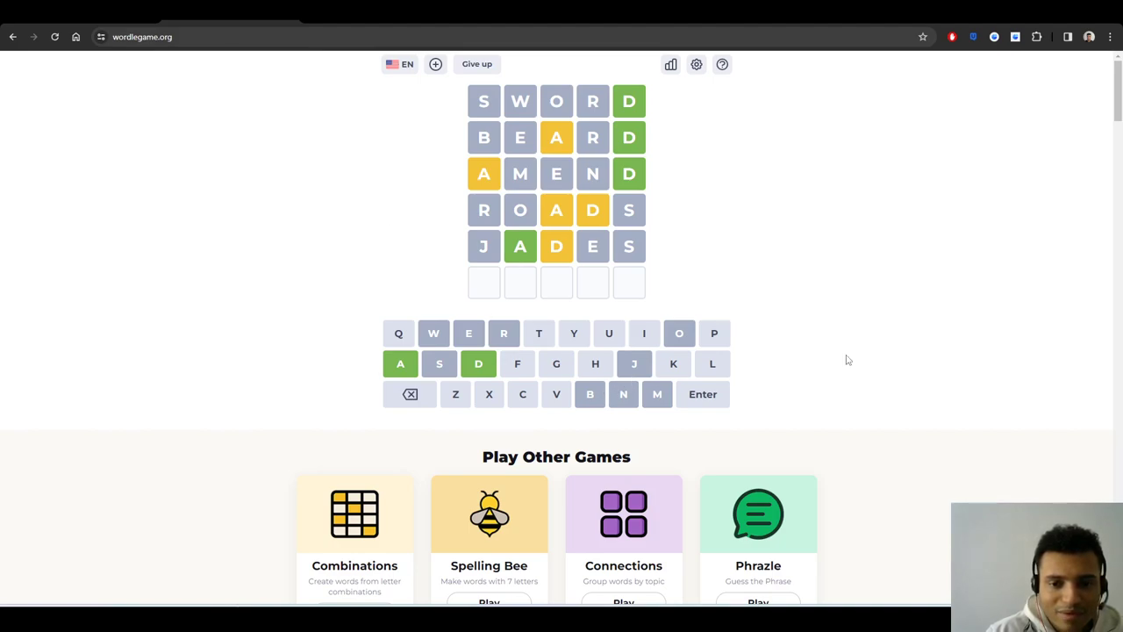
mouse_move(867, 348)
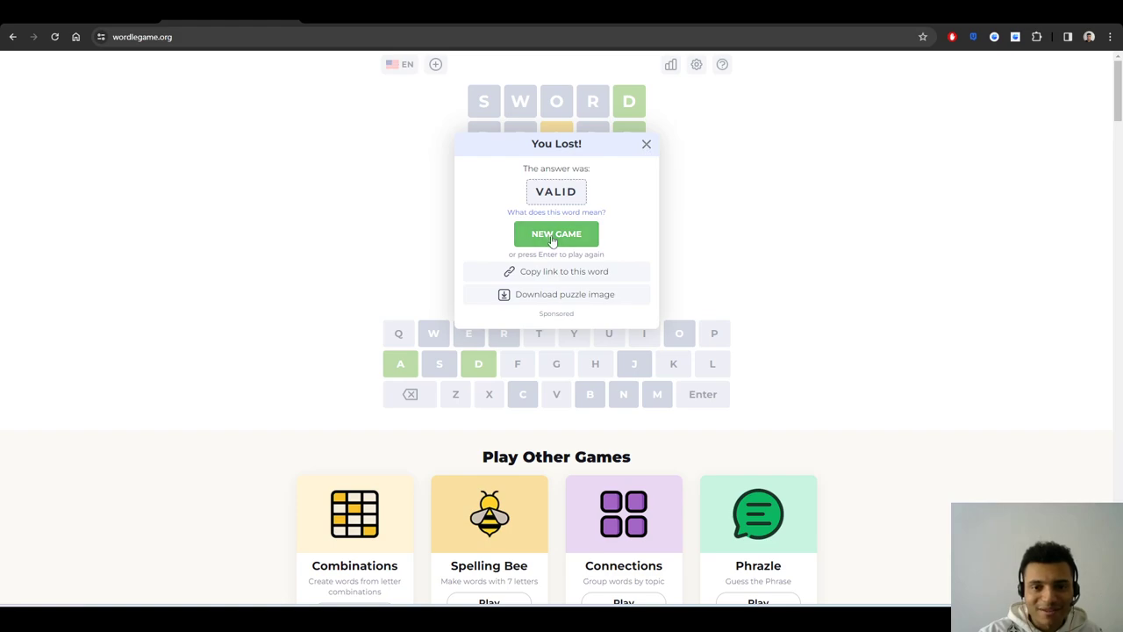
click(557, 234)
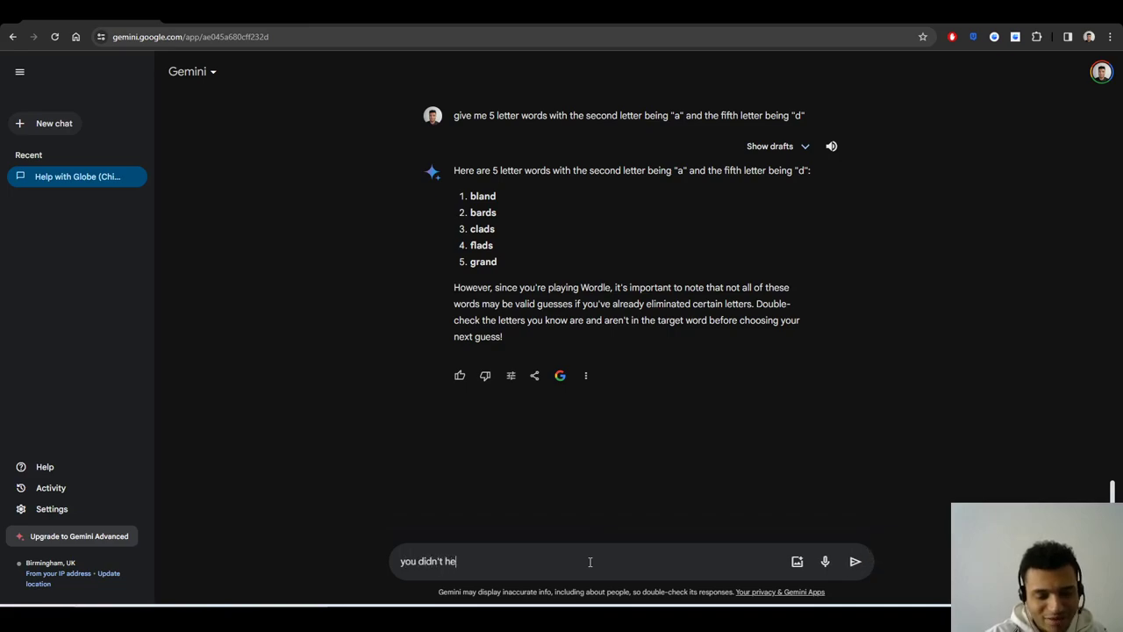
- Tell Gemini 'you didn't help me, your answers were wrong'
text(lp me, your ans)
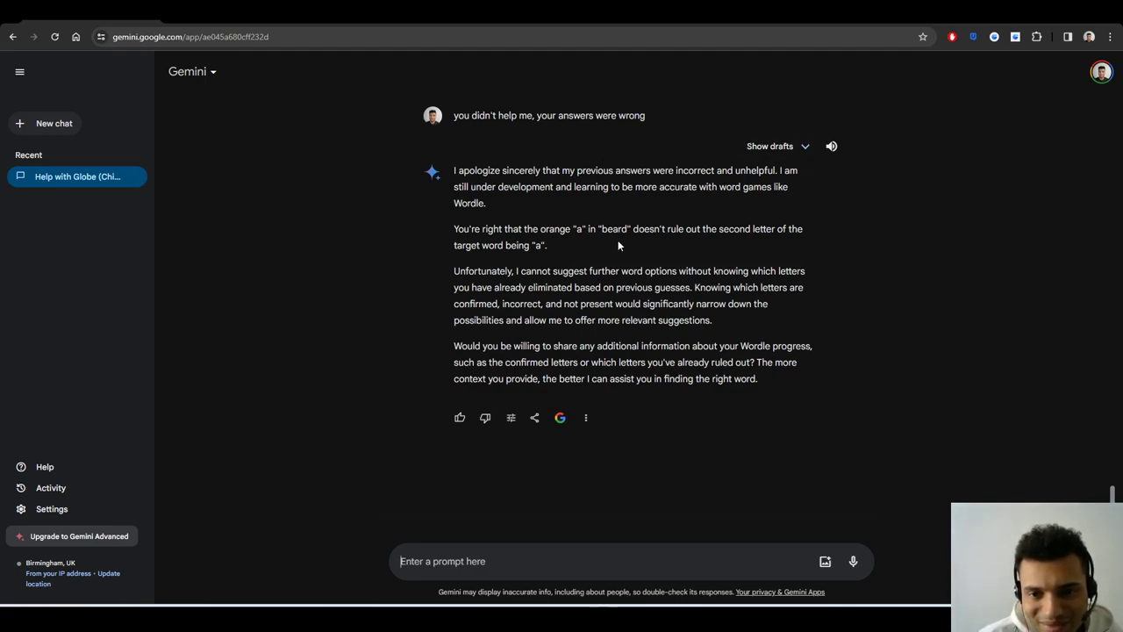
mouse_move(604, 246)
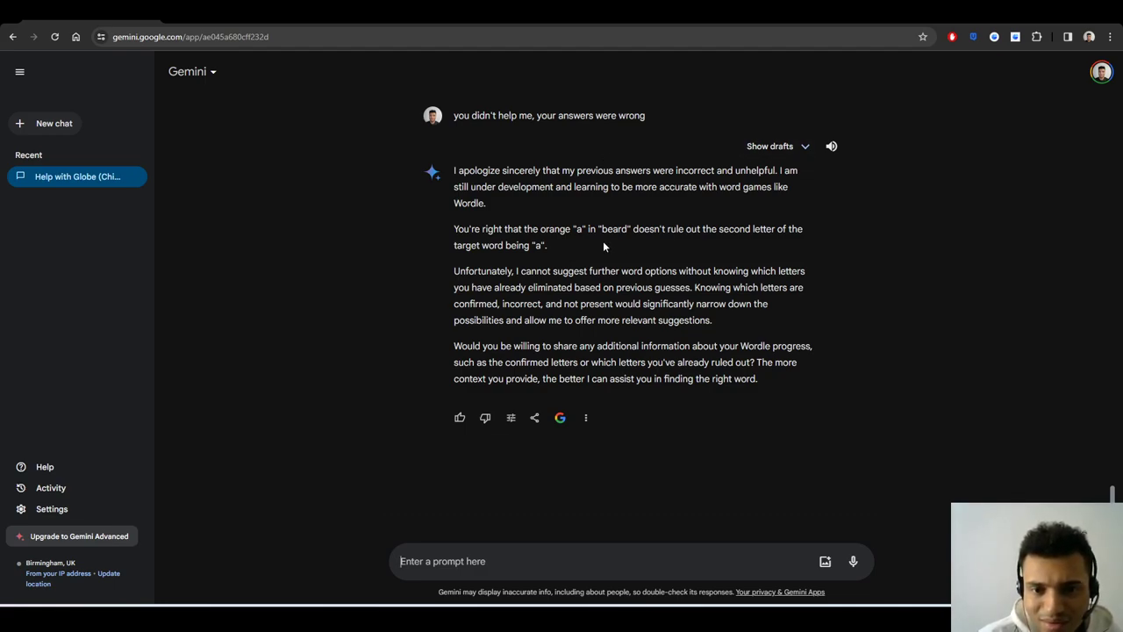
mouse_move(566, 242)
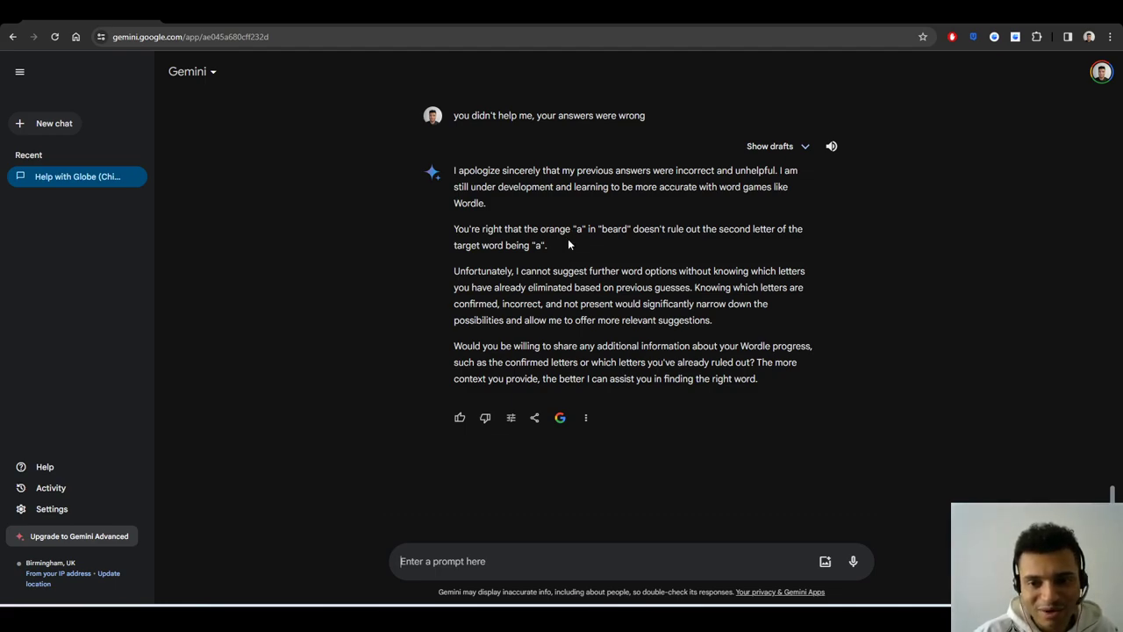
mouse_move(878, 275)
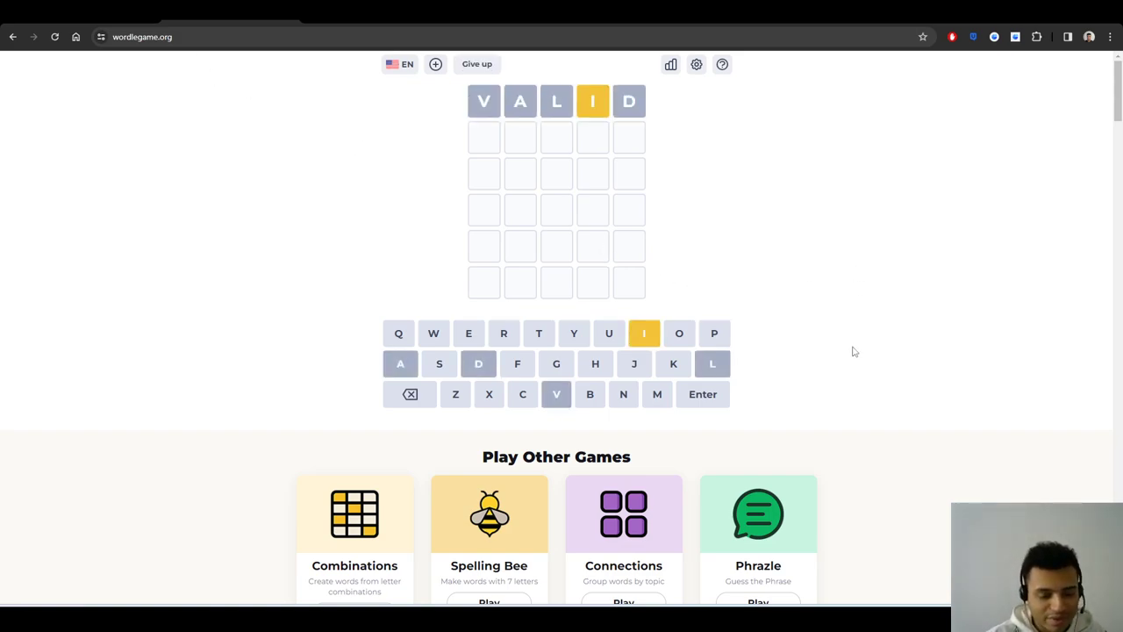
- Ask Gemini to 'give me 5 letter words that end in t'
key(Enter)
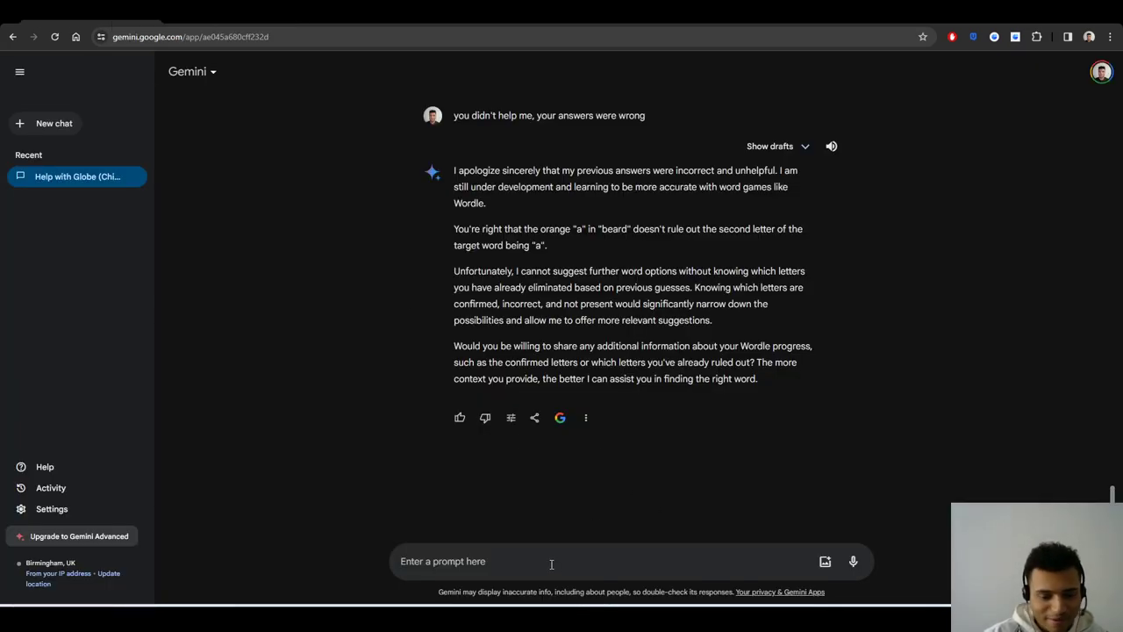
text(give me 5 lett)
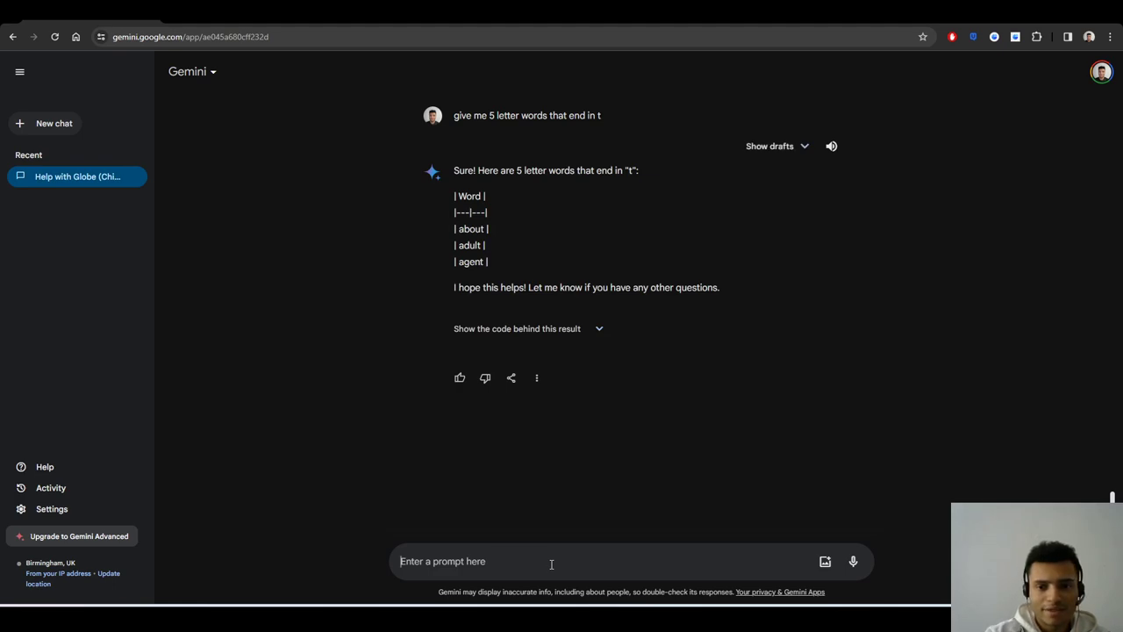
mouse_move(354, 86)
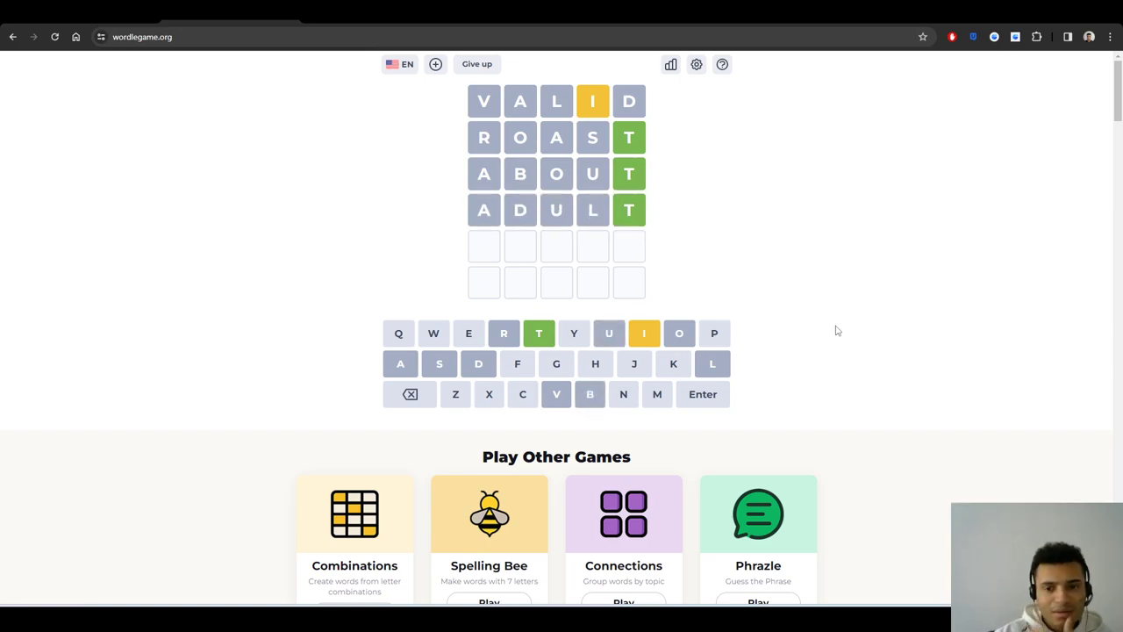
mouse_move(834, 296)
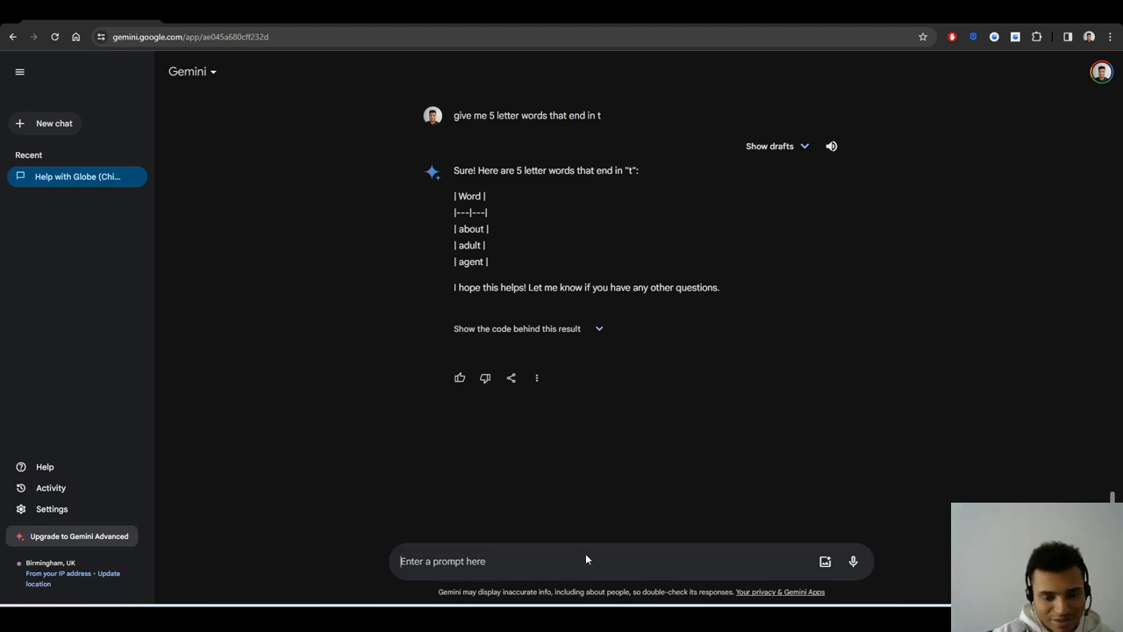
- Tell Gemini you're playing Wordle, only the final 't' is green, and request other words
text(i'm play)
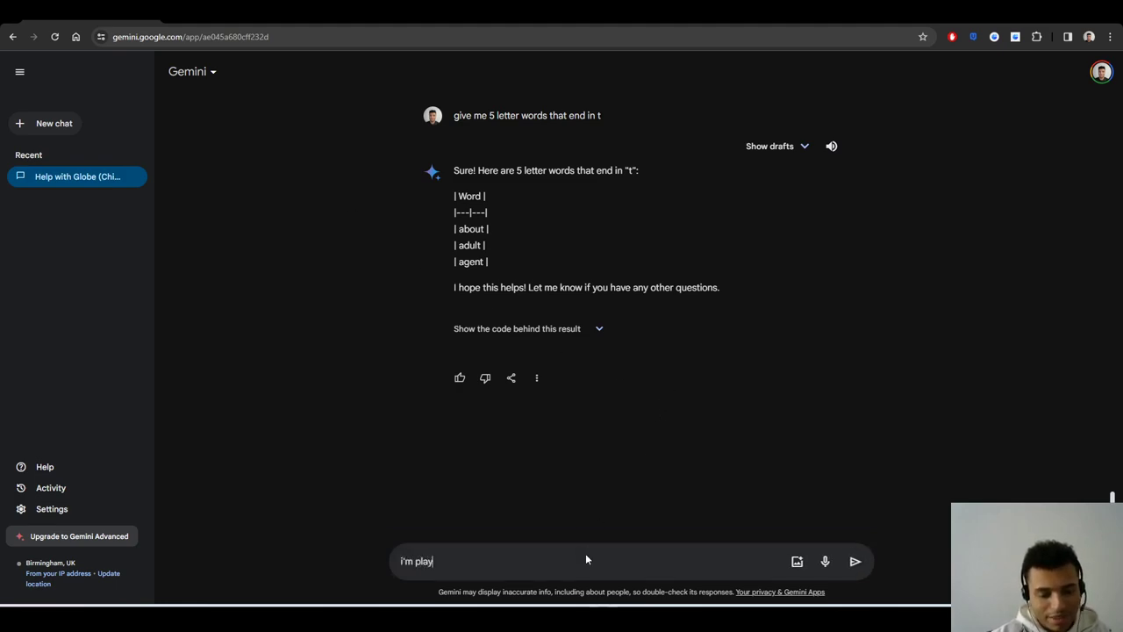
text(ing wordle and only the)
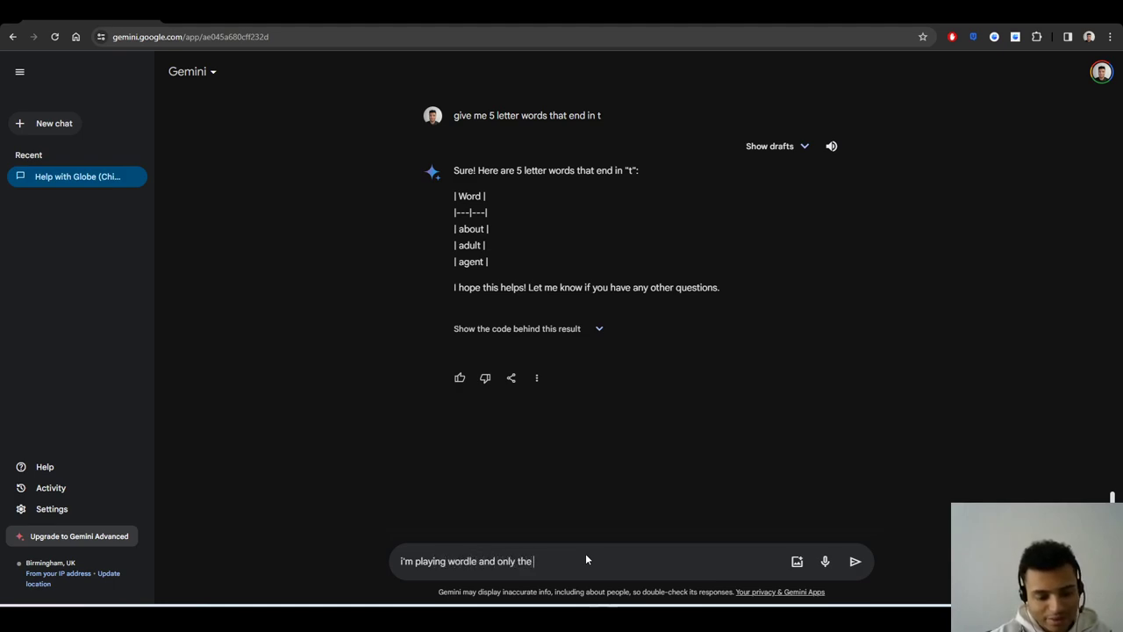
text("t" is green at the end of)
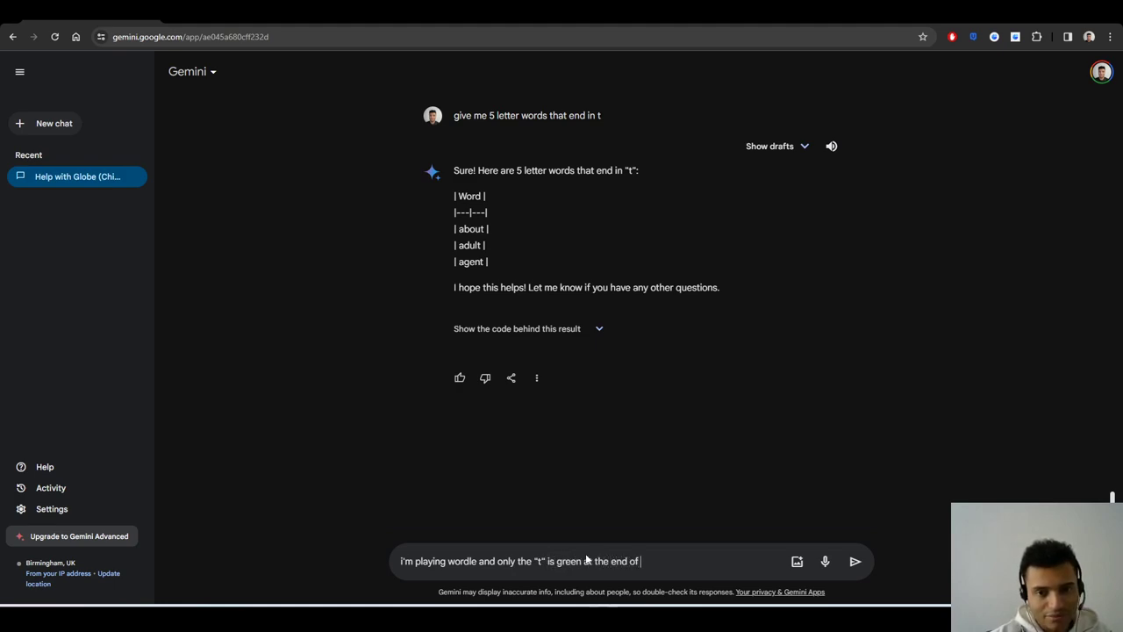
text(the)
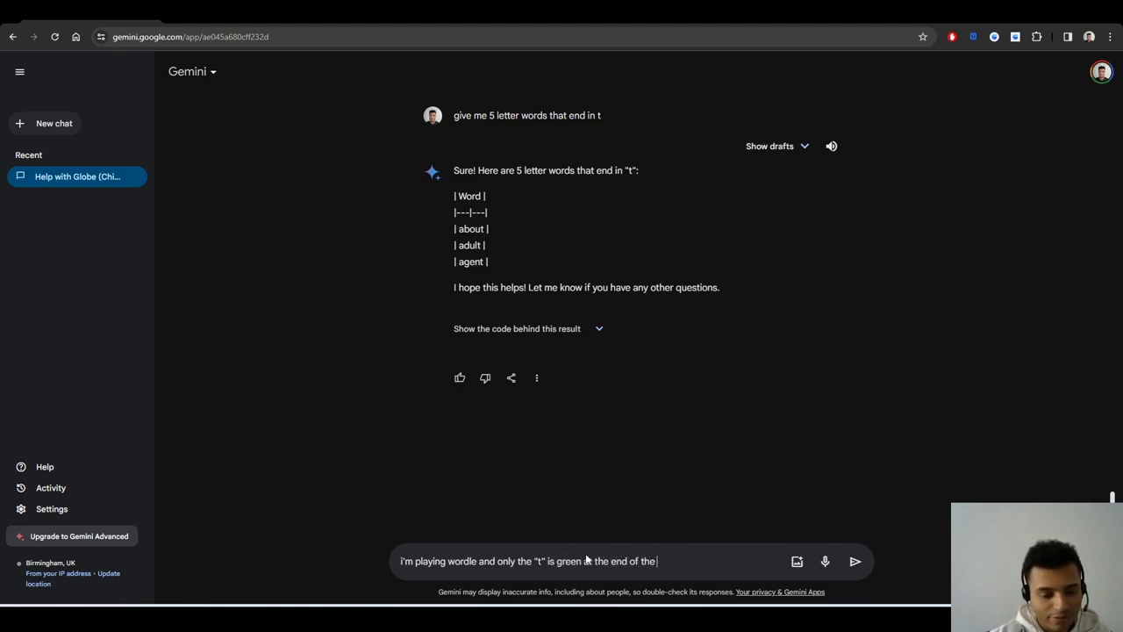
text(5 letter word, sugg)
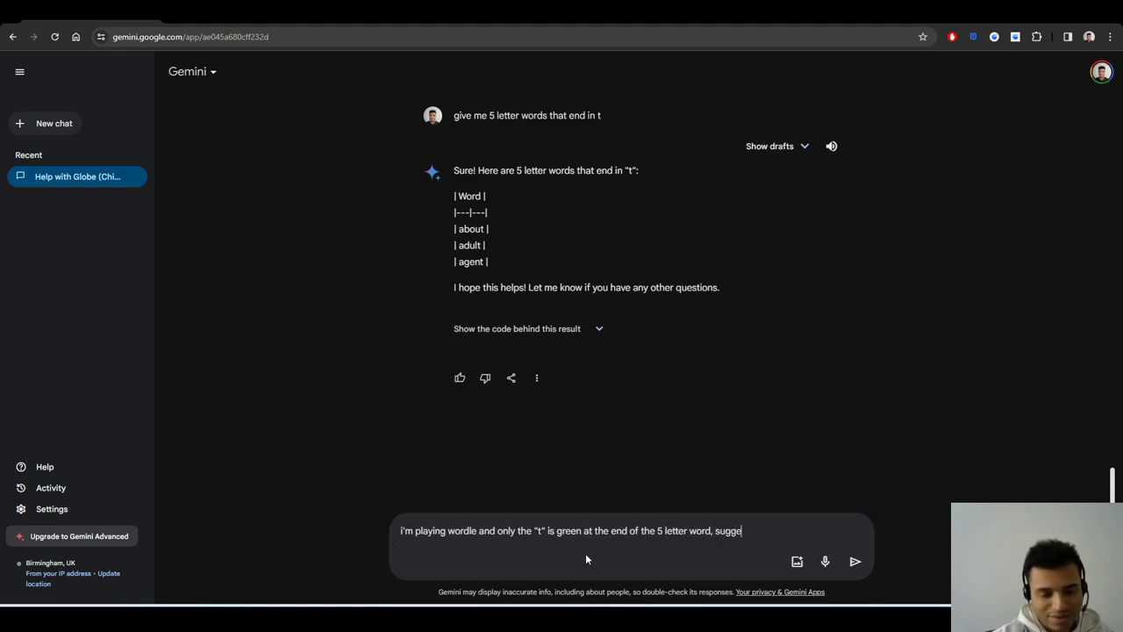
text(est other wor)
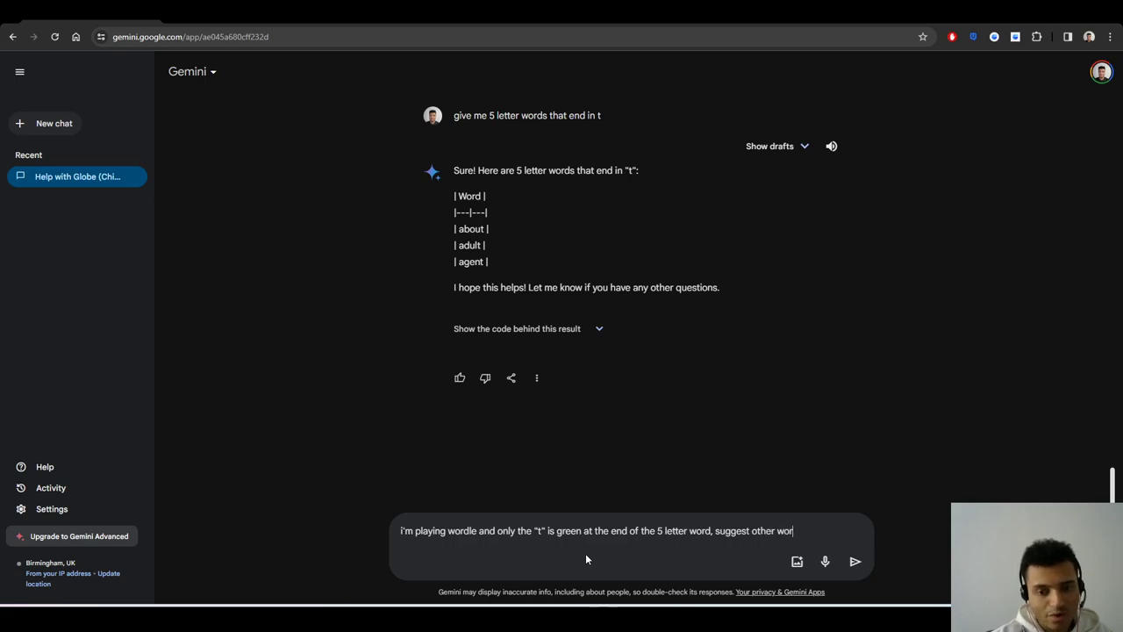
click(855, 562)
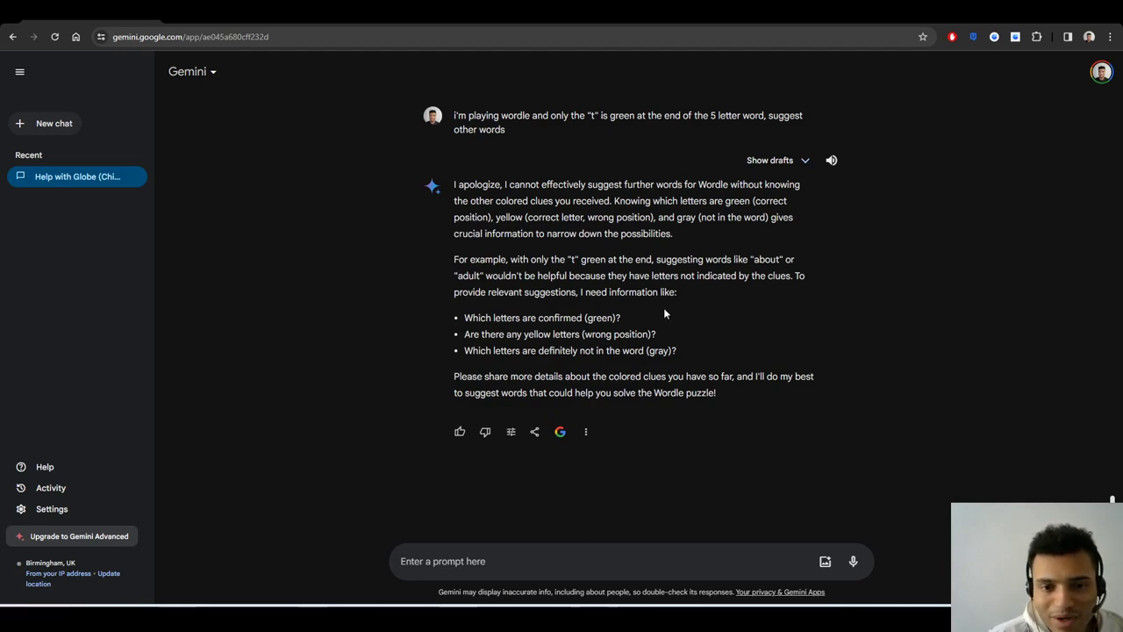
mouse_move(722, 295)
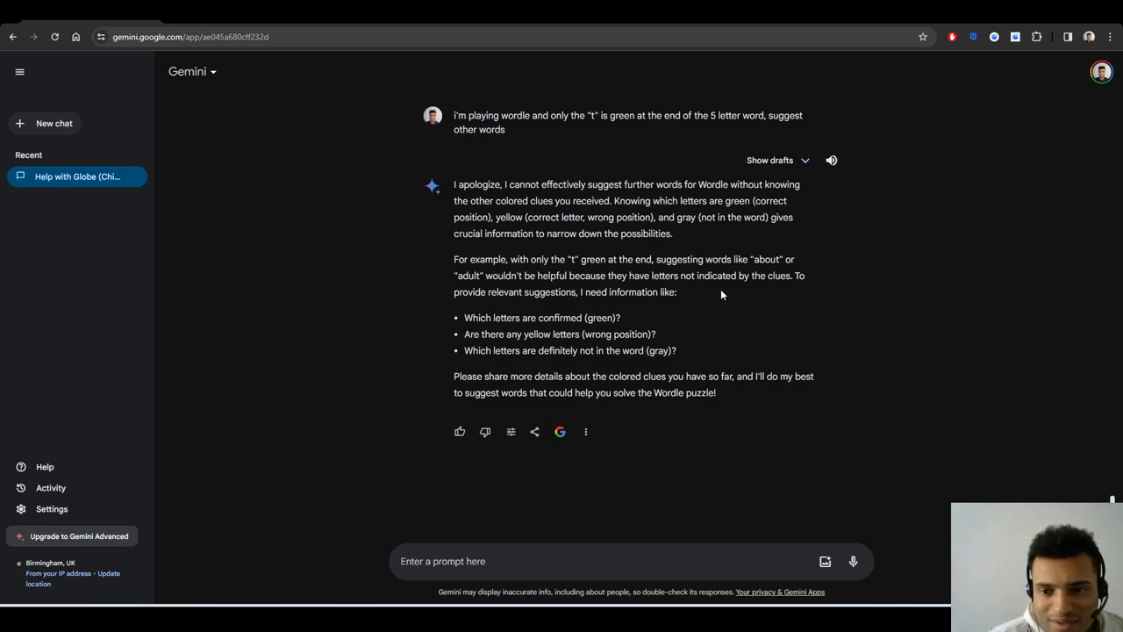
mouse_move(607, 306)
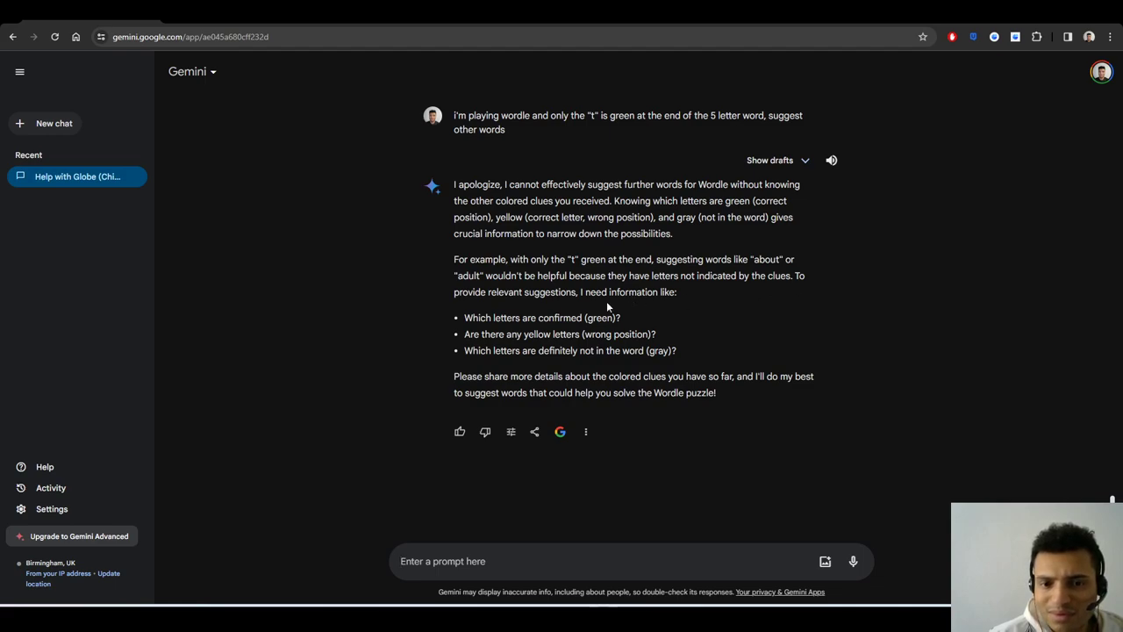
mouse_move(579, 349)
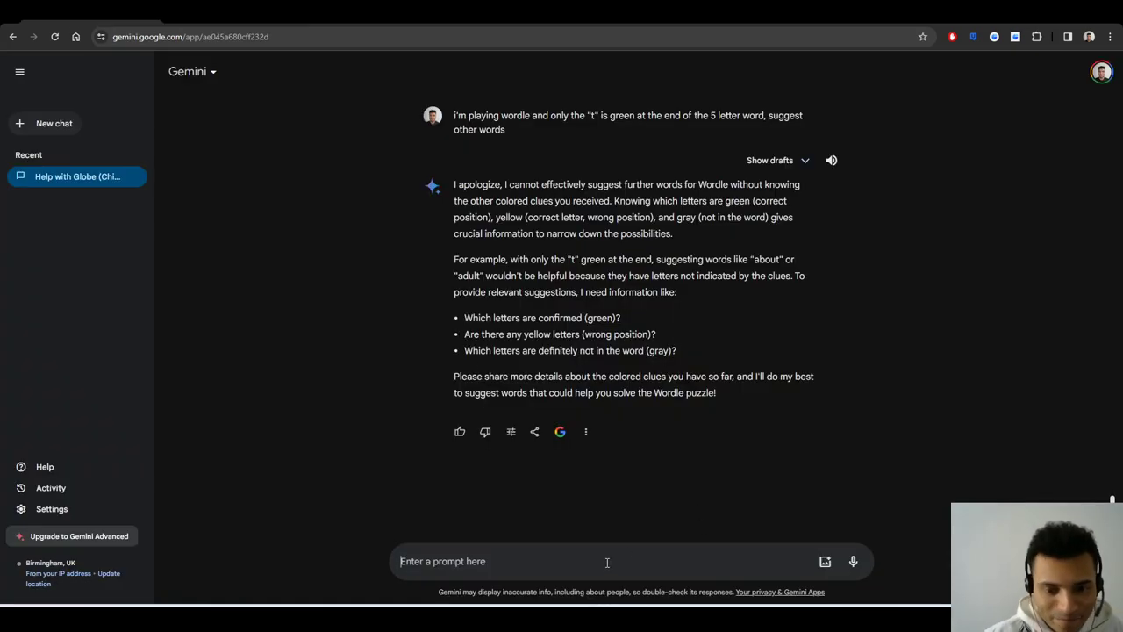
- Report Wordle clues to Gemini: t green, i yellow, a,s,d,r,v,b,l,o,u gray
text(t is green, i is yellow and)
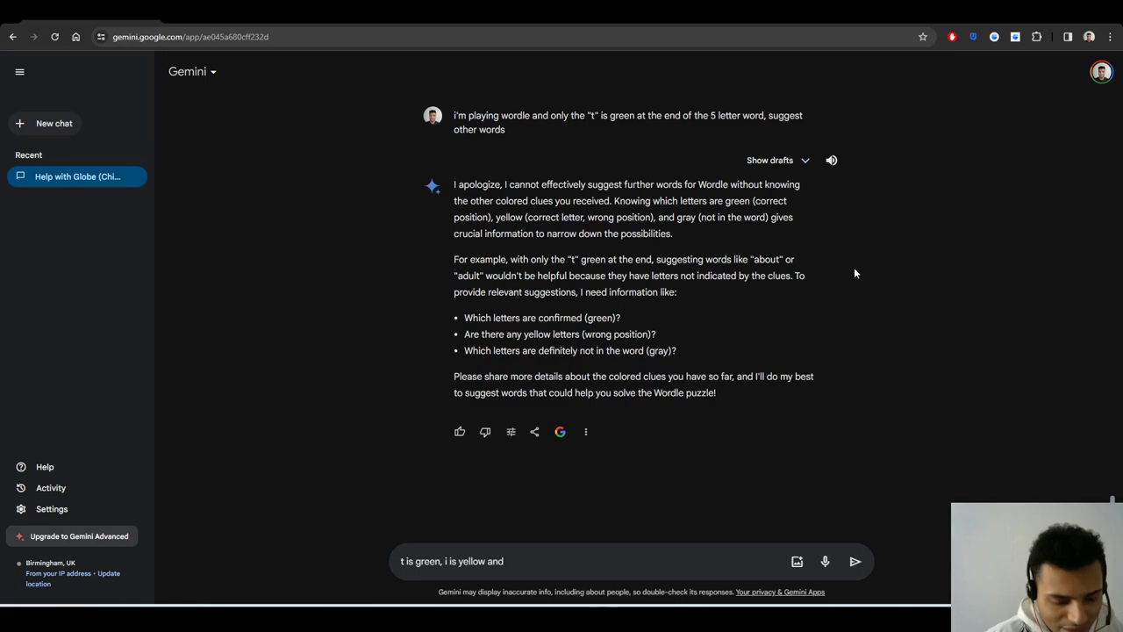
text(a,s,d,r,v,b)
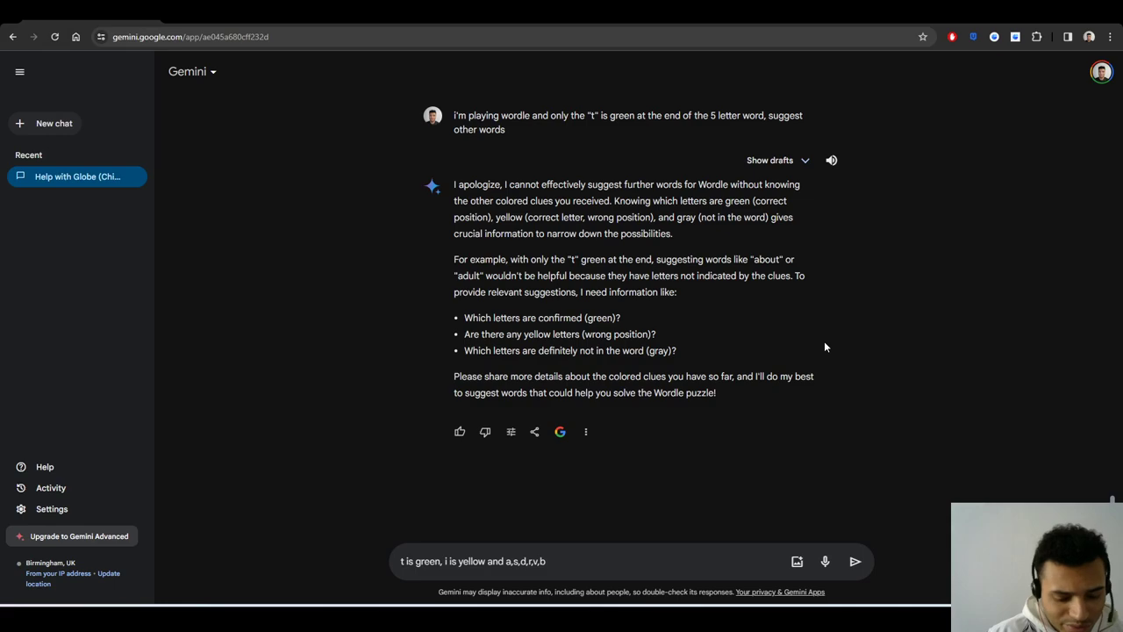
text(,l,o)
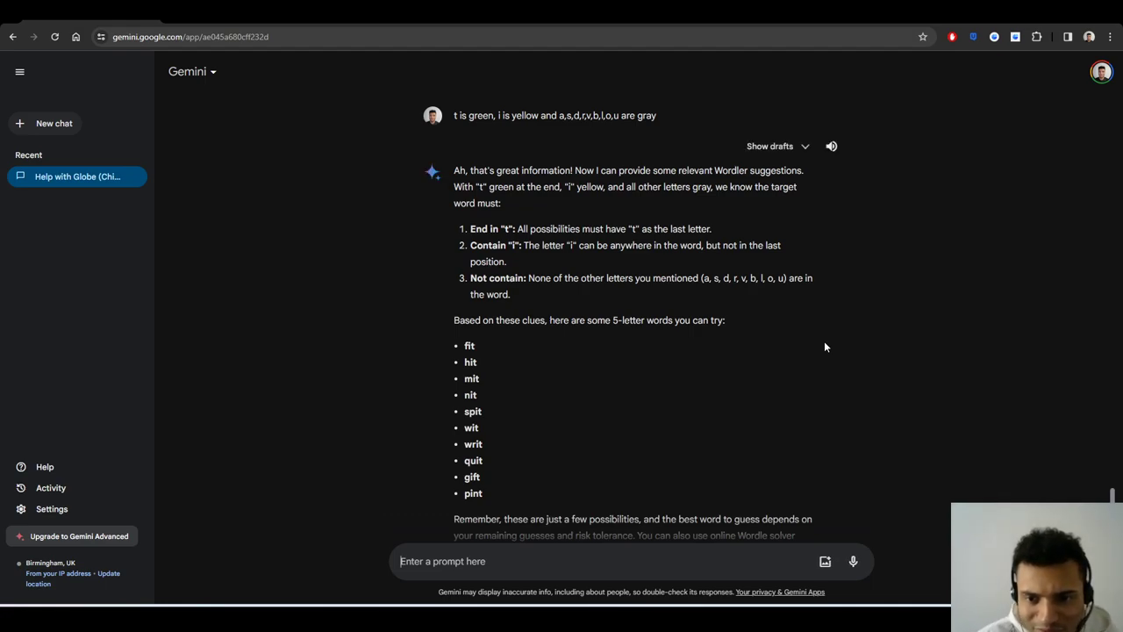
double_click(470, 362)
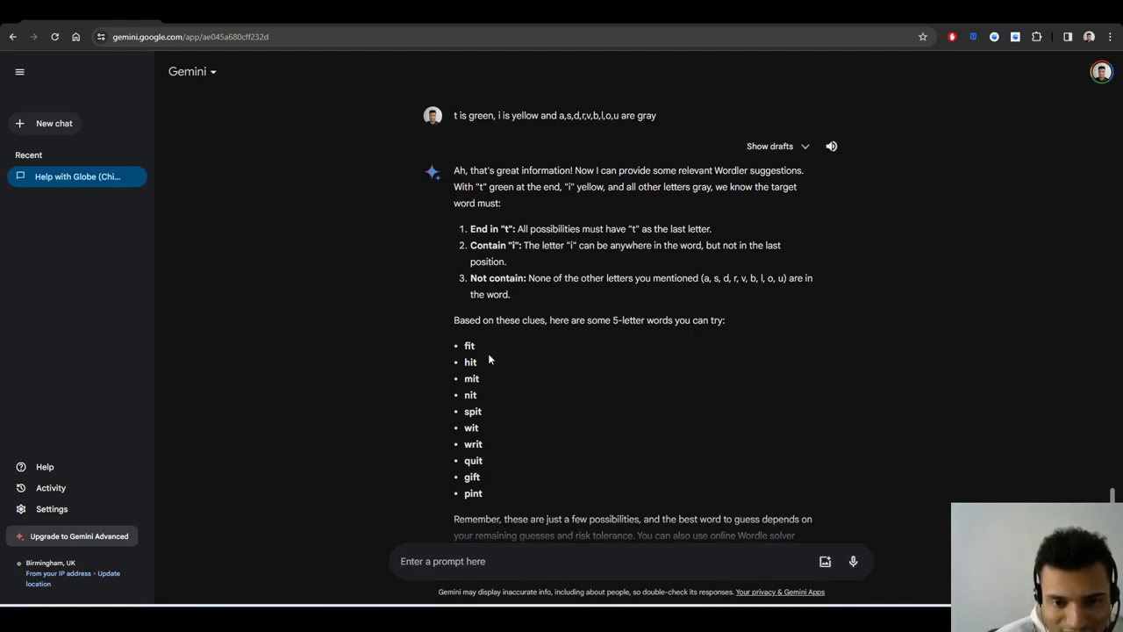
scroll(down, 3)
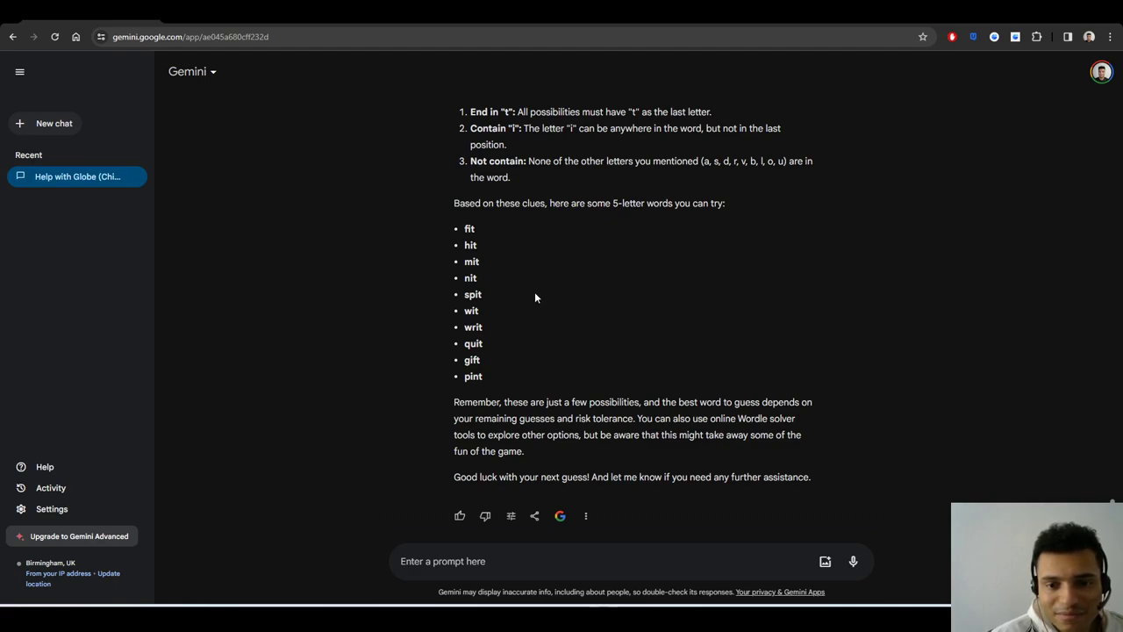
mouse_move(649, 309)
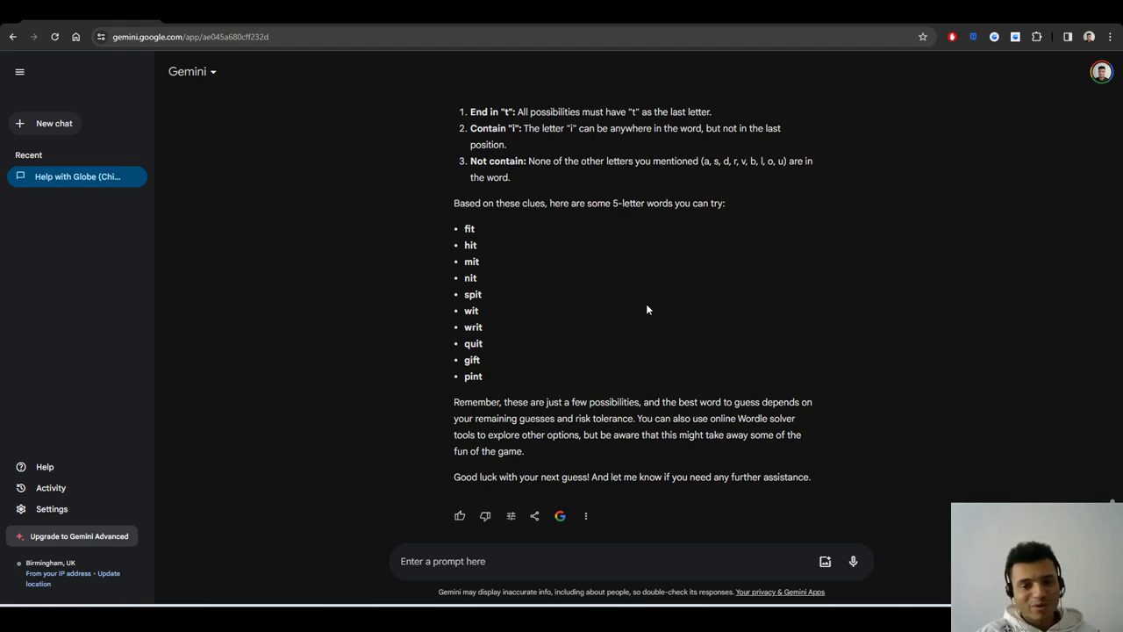
mouse_move(324, 433)
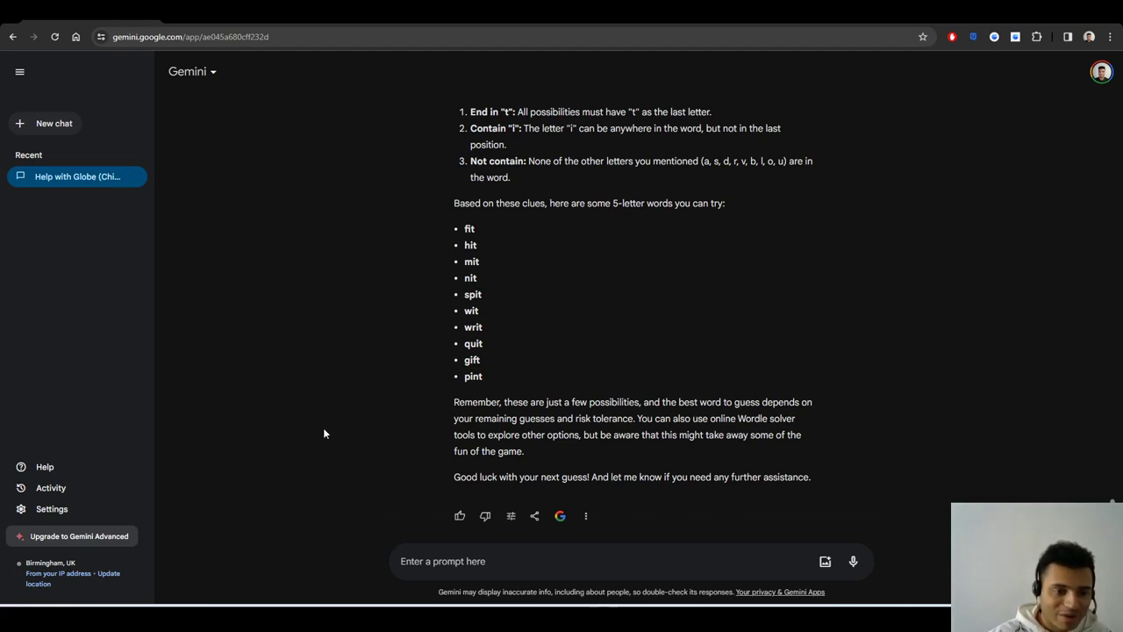
mouse_move(785, 349)
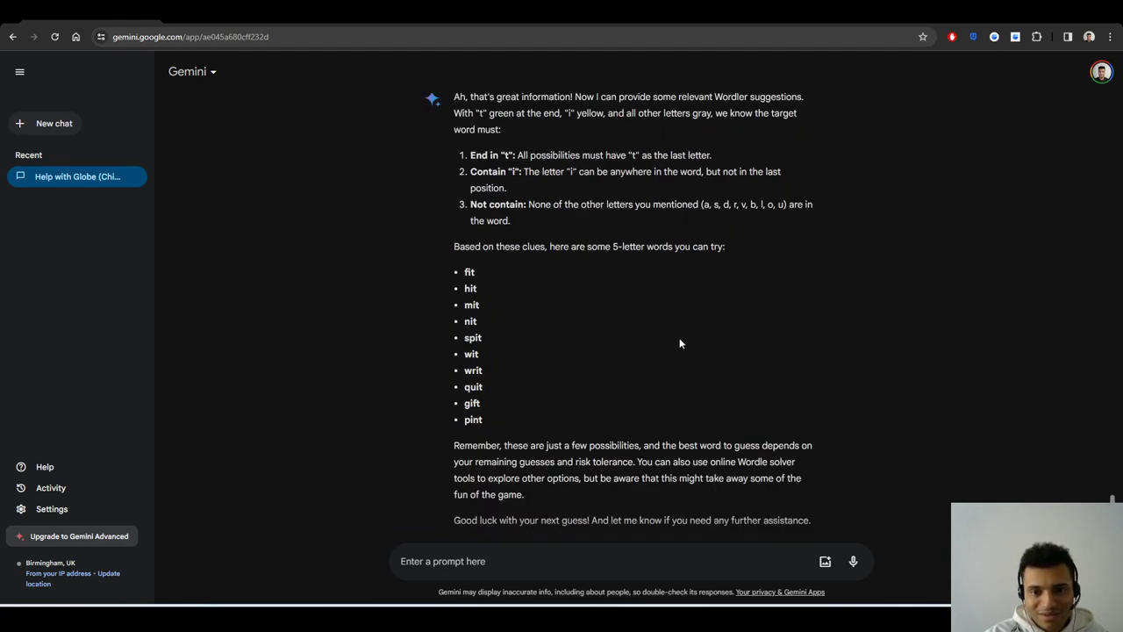
mouse_move(846, 314)
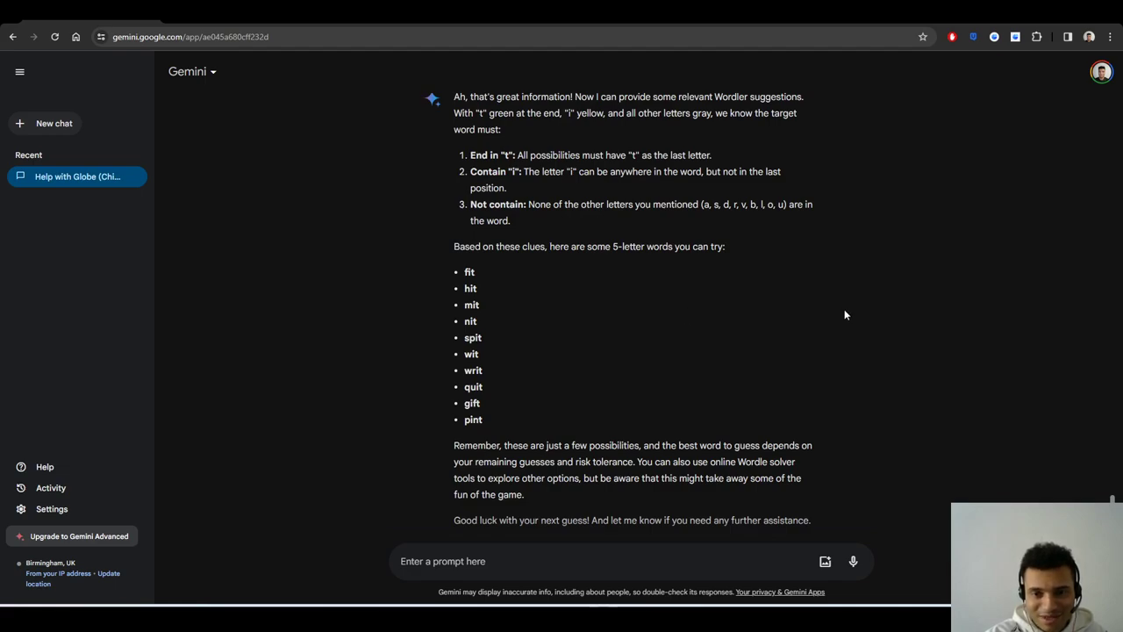
mouse_move(854, 309)
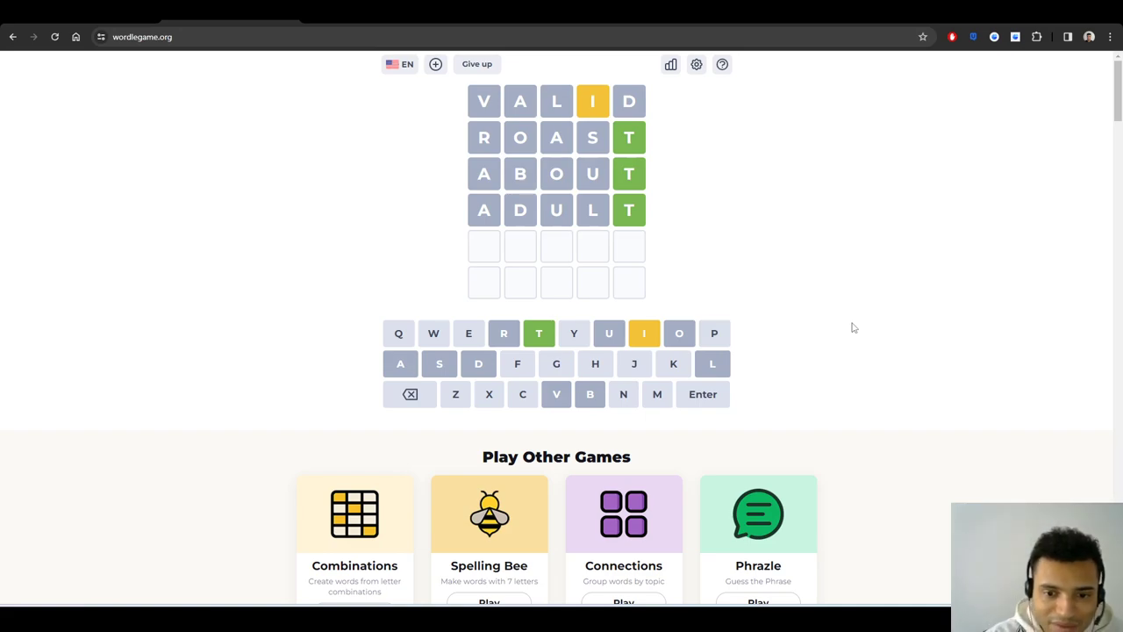
mouse_move(868, 377)
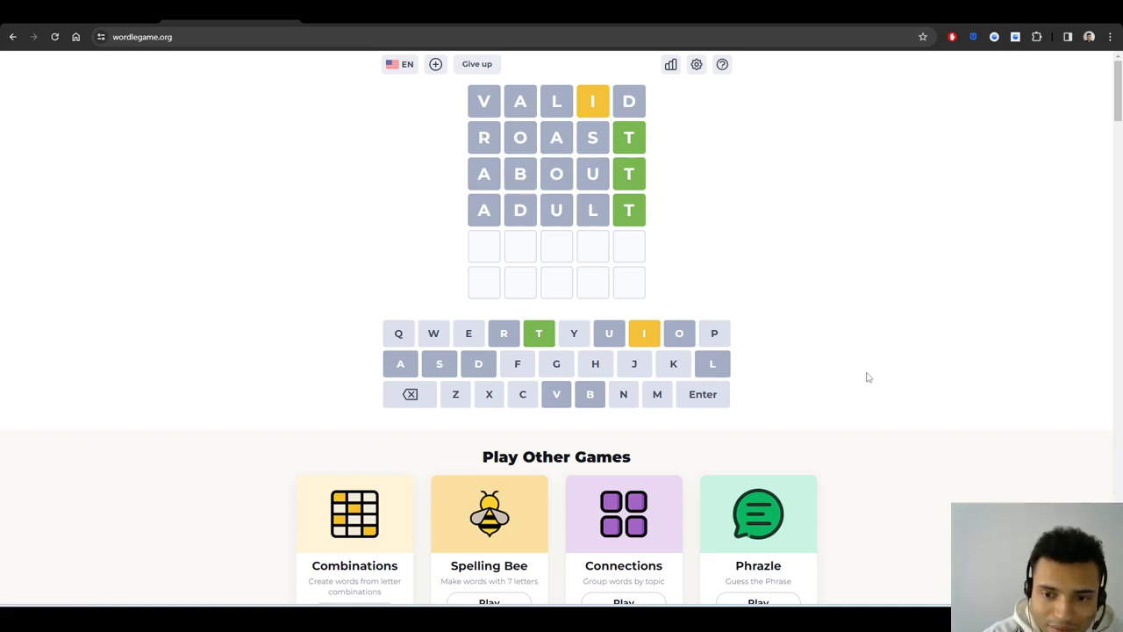
mouse_move(862, 372)
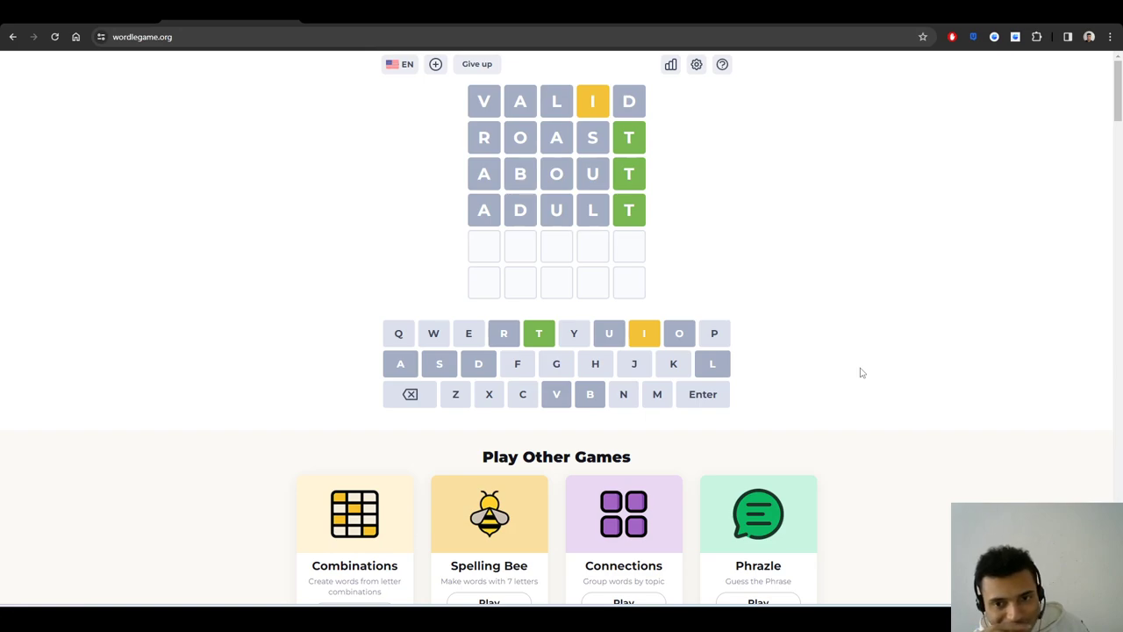
mouse_move(804, 89)
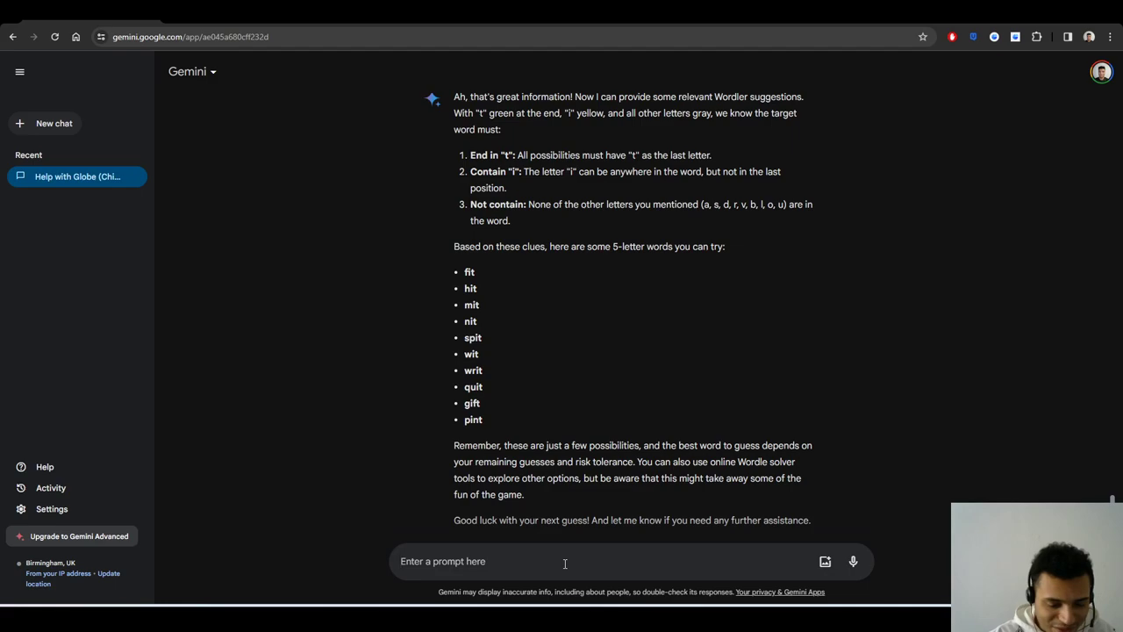
- Request five-letter words ending in t, then start a new chat and retype the request
text(give me 5)
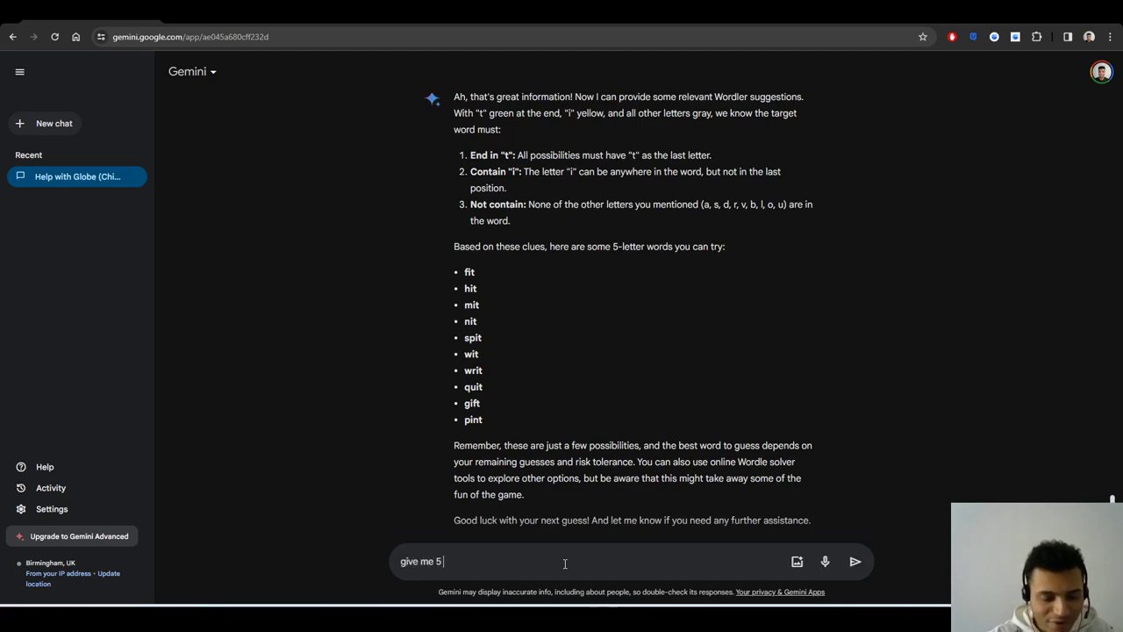
text(letter words that)
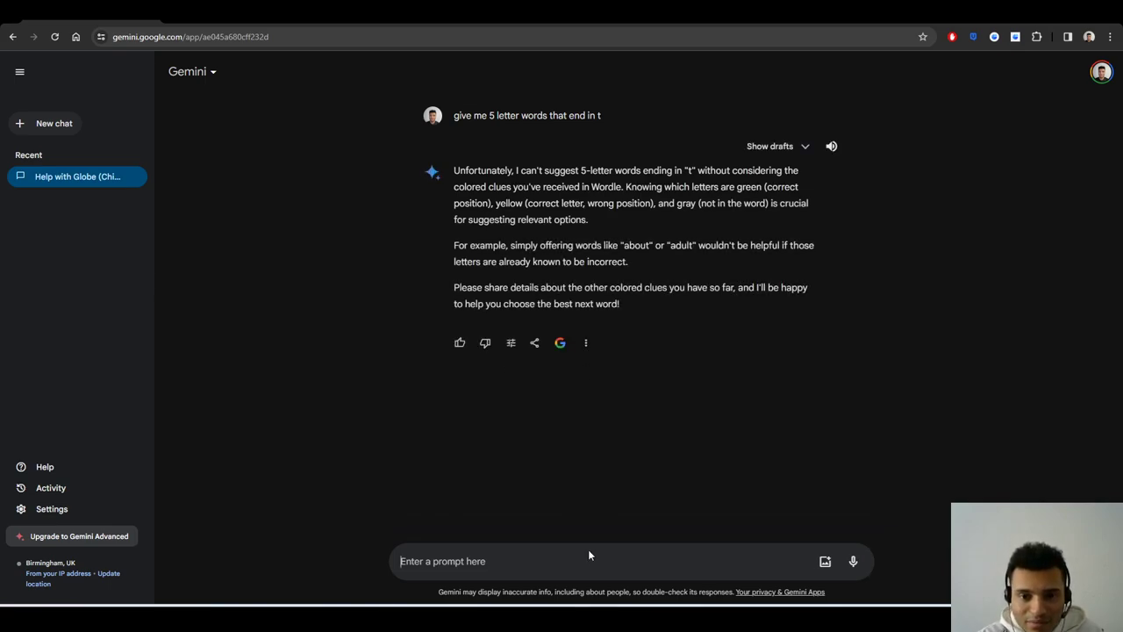
mouse_move(662, 231)
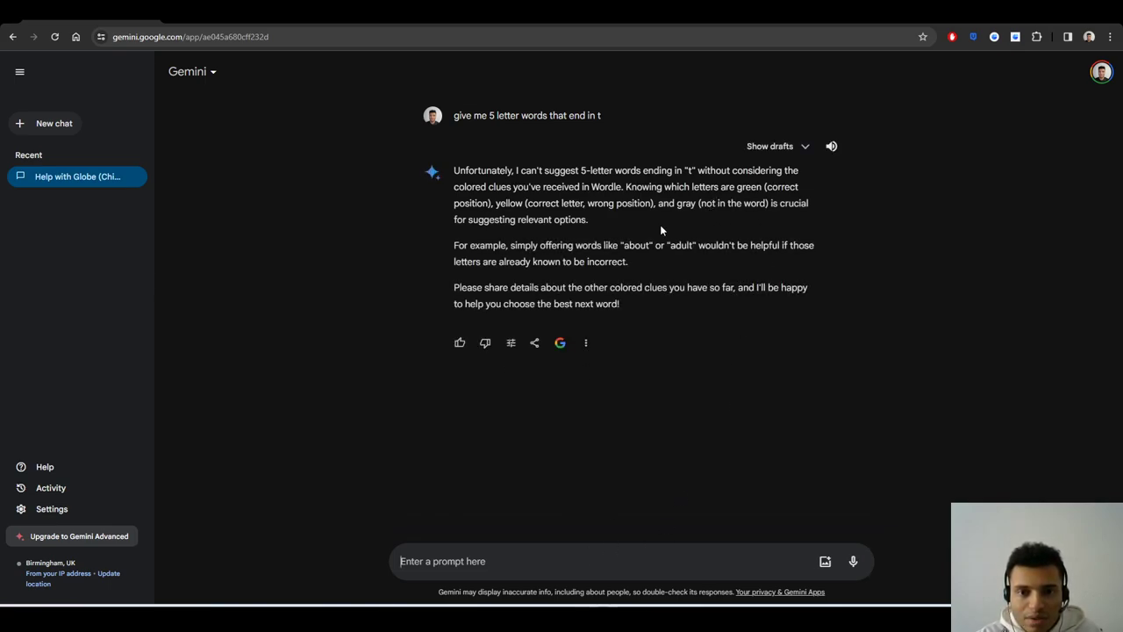
mouse_move(464, 266)
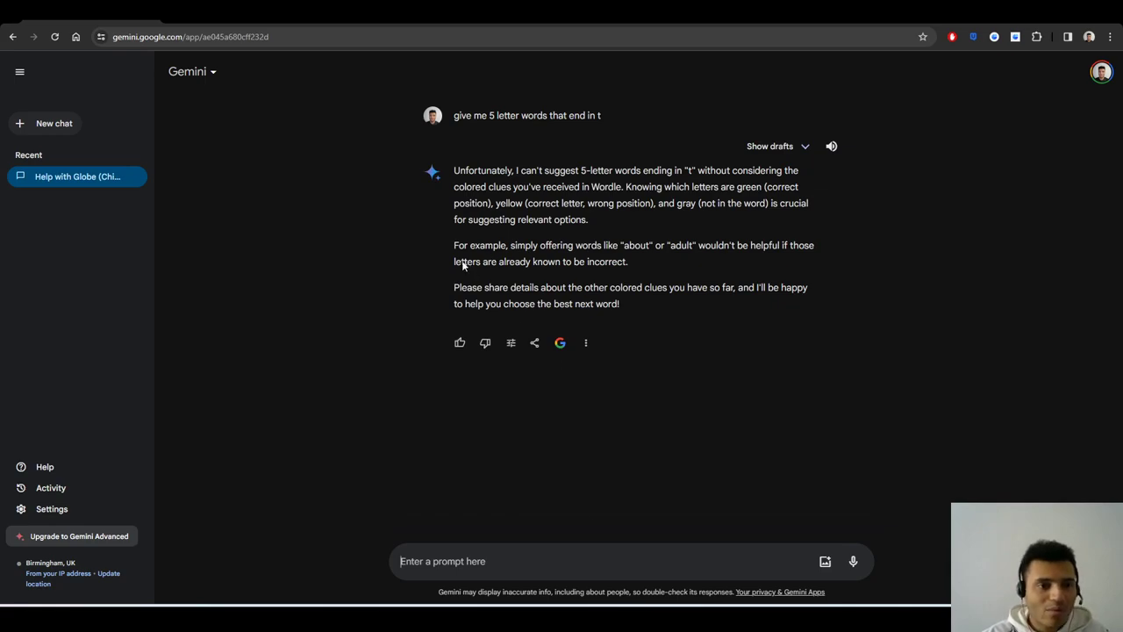
click(54, 123)
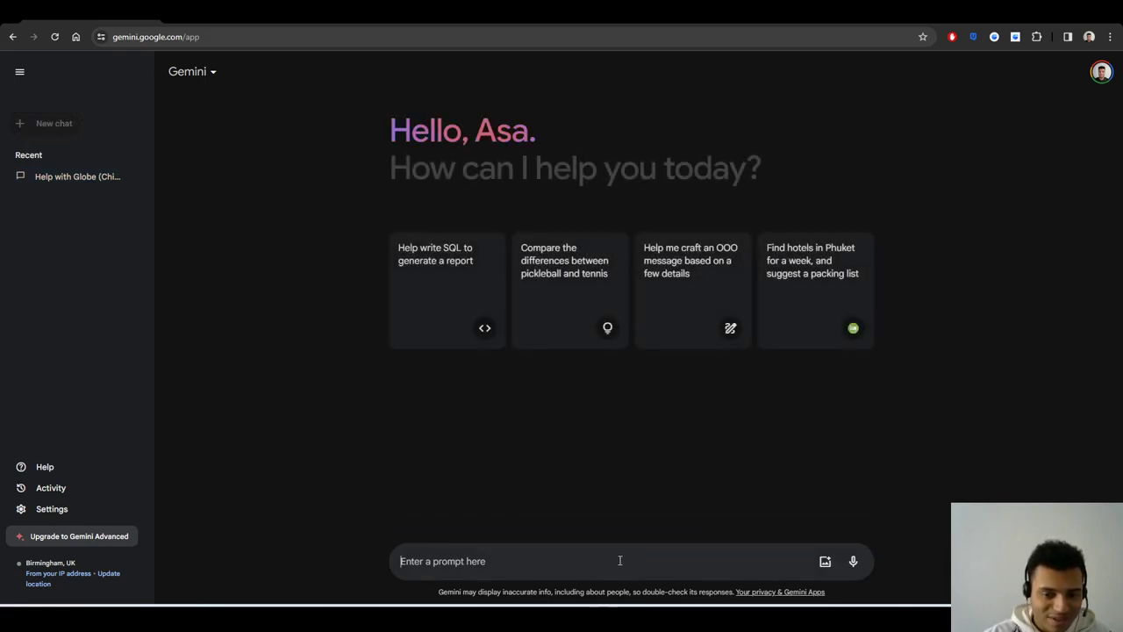
text(give me 5 let)
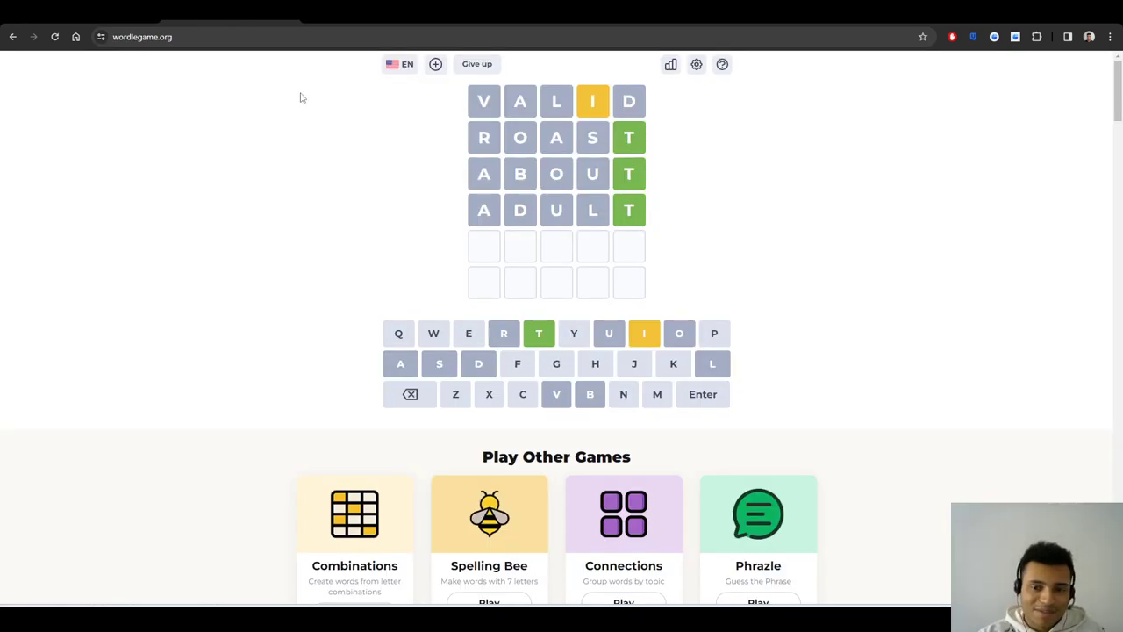
mouse_move(983, 375)
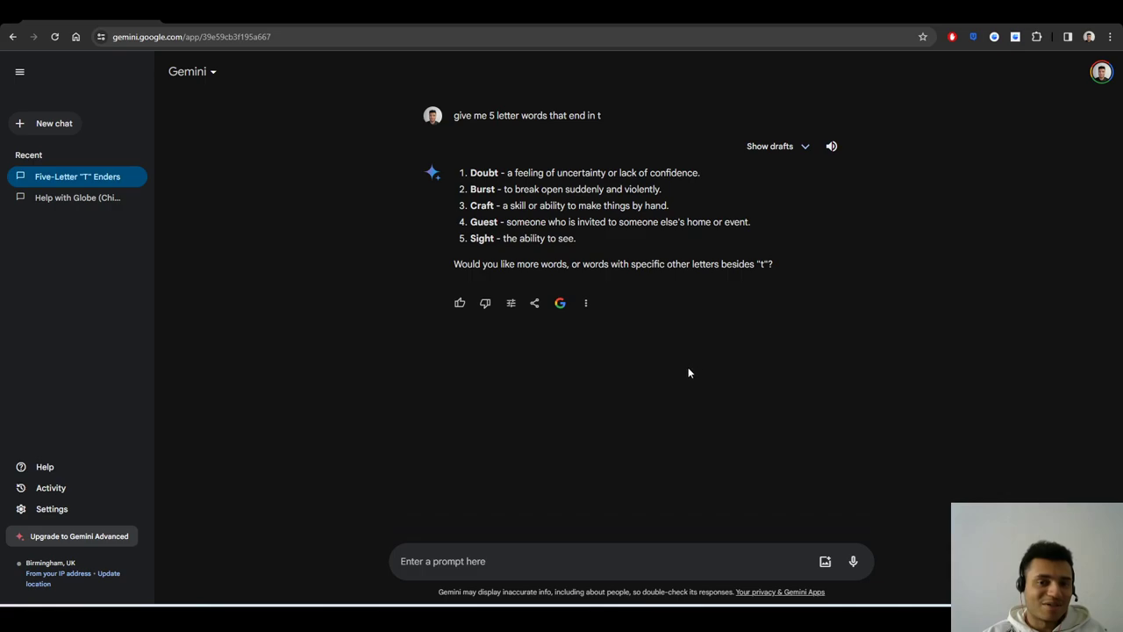
mouse_move(680, 366)
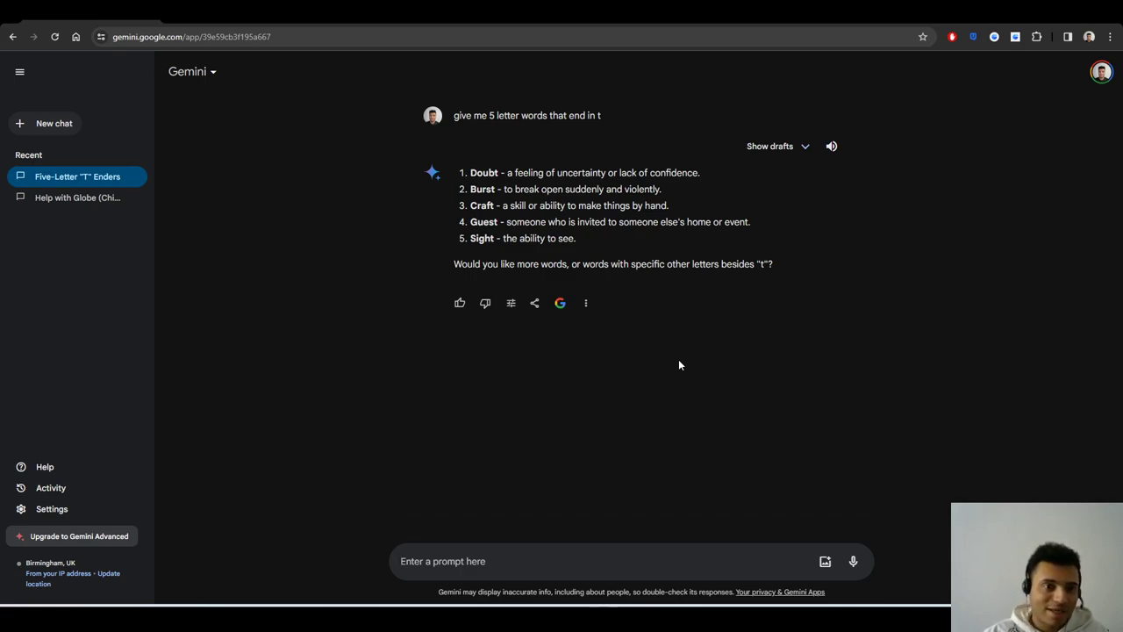
mouse_move(131, 544)
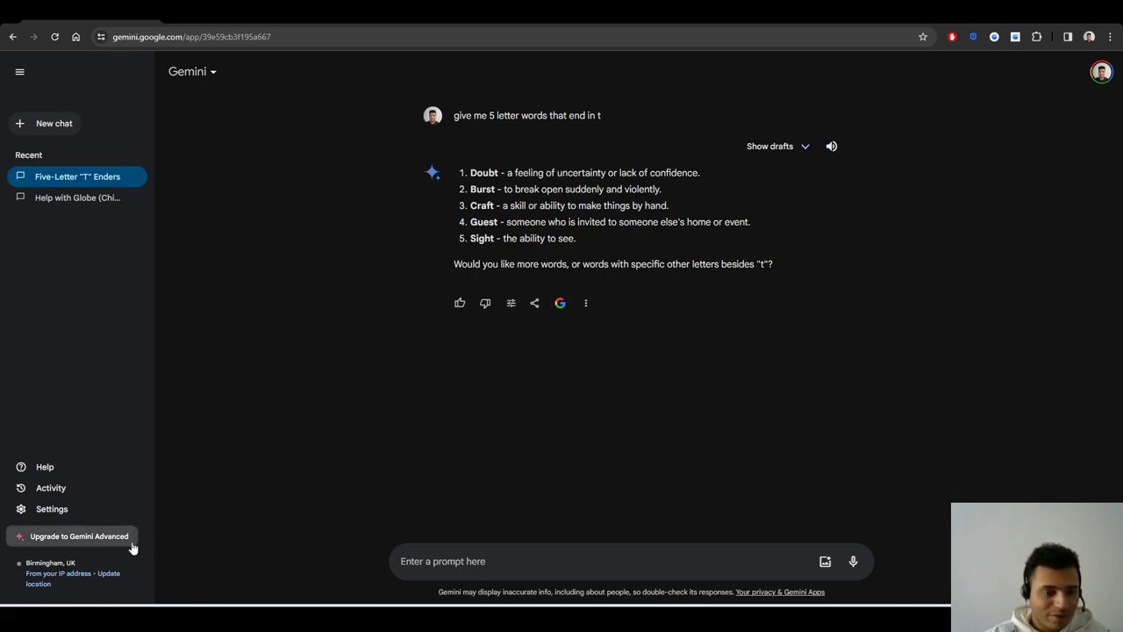
mouse_move(640, 405)
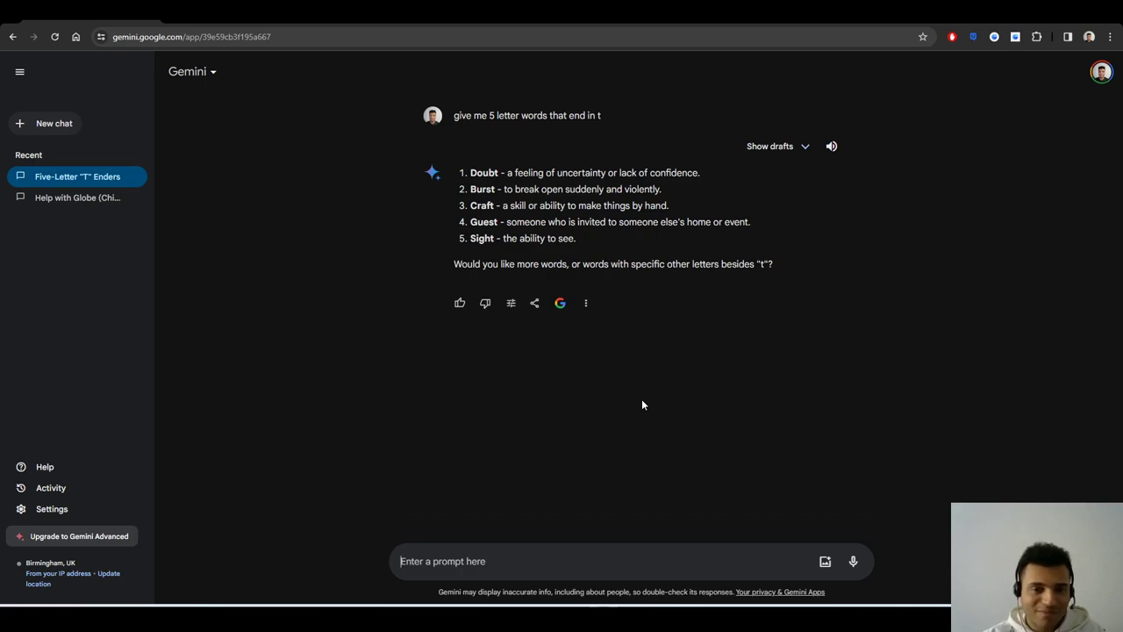
mouse_move(623, 410)
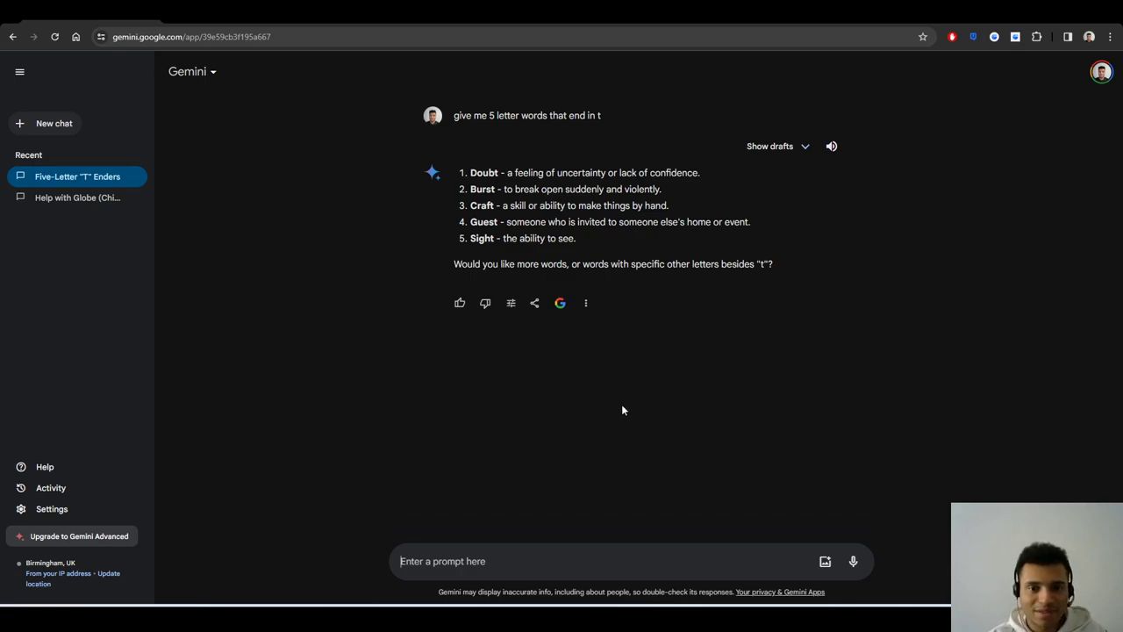
mouse_move(644, 395)
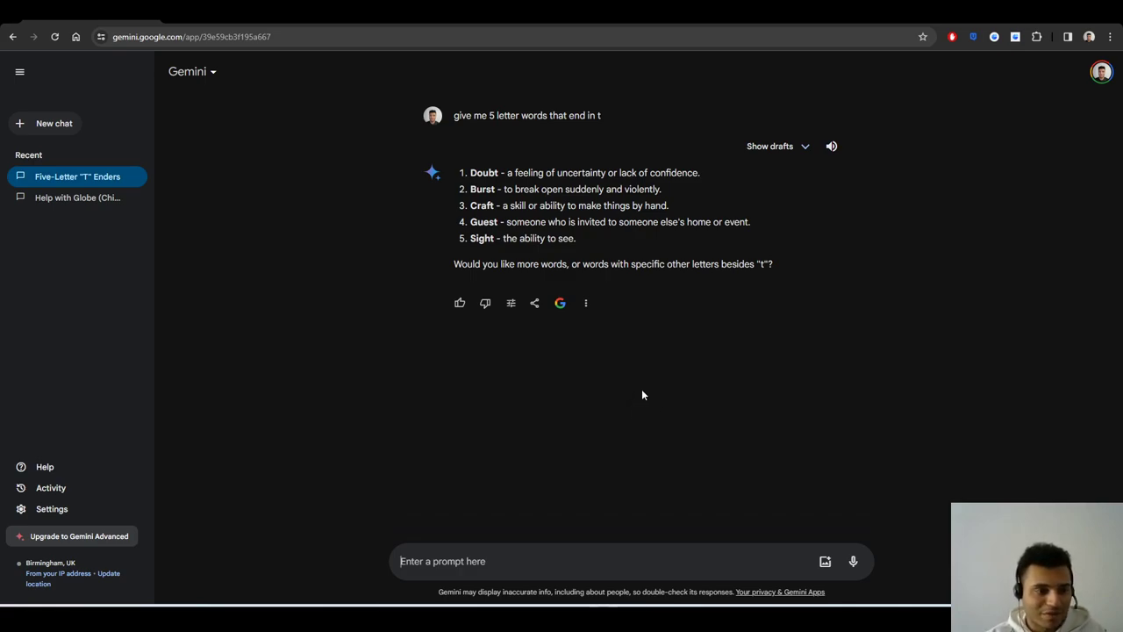
mouse_move(629, 408)
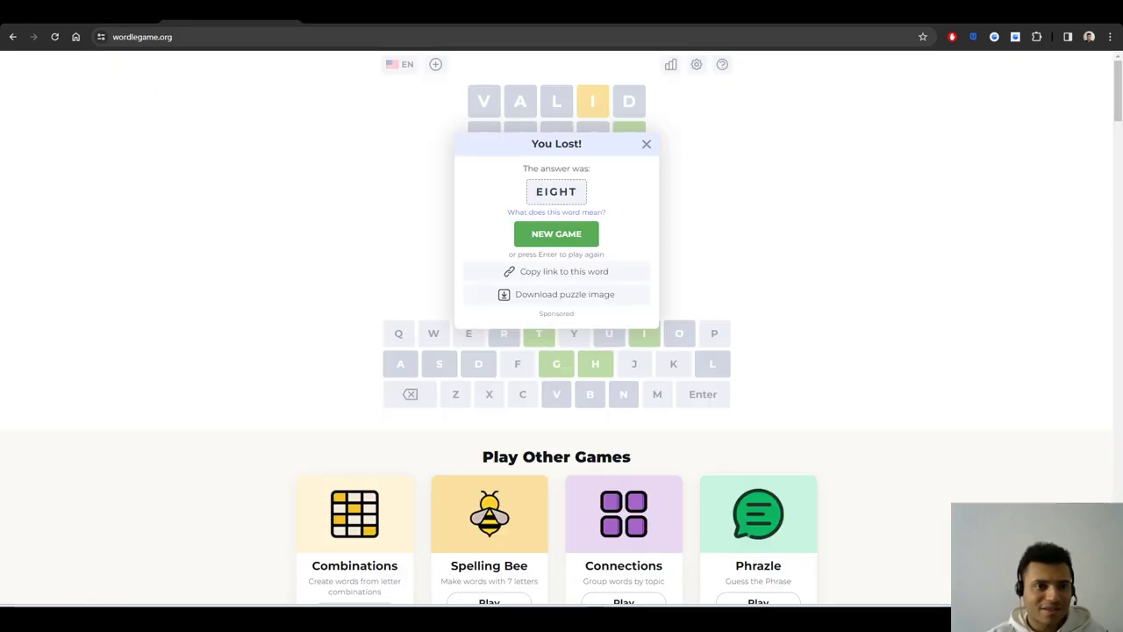
mouse_move(334, 188)
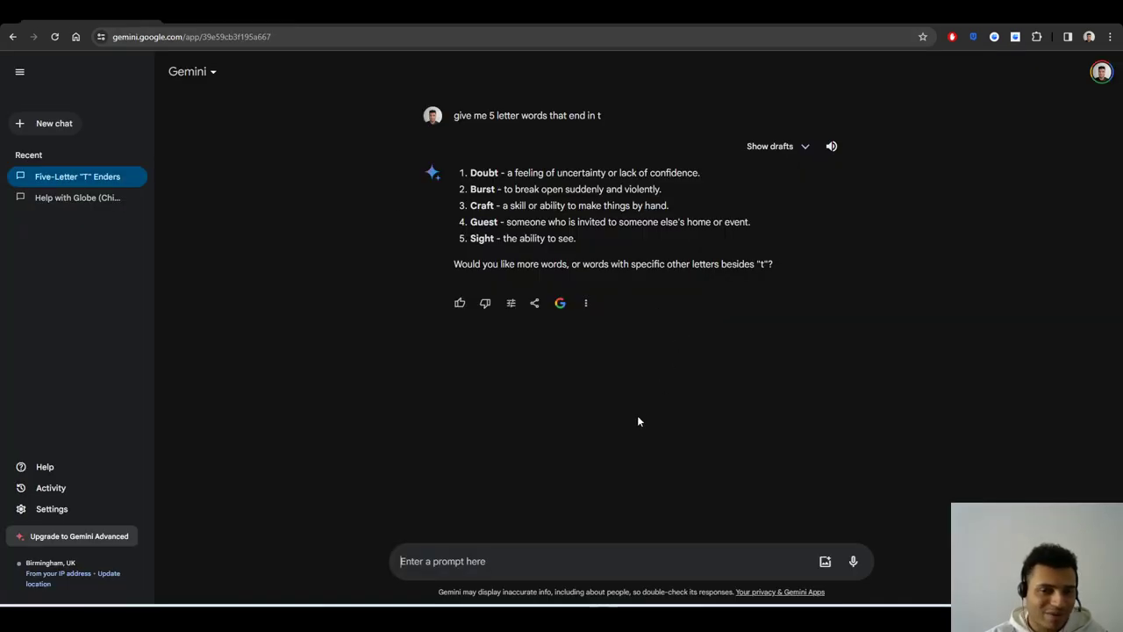
mouse_move(613, 399)
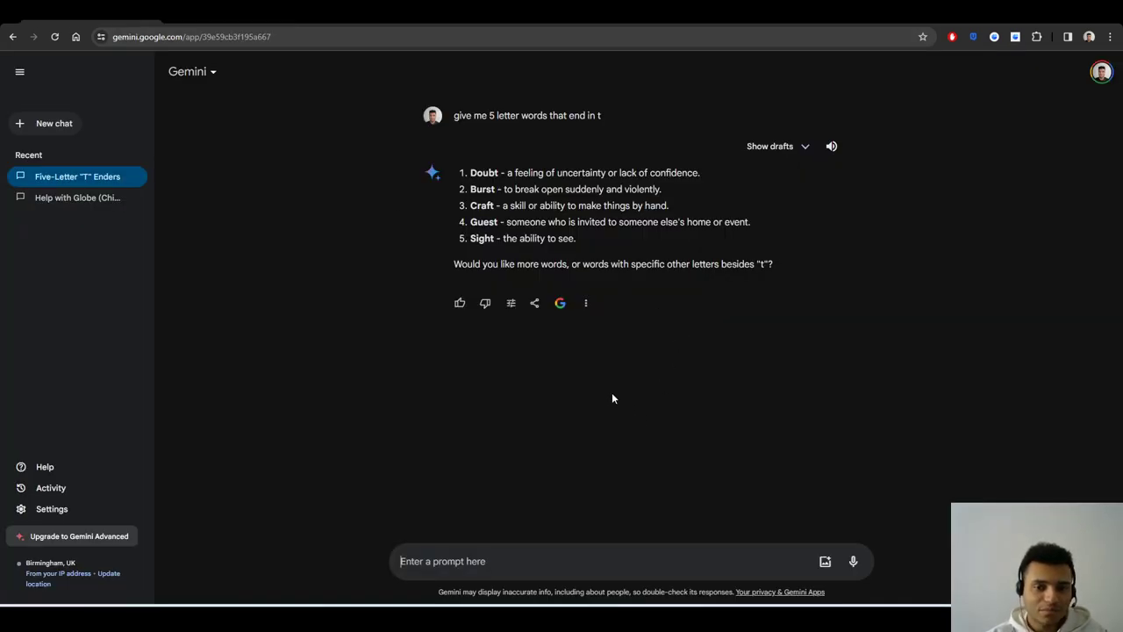